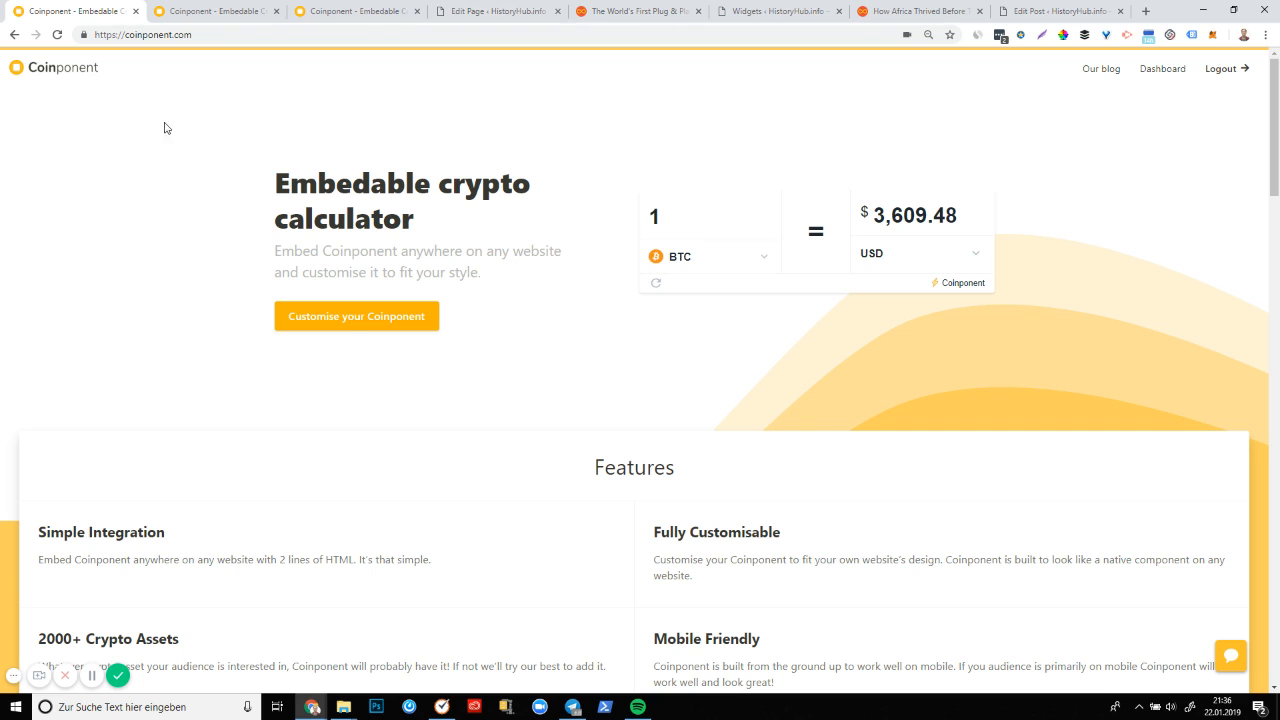
mouse_move(320, 340)
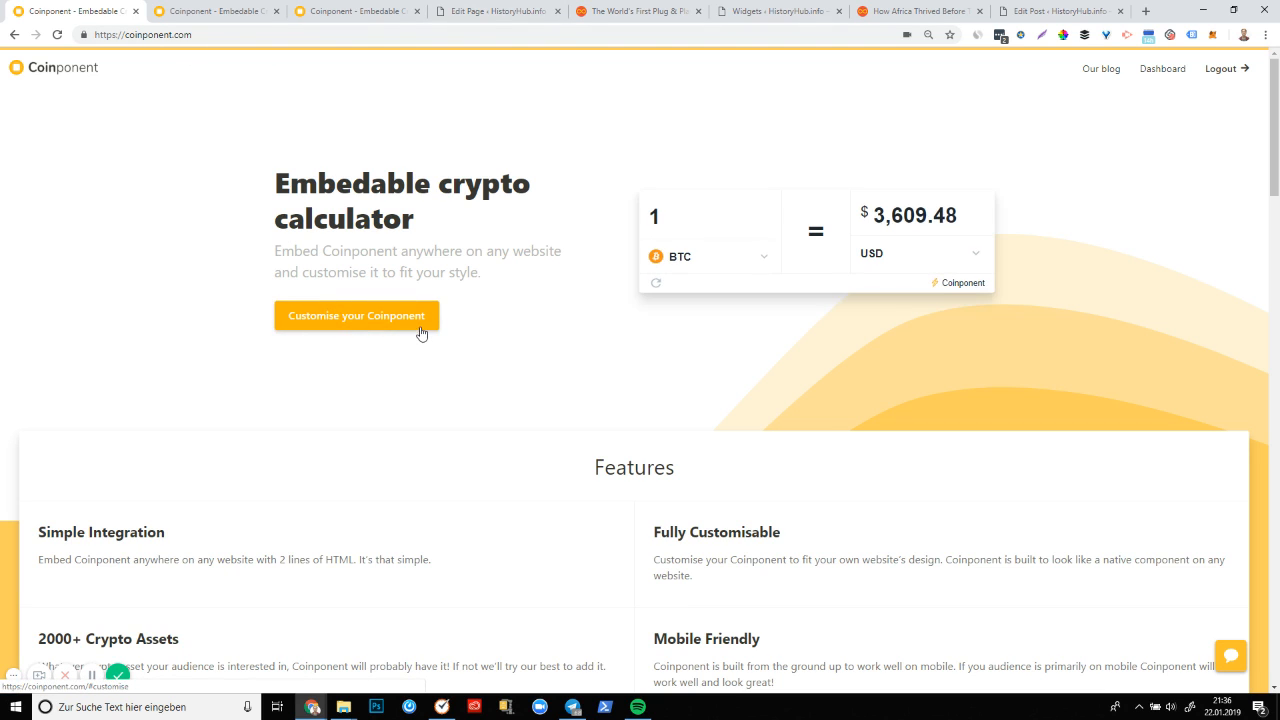
Enable dark mode in the calculator customiser, try a medium shadow, then keep Large
left_click(356, 316)
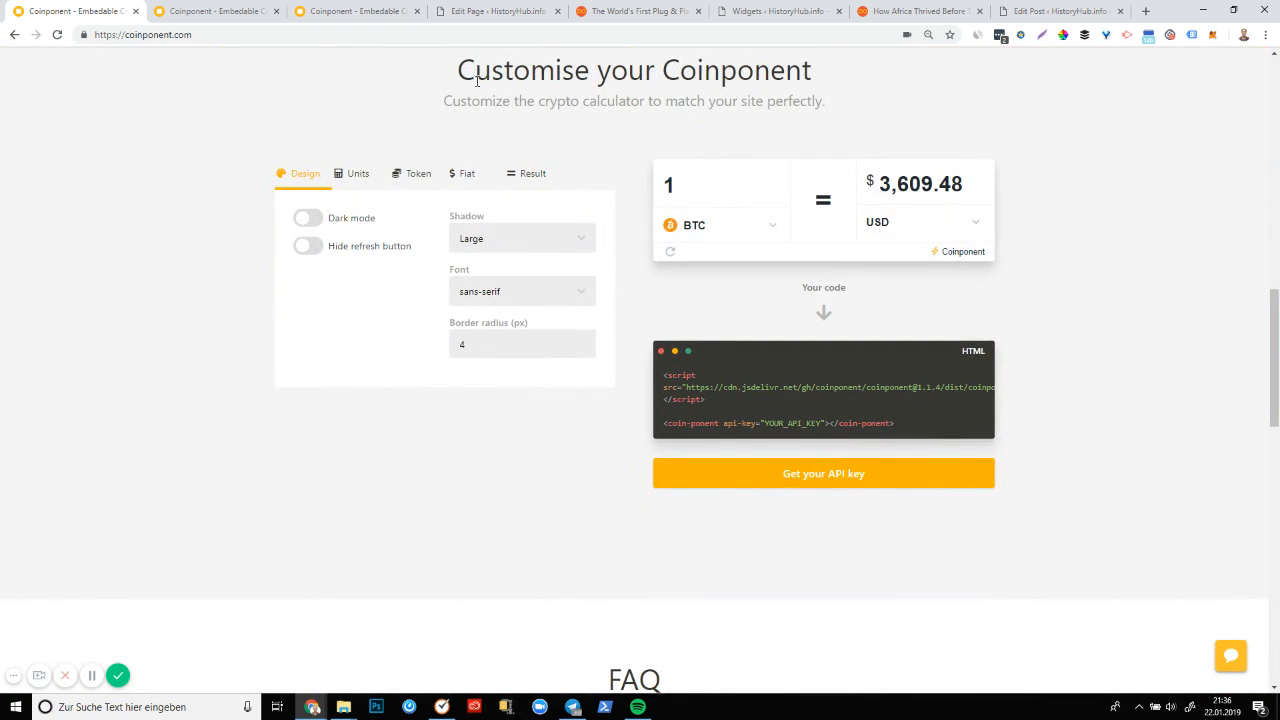
mouse_move(688, 148)
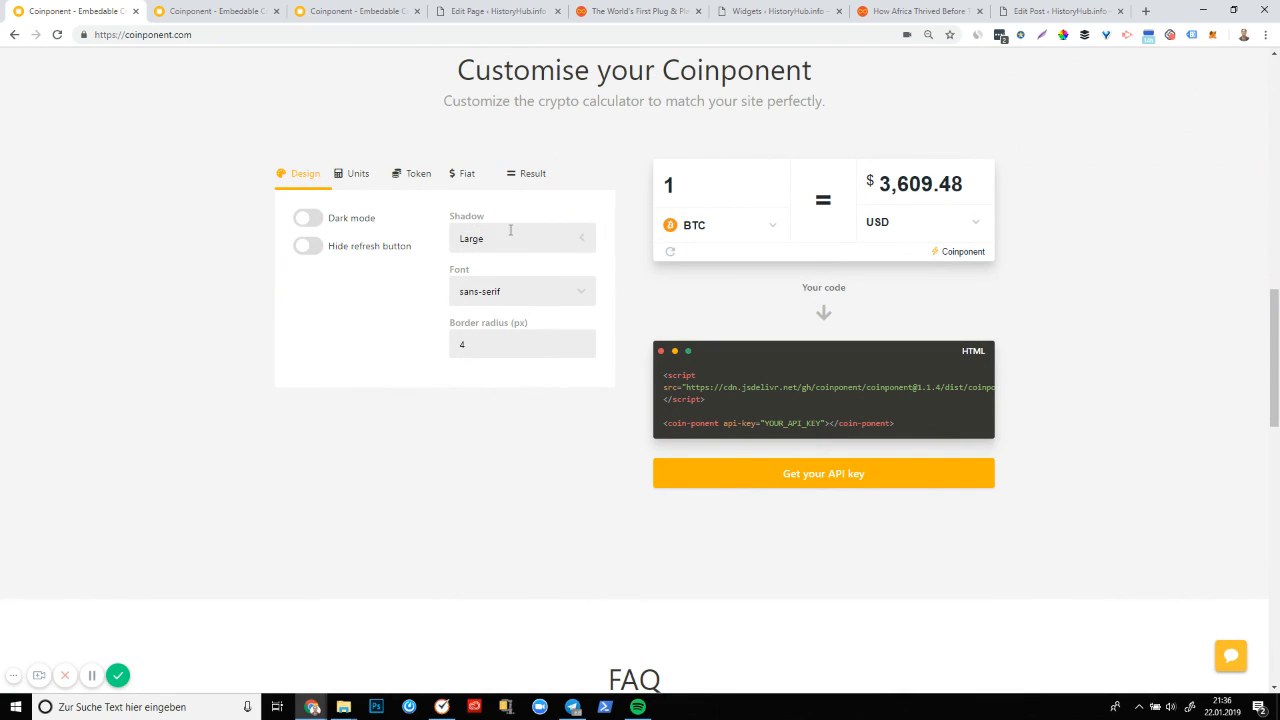
mouse_move(720, 228)
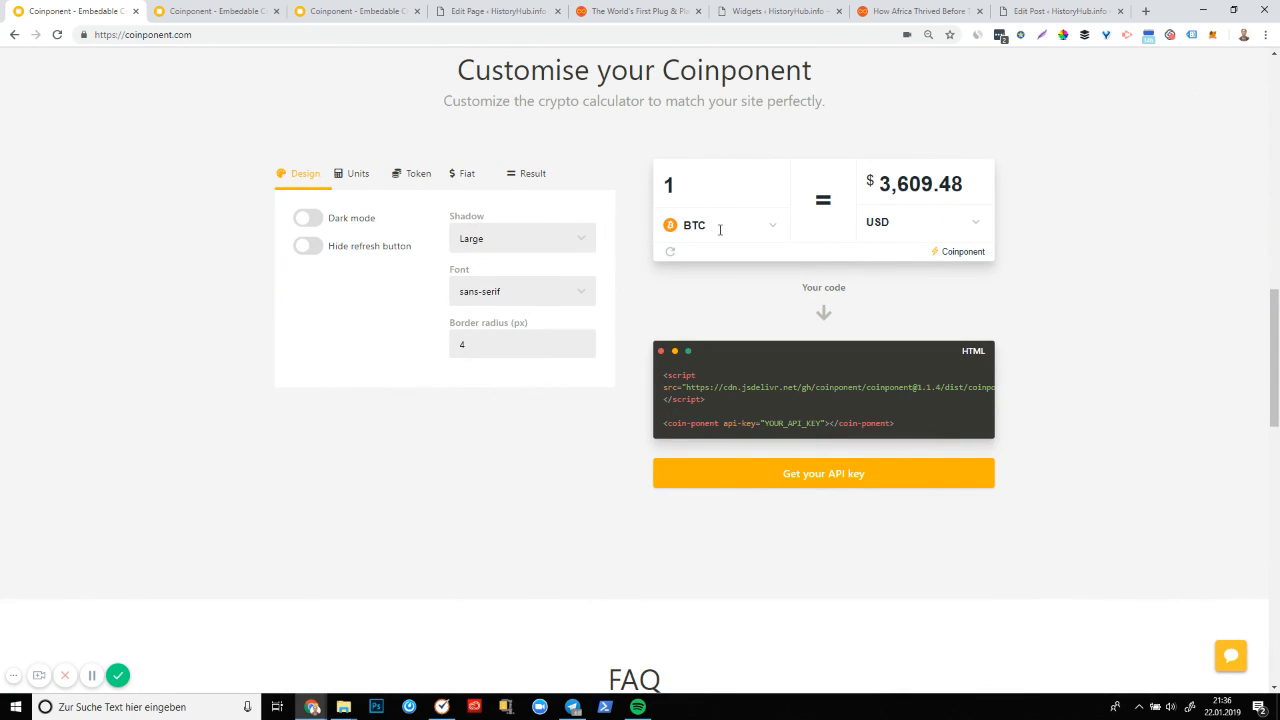
mouse_move(824, 374)
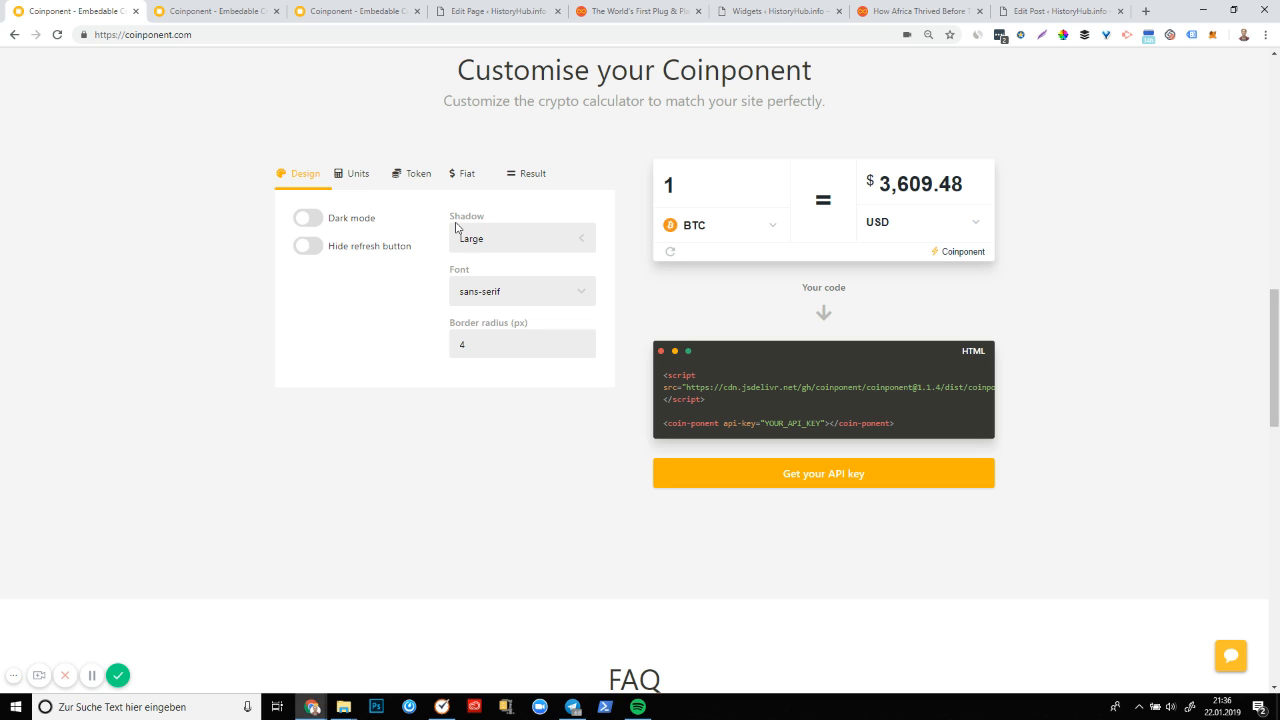
mouse_move(414, 252)
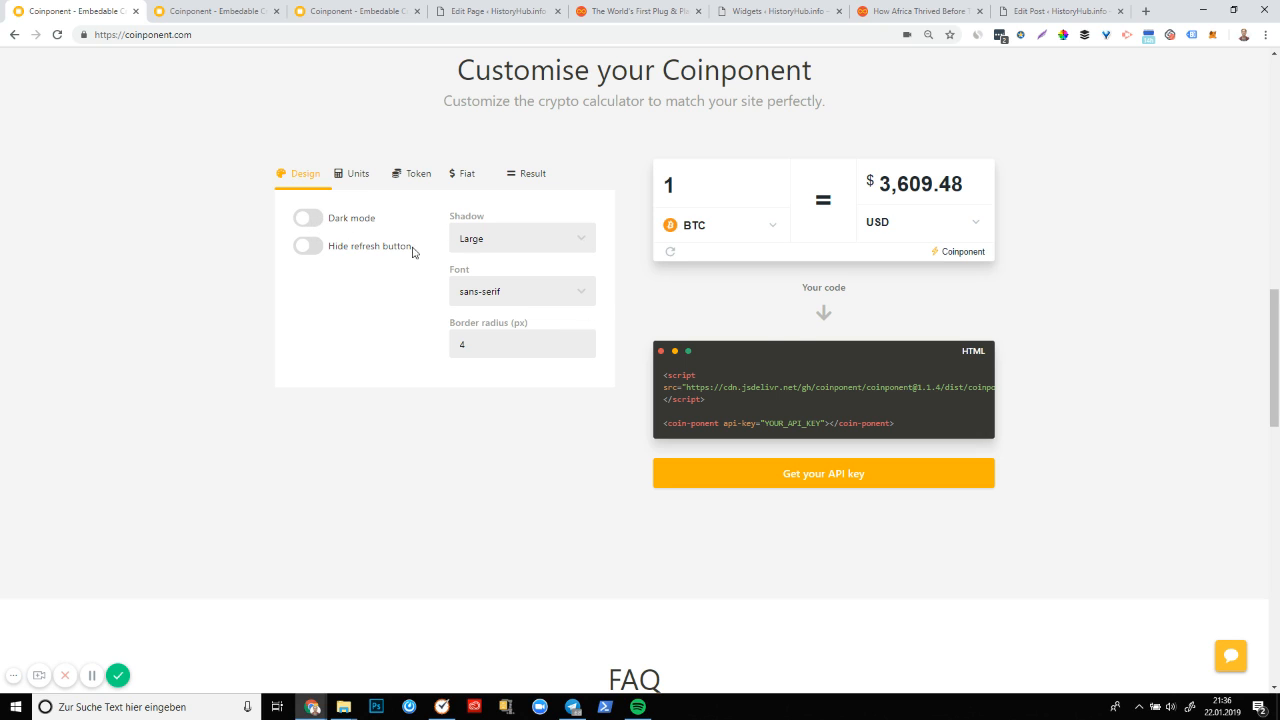
mouse_move(352, 264)
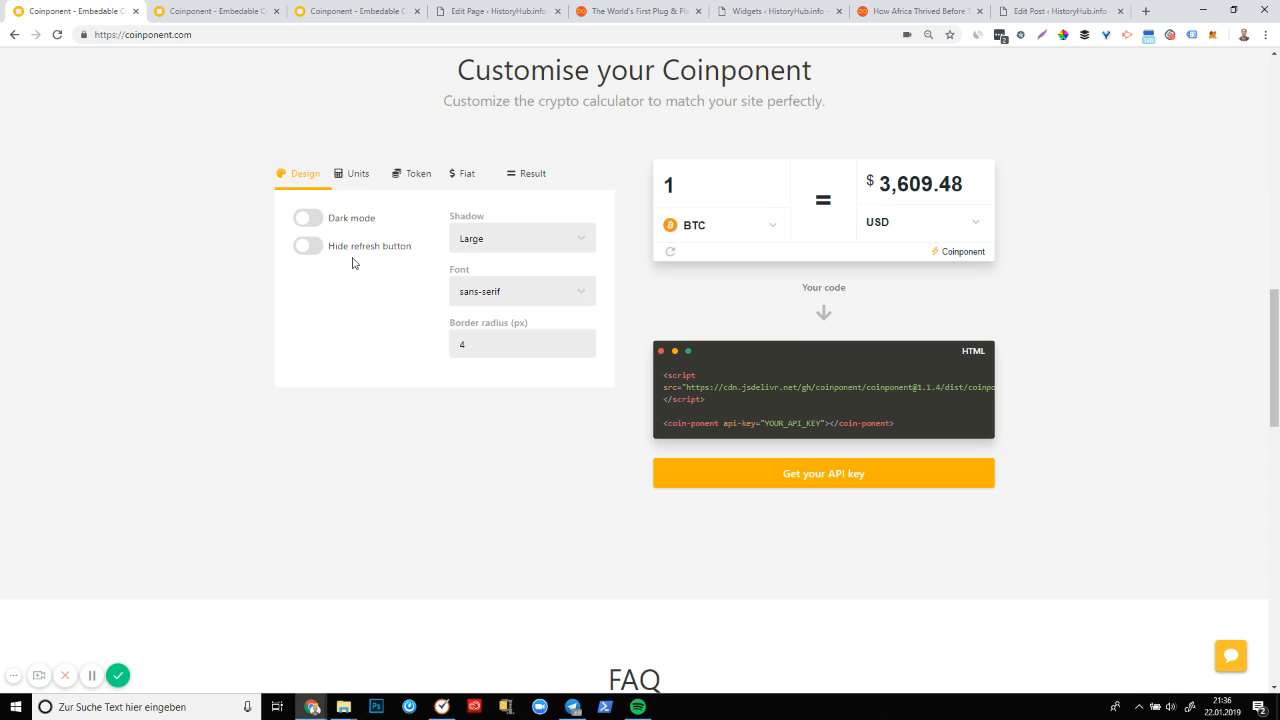
left_click(308, 216)
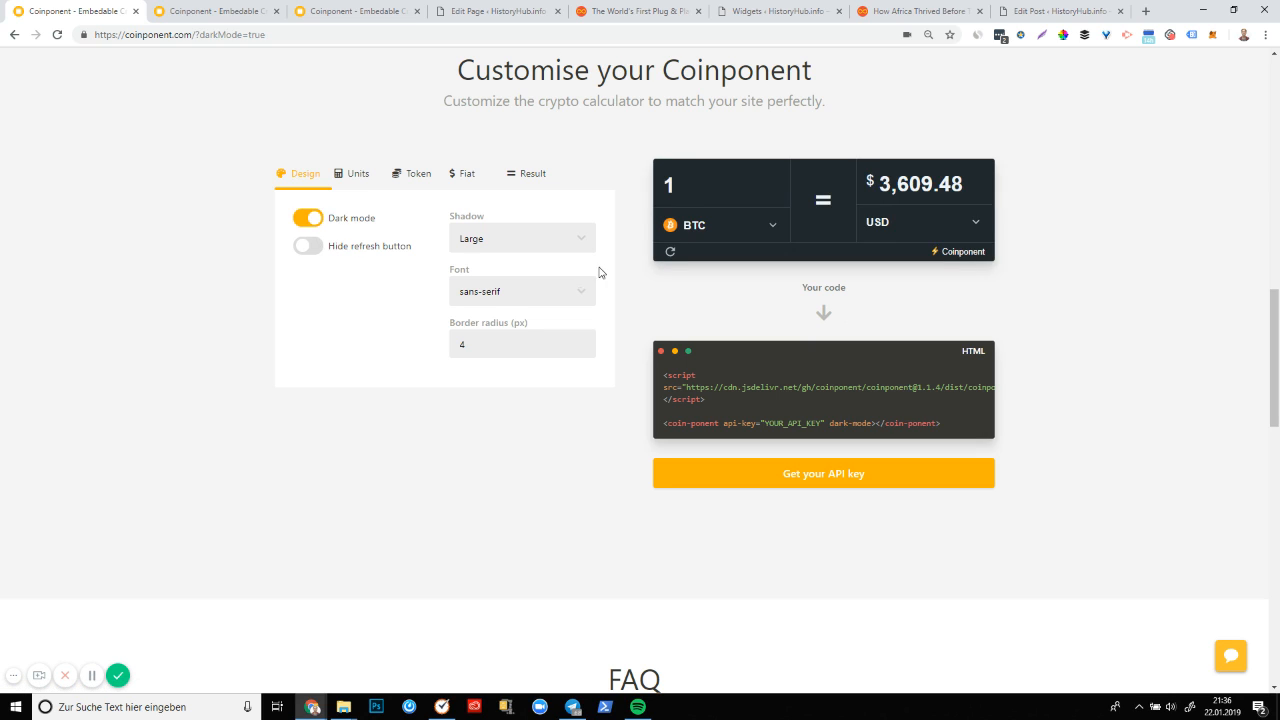
left_click(520, 236)
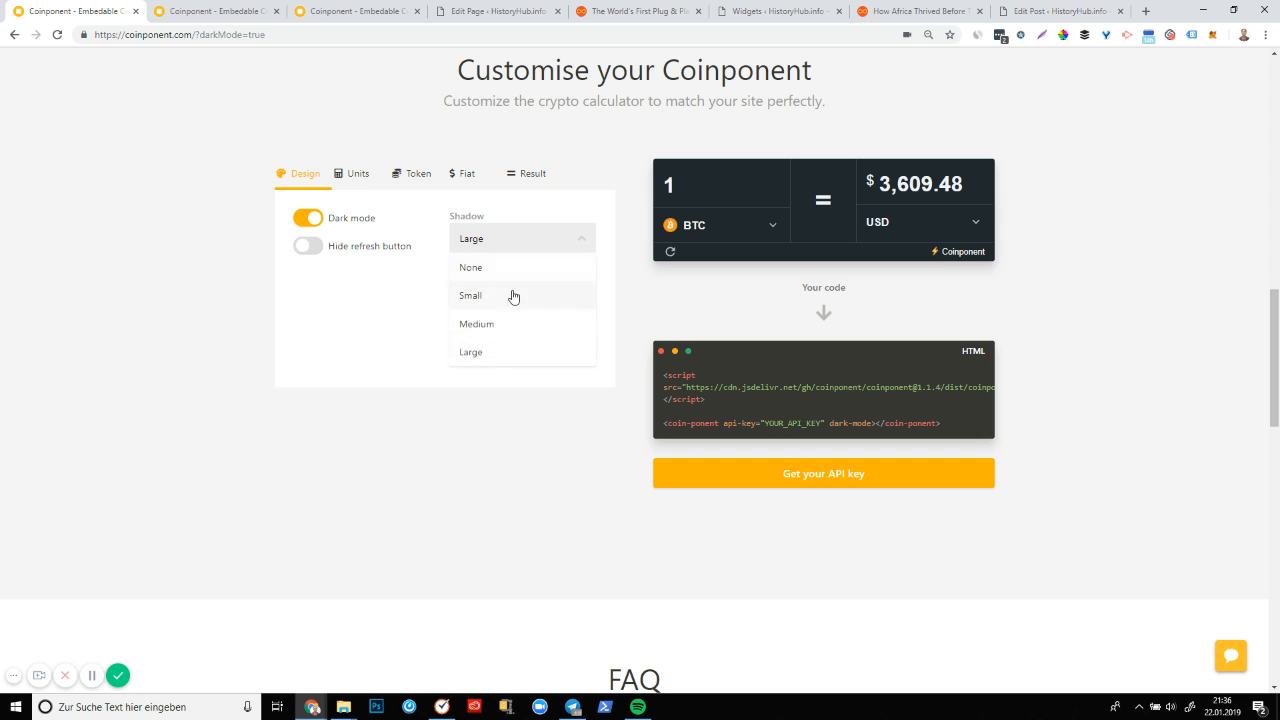
left_click(470, 296)
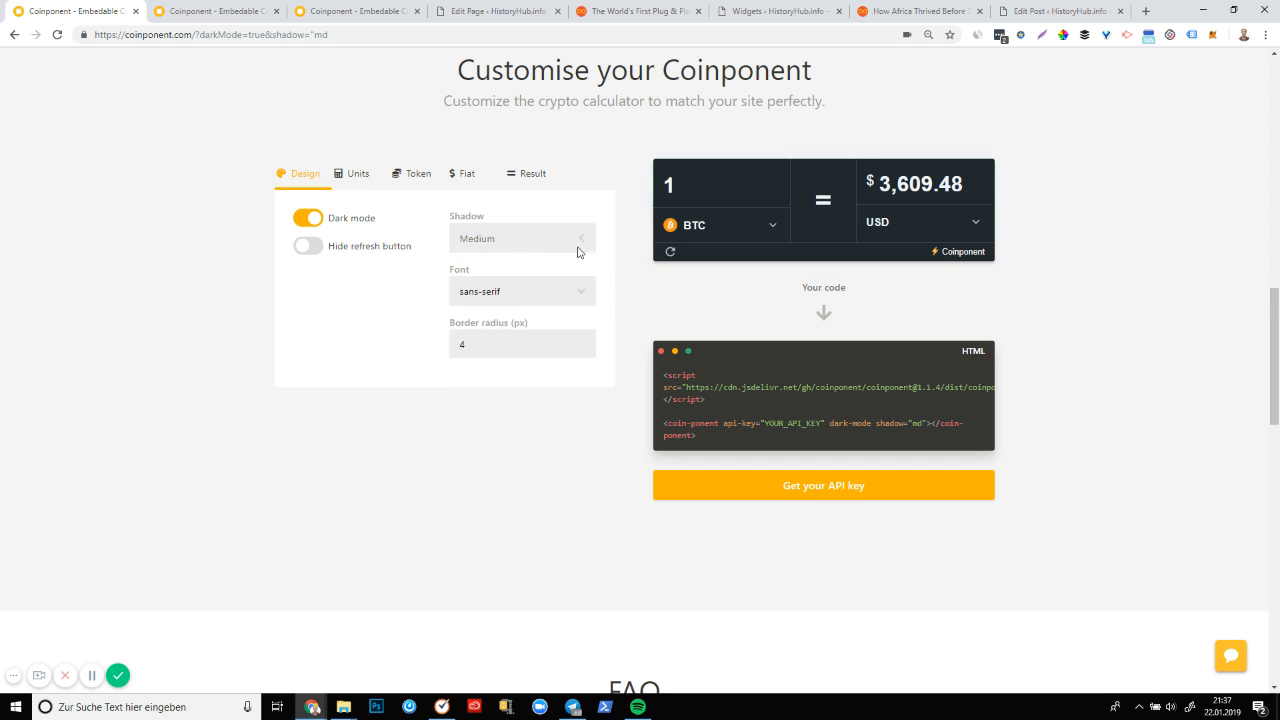
left_click(520, 238)
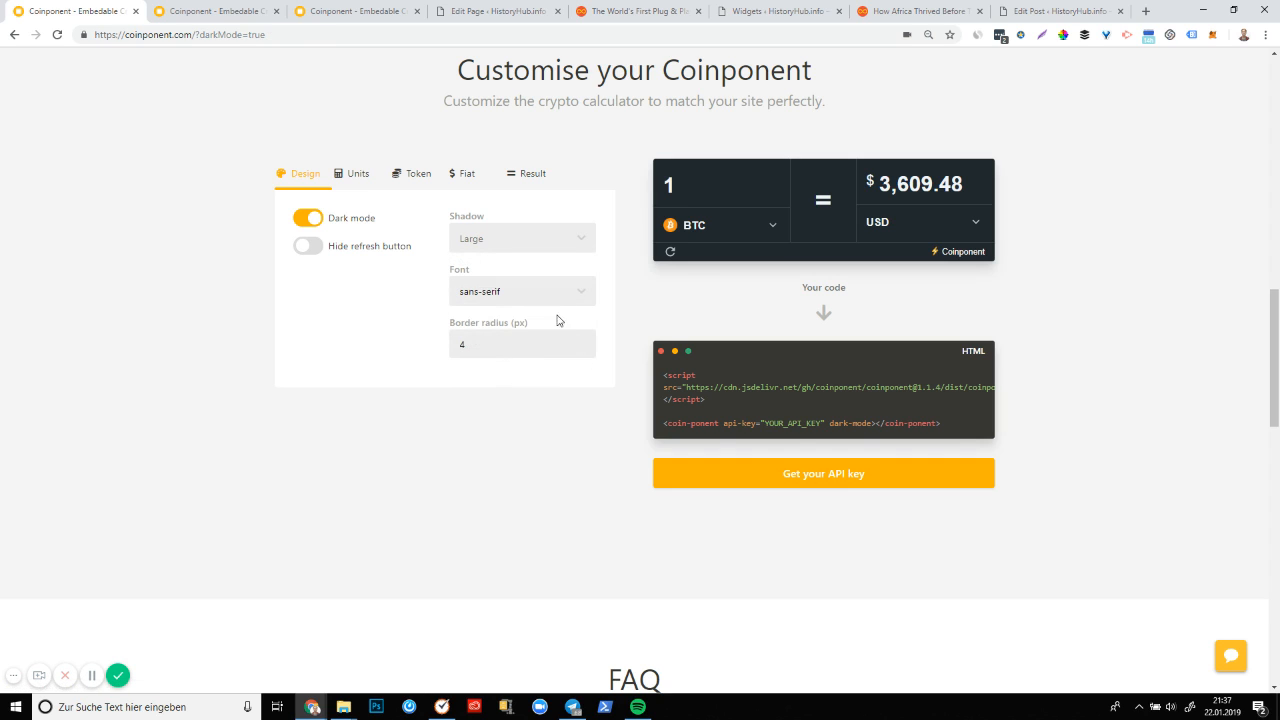
Switch the calculator font to monospace
left_click(520, 292)
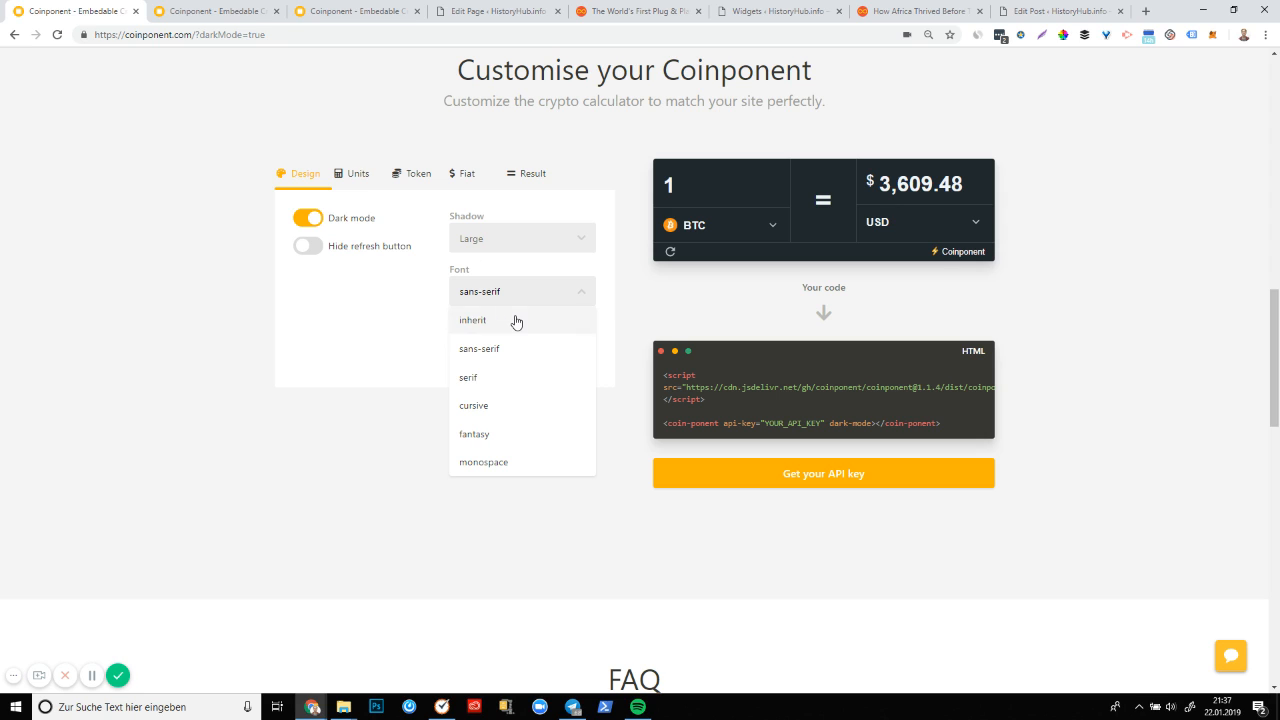
left_click(484, 462)
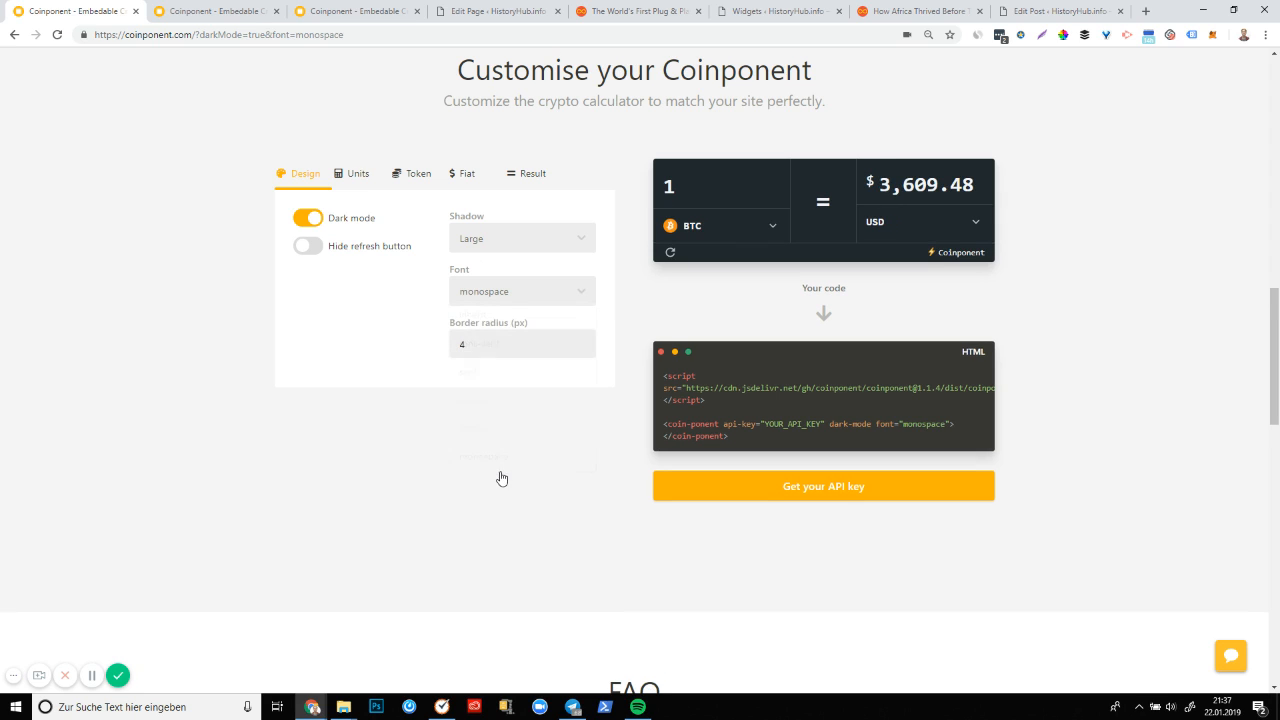
Set Default units to 100, leave Fixed units off, and try an amount in the preview
left_click(358, 172)
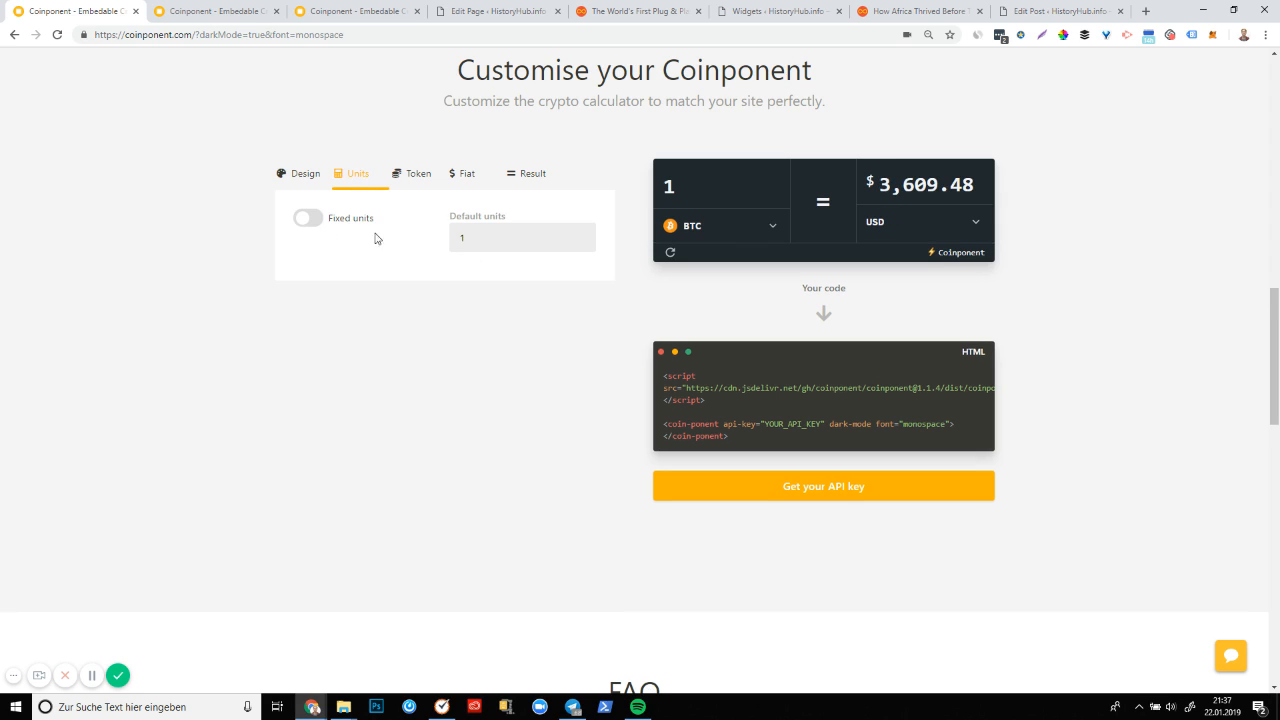
mouse_move(420, 172)
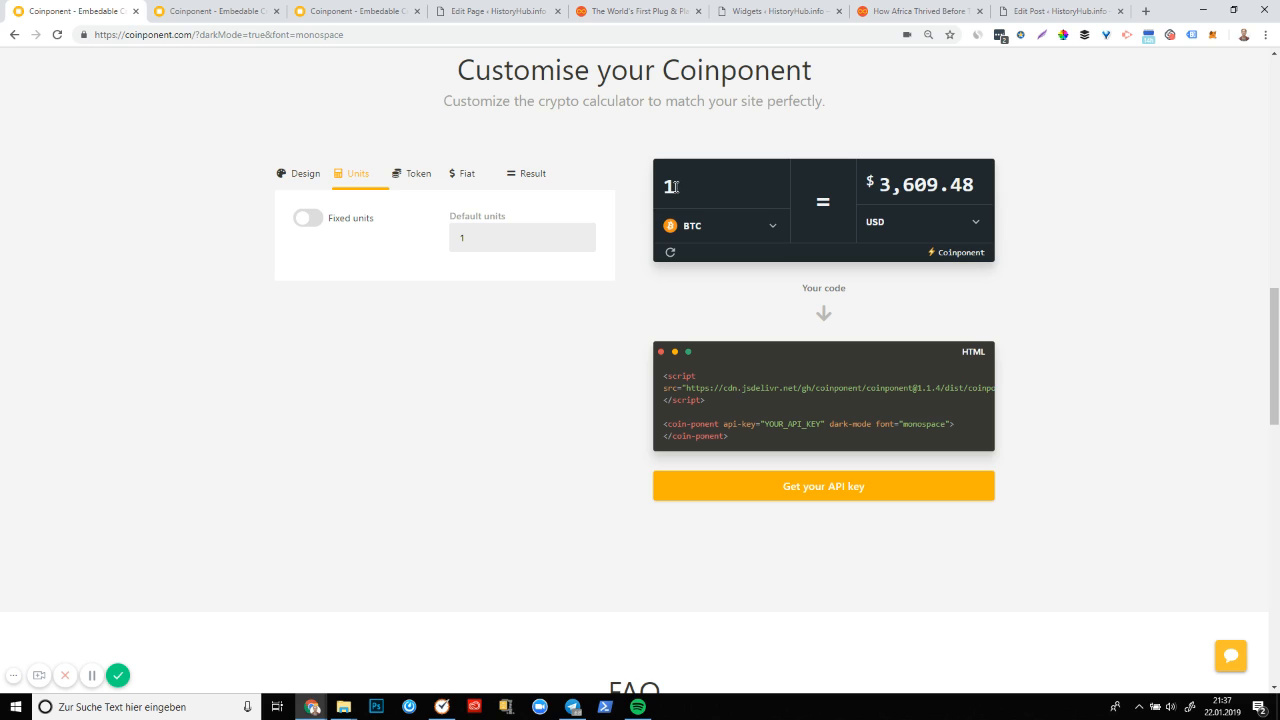
left_click(520, 236)
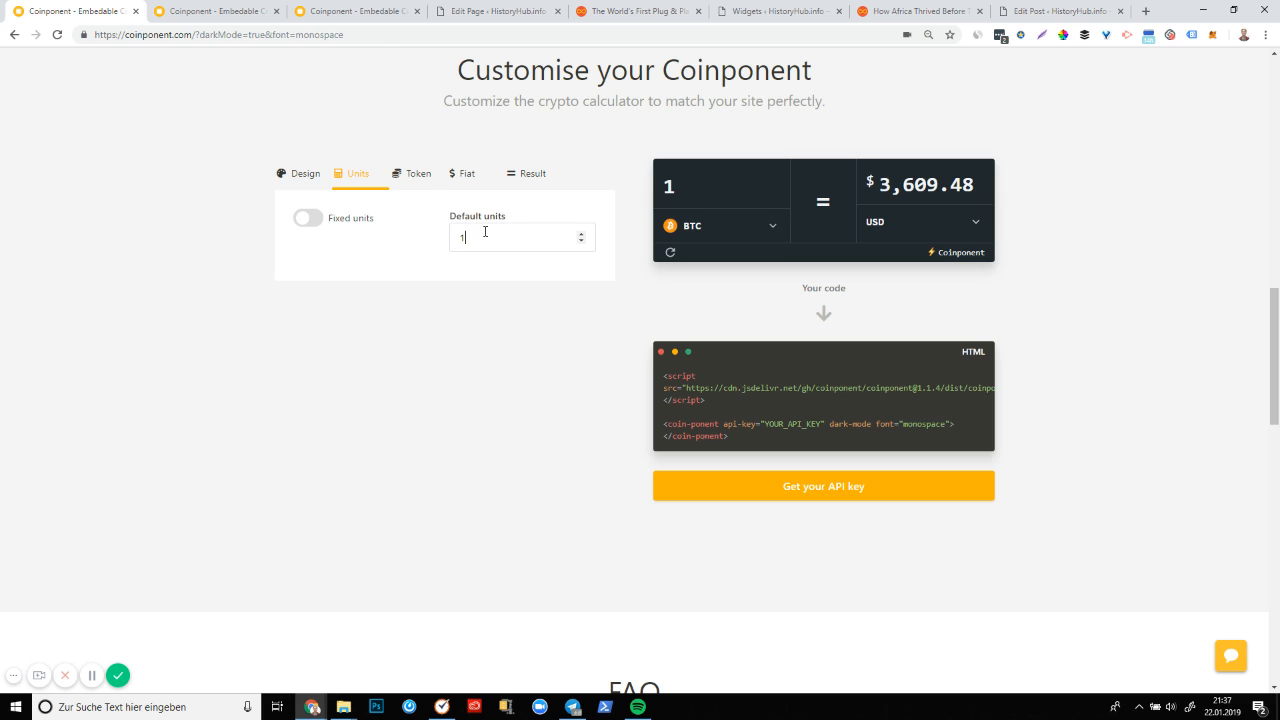
type("00")
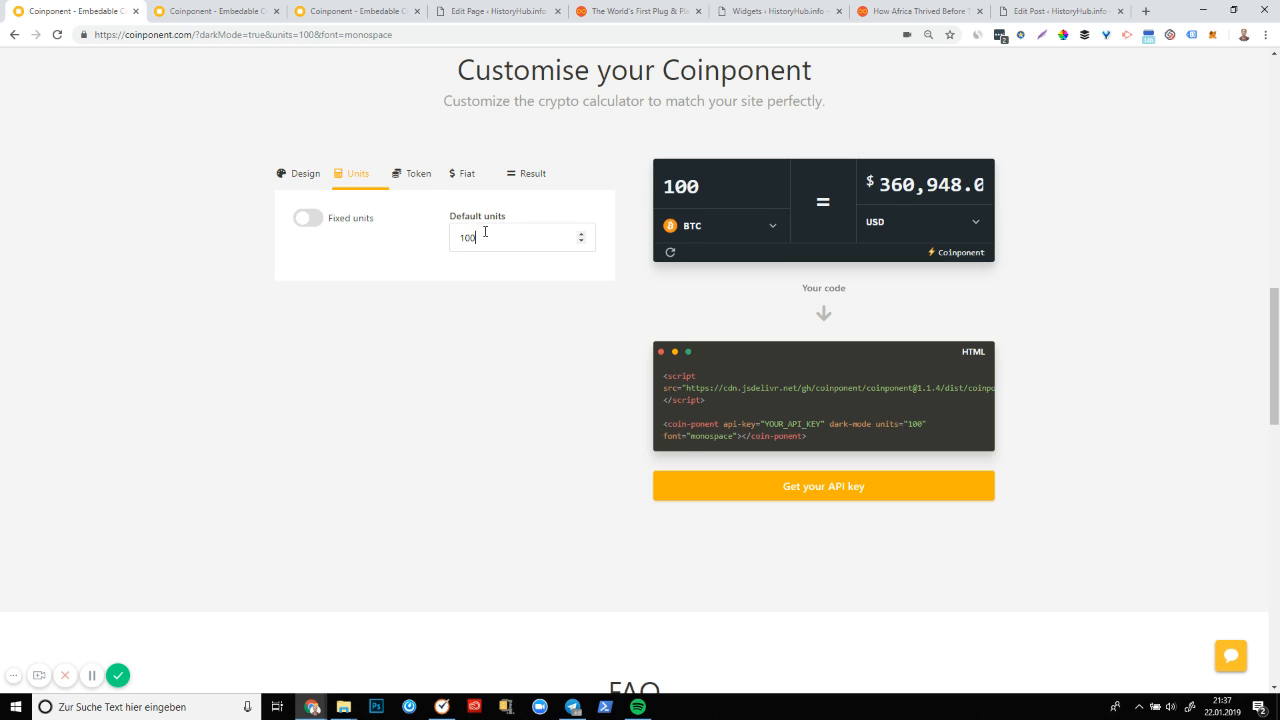
left_click(308, 216)
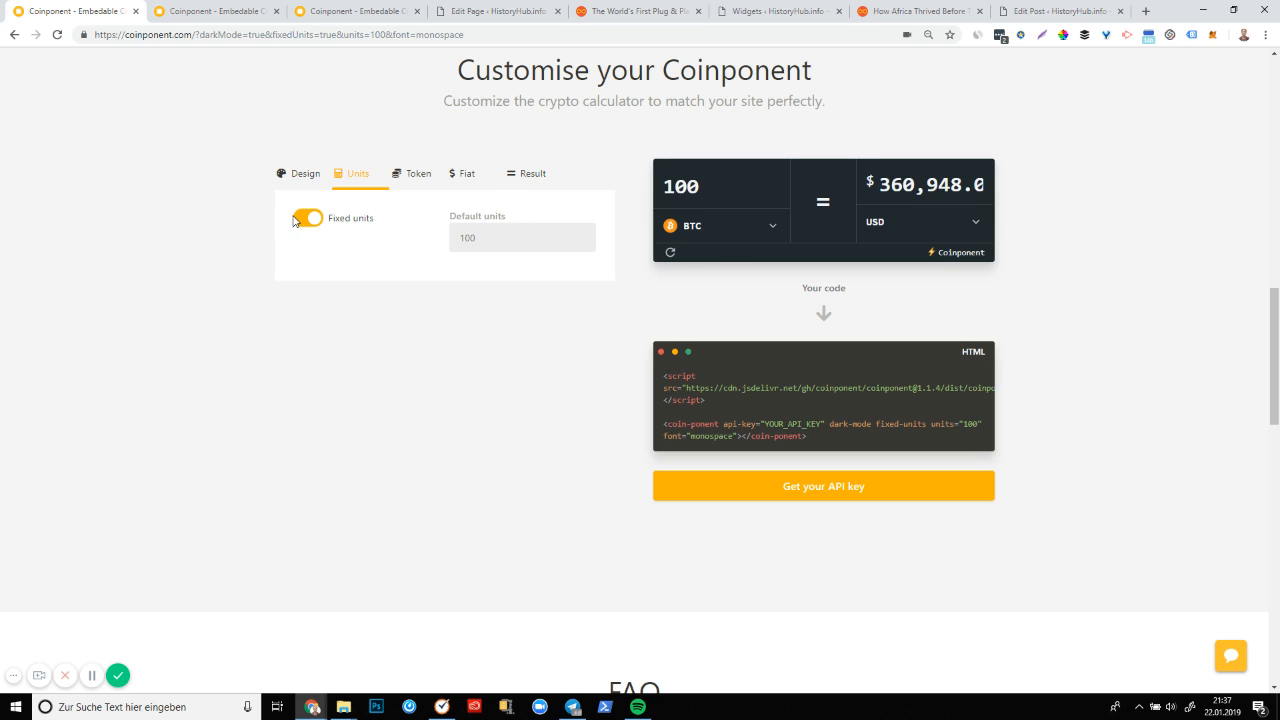
left_click(308, 218)
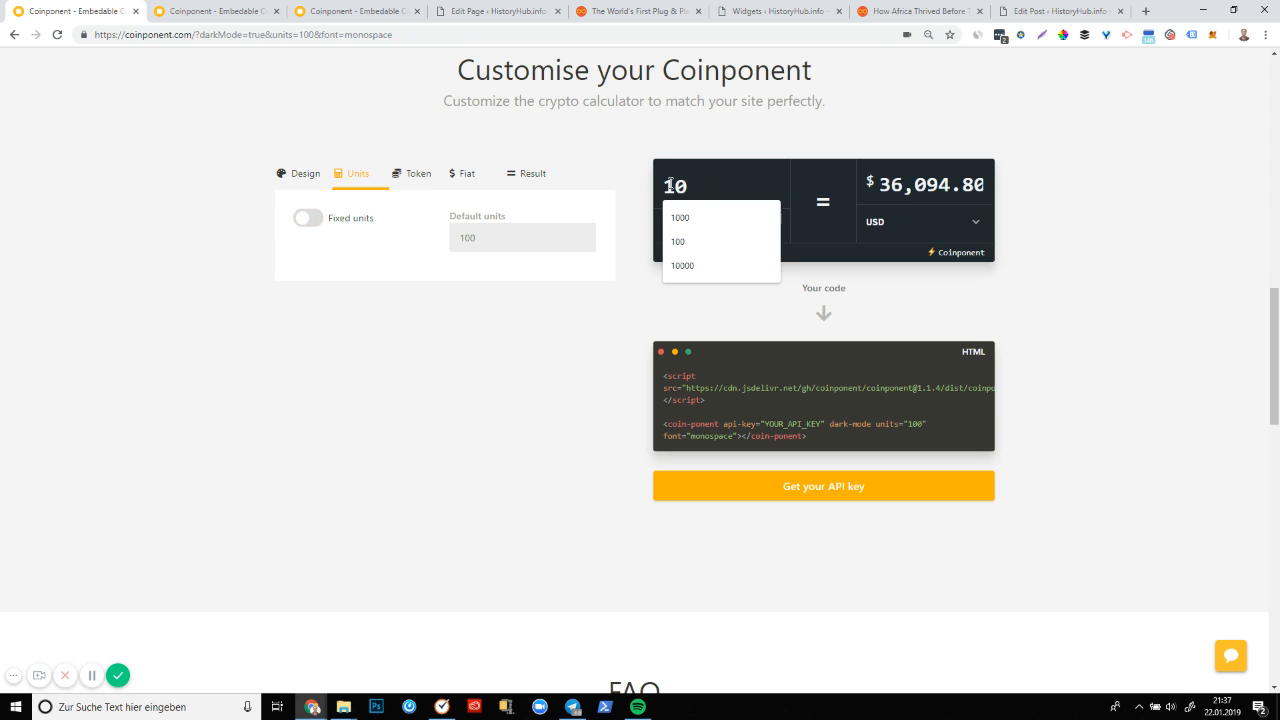
left_click(678, 240)
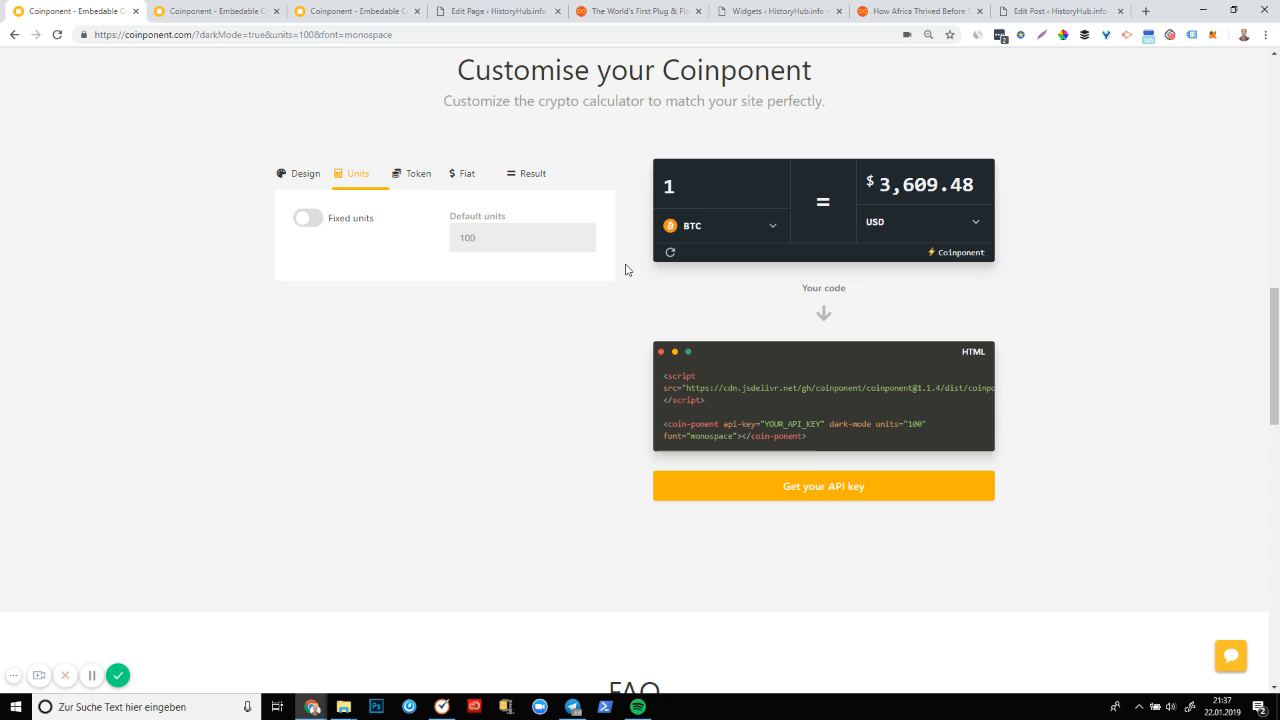
Switch on Fixed token so the calculator stays locked to XRP
left_click(418, 172)
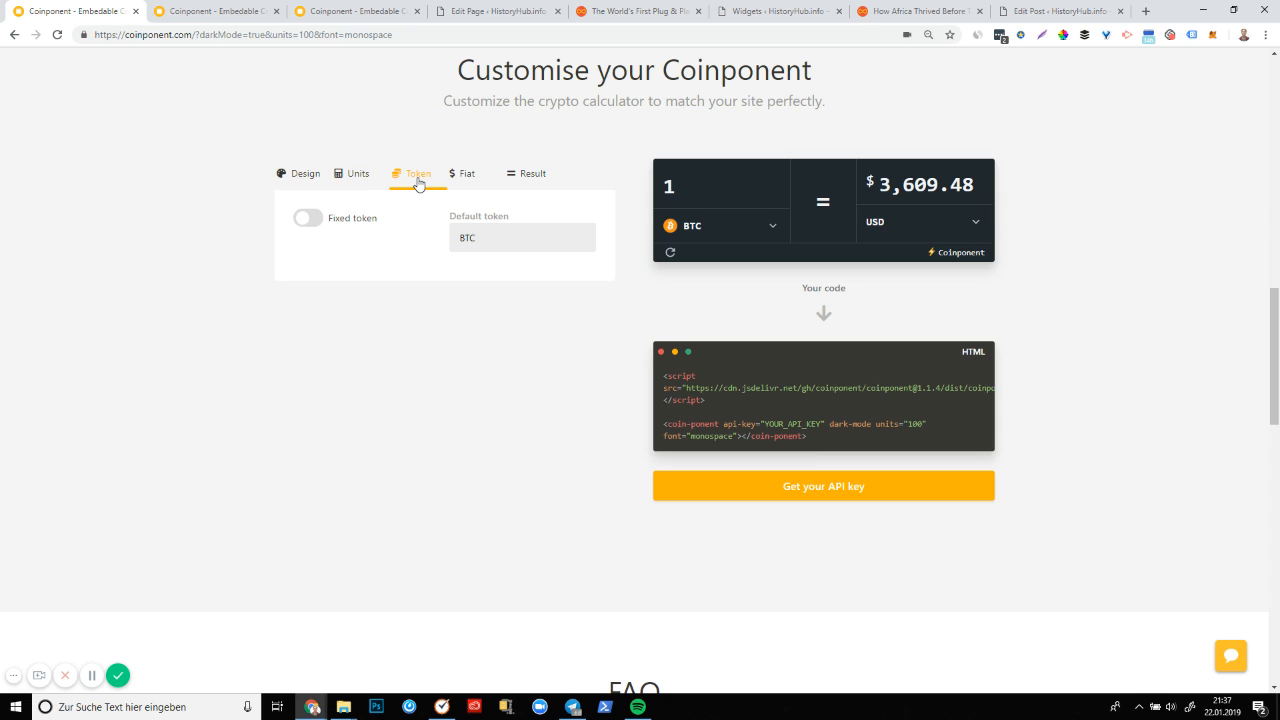
mouse_move(412, 186)
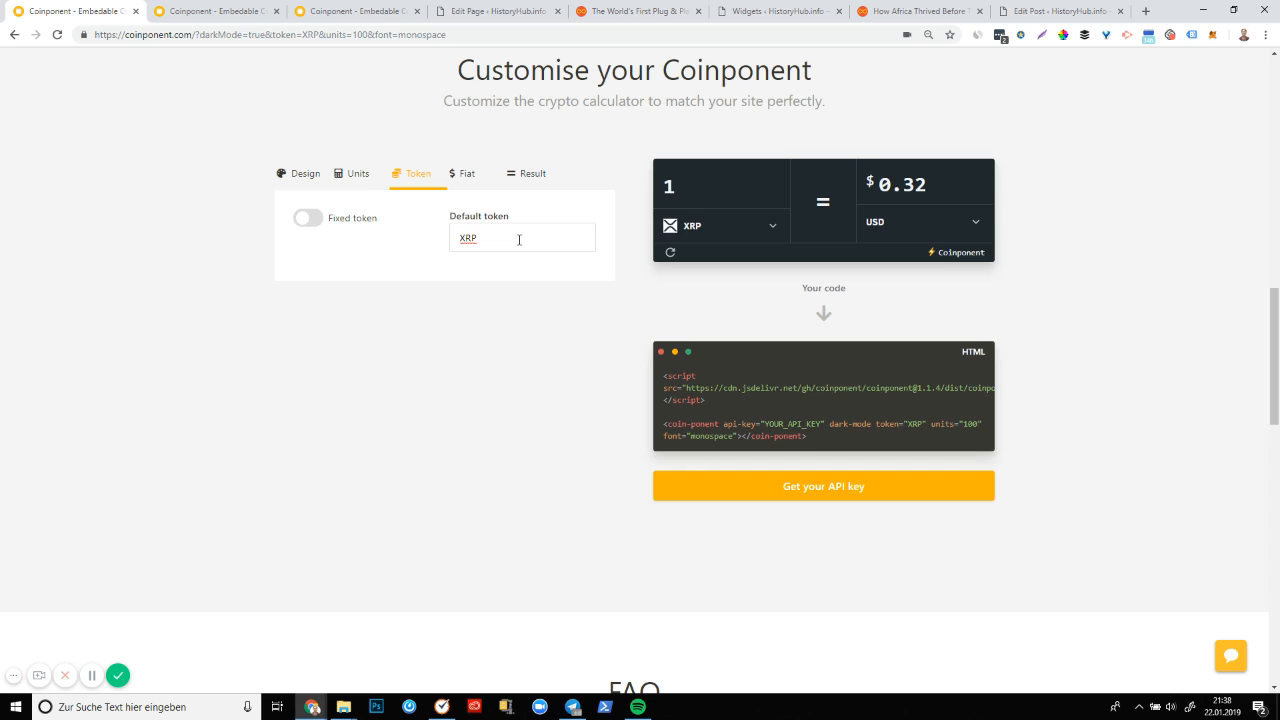
left_click(308, 216)
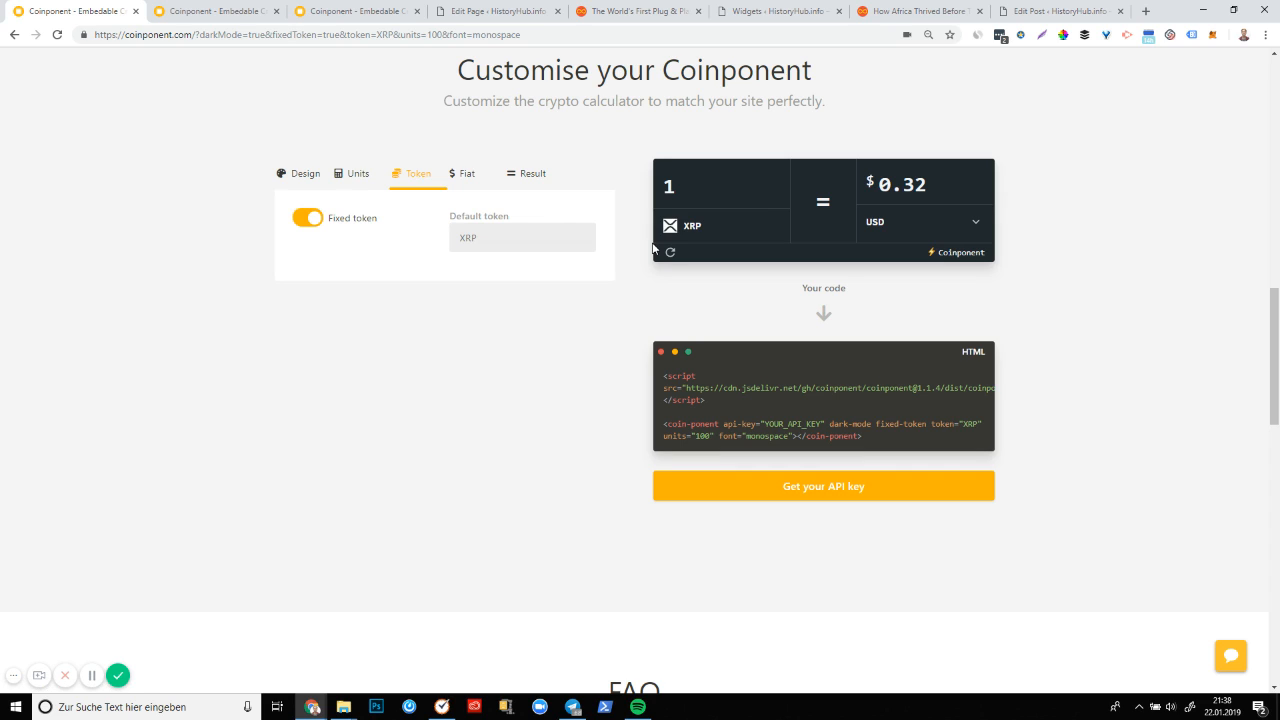
mouse_move(780, 224)
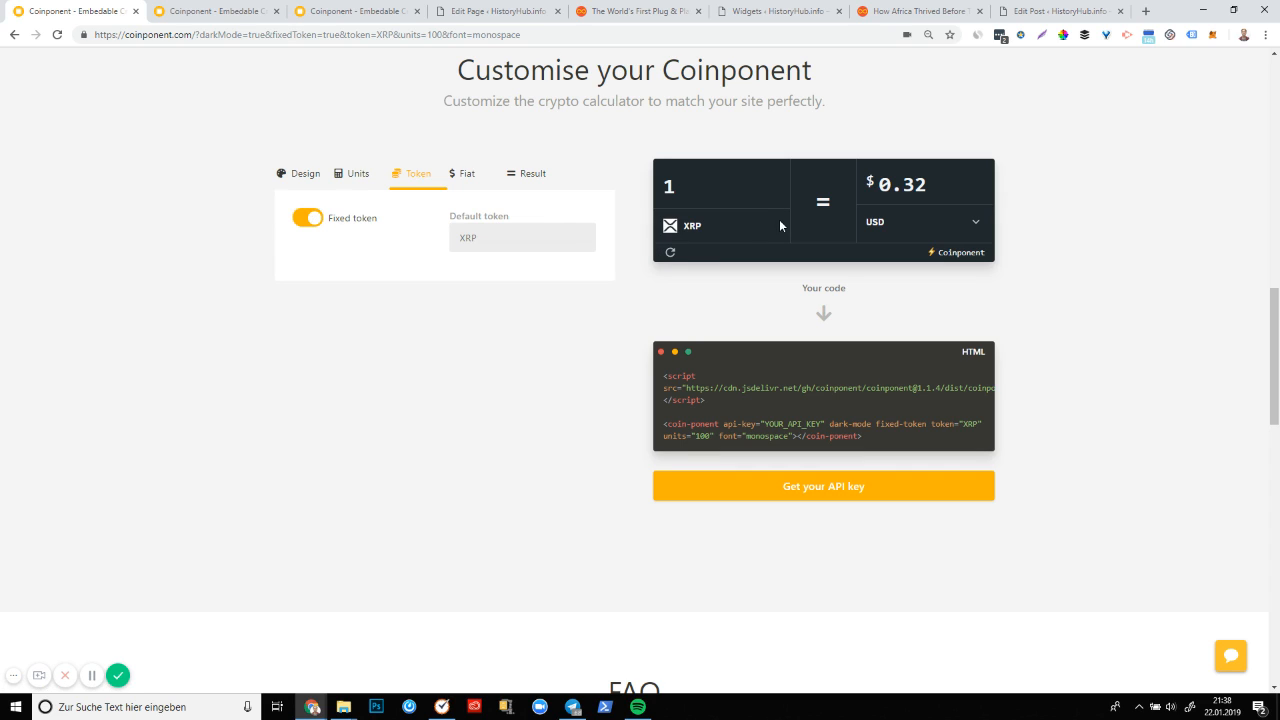
mouse_move(588, 284)
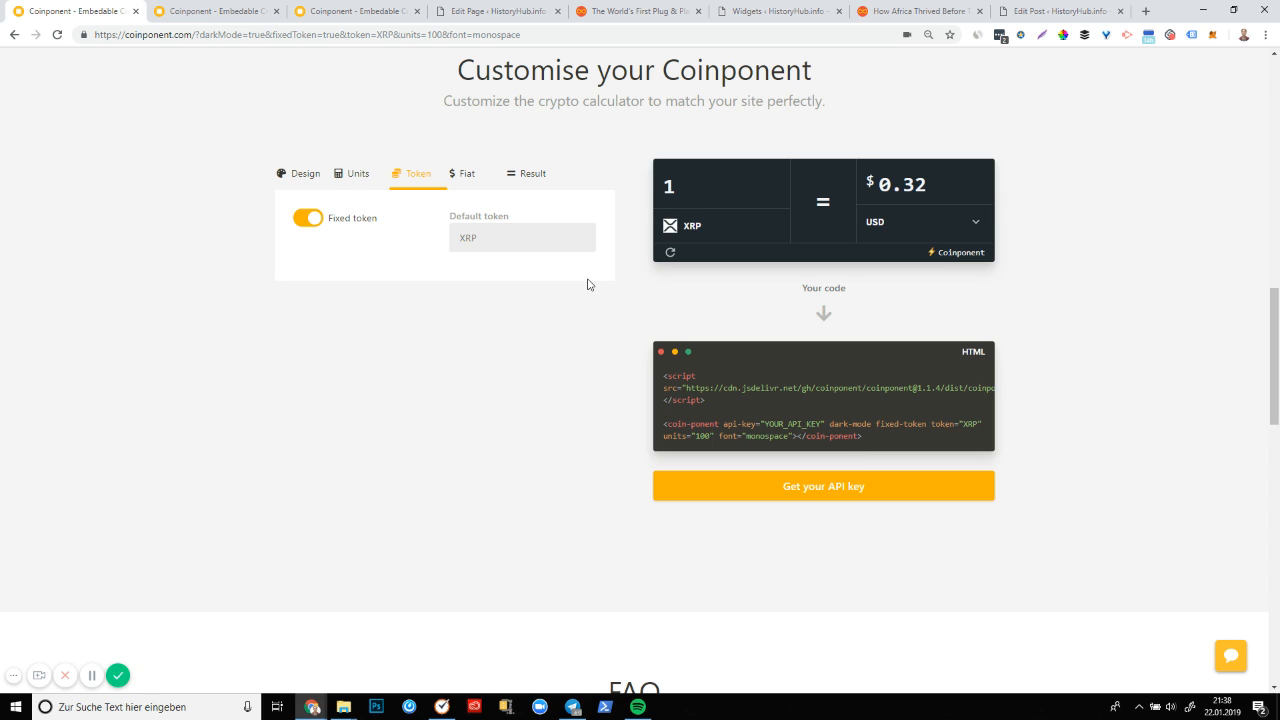
mouse_move(470, 176)
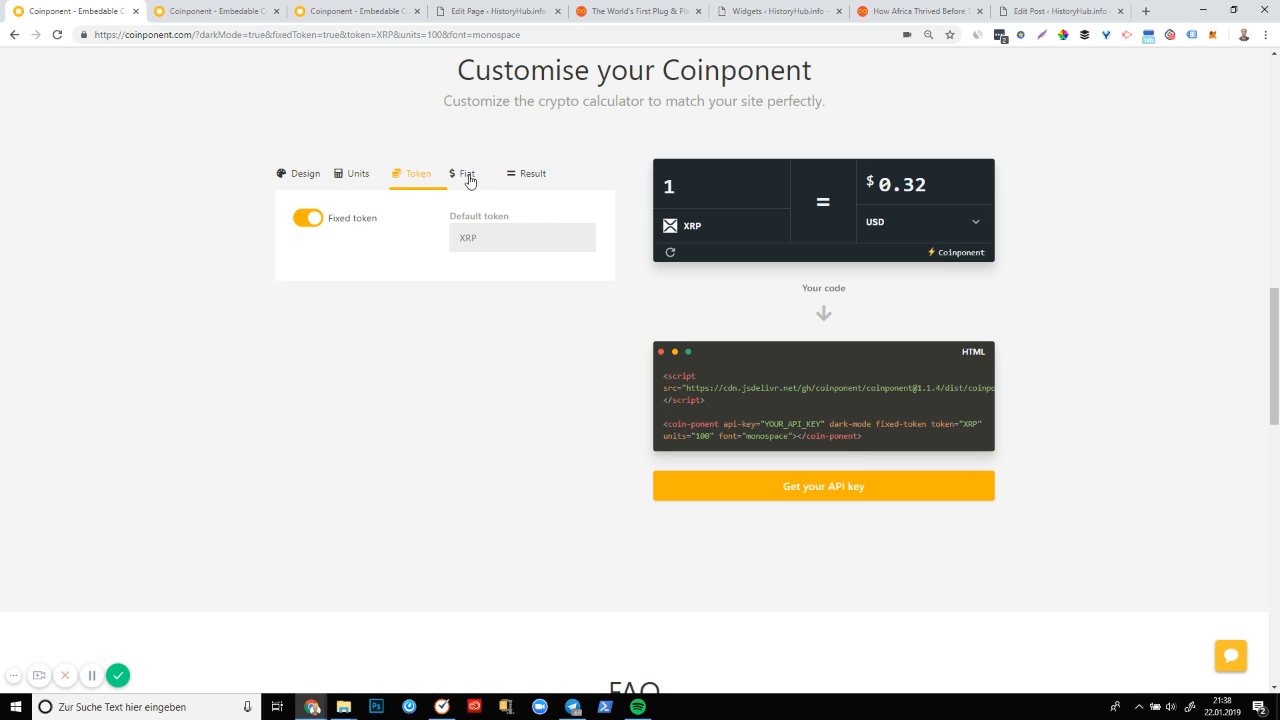
Check the Default fiat dropdown shows USD, leaving Fixed fiat off
left_click(466, 172)
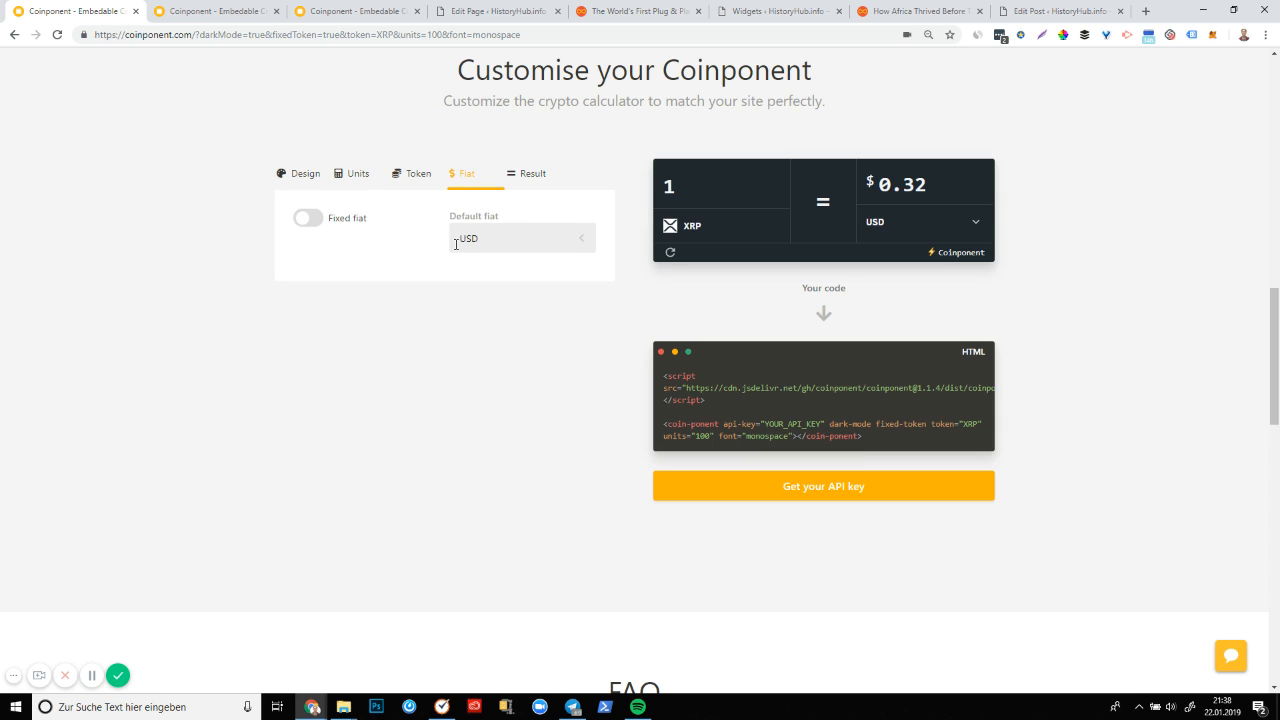
mouse_move(880, 254)
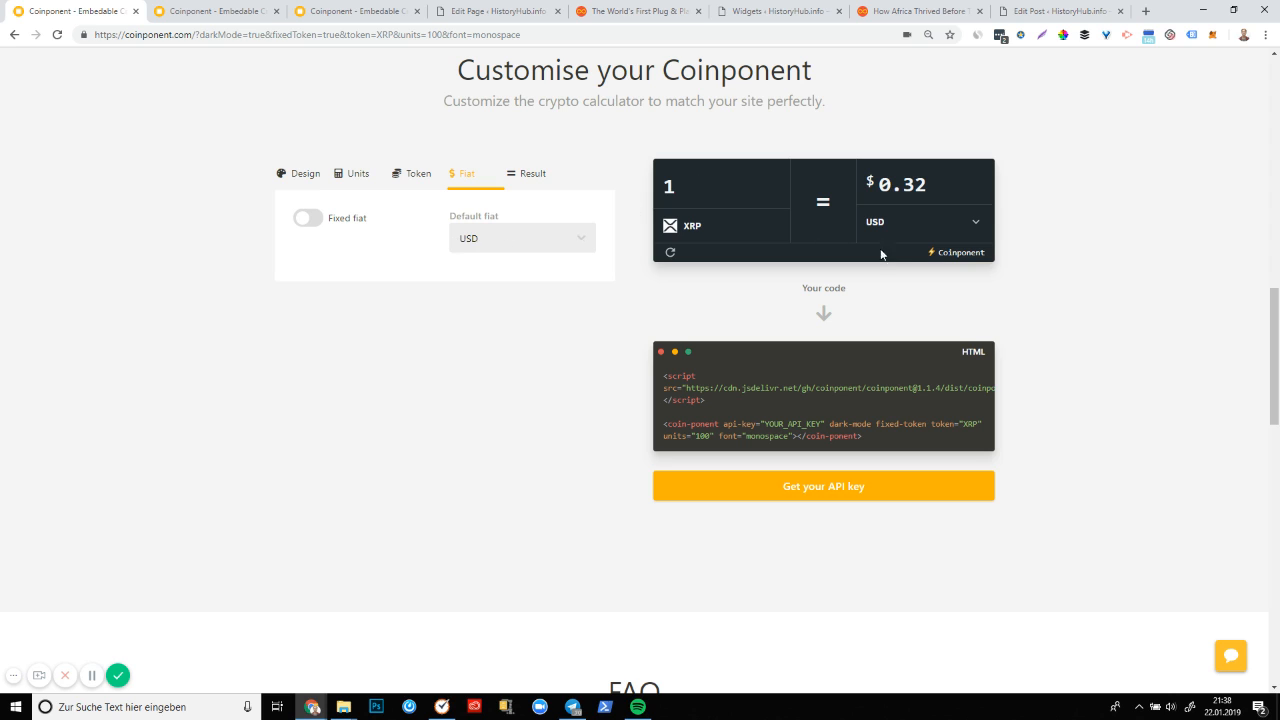
left_click(520, 238)
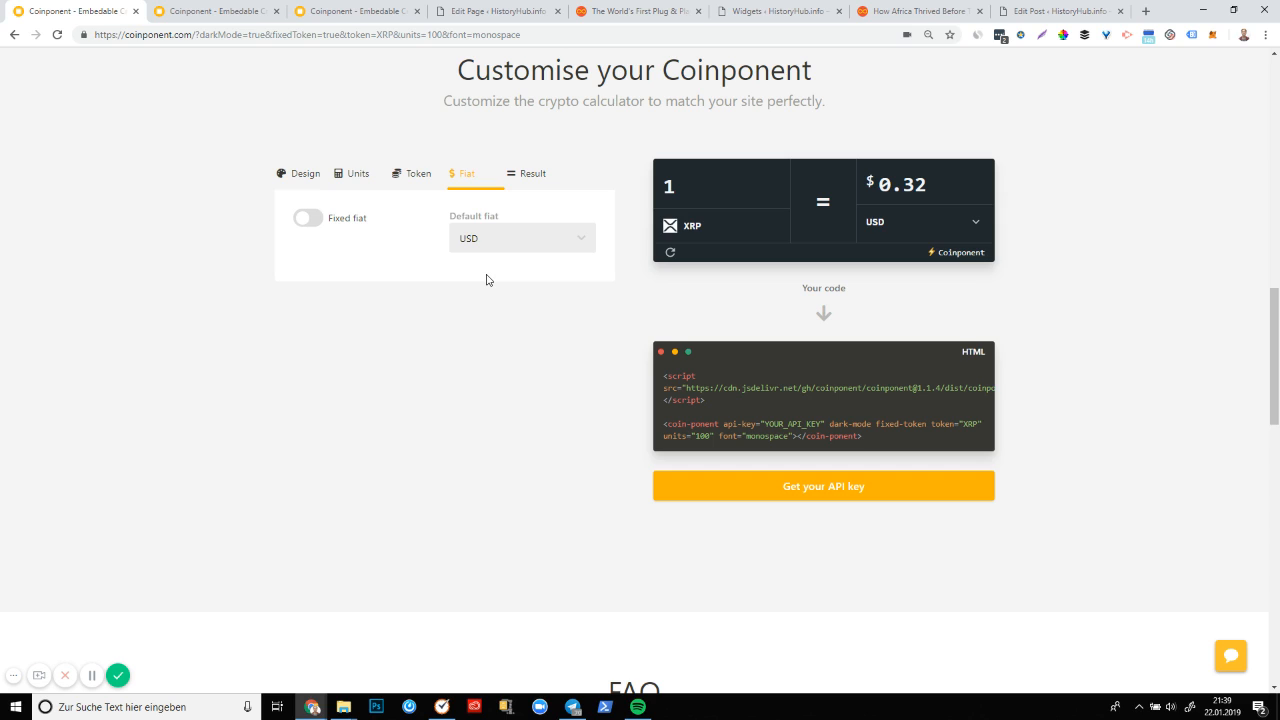
mouse_move(528, 188)
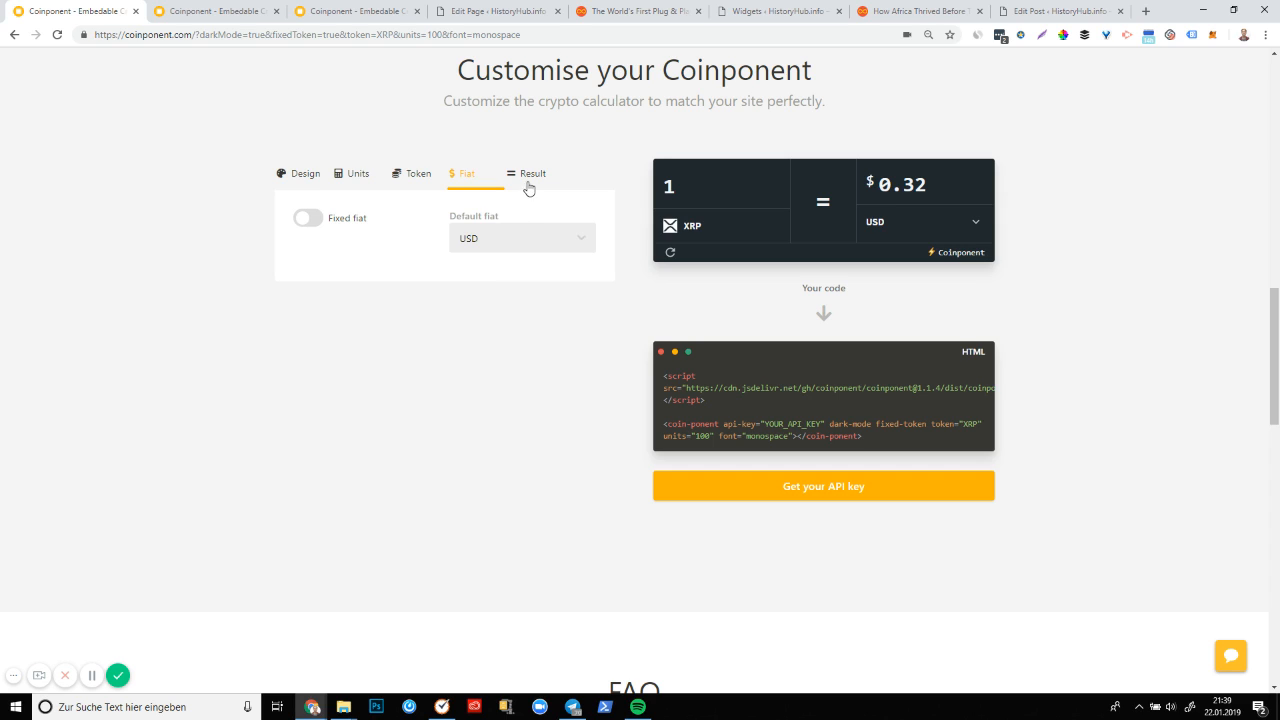
Set the result Decimals to 4 so the preview shows four decimal places
left_click(532, 172)
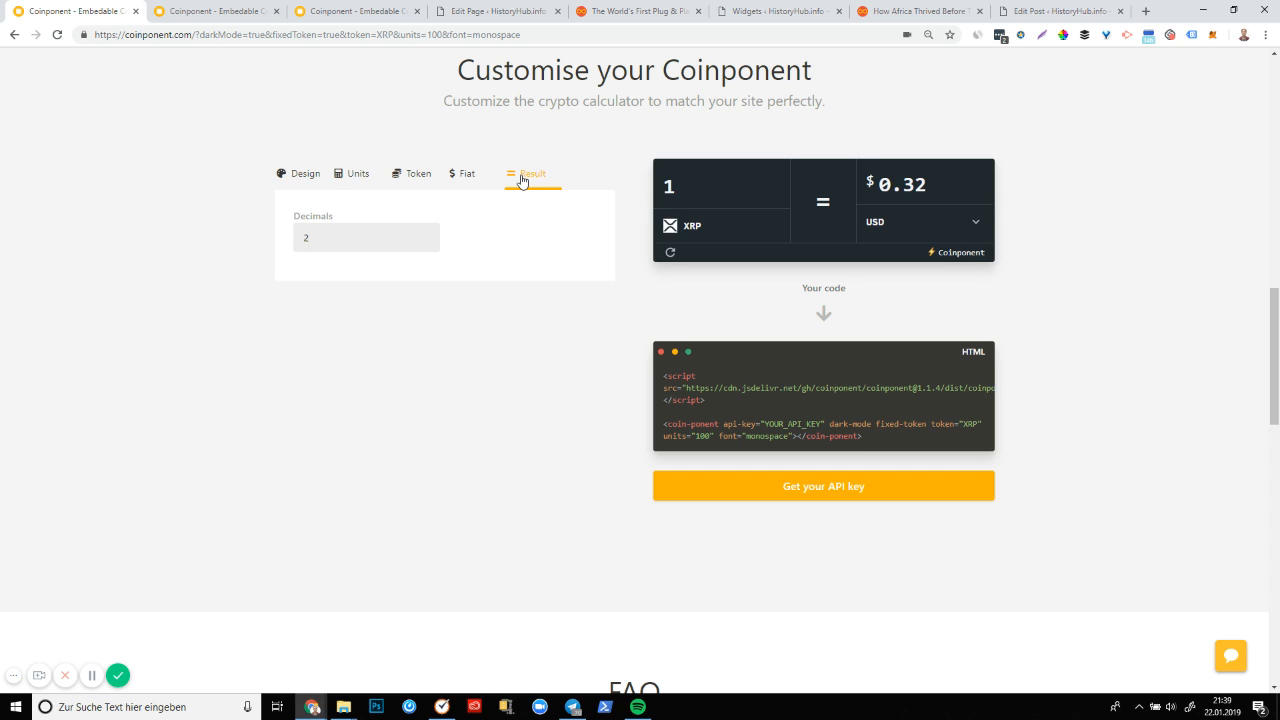
mouse_move(504, 206)
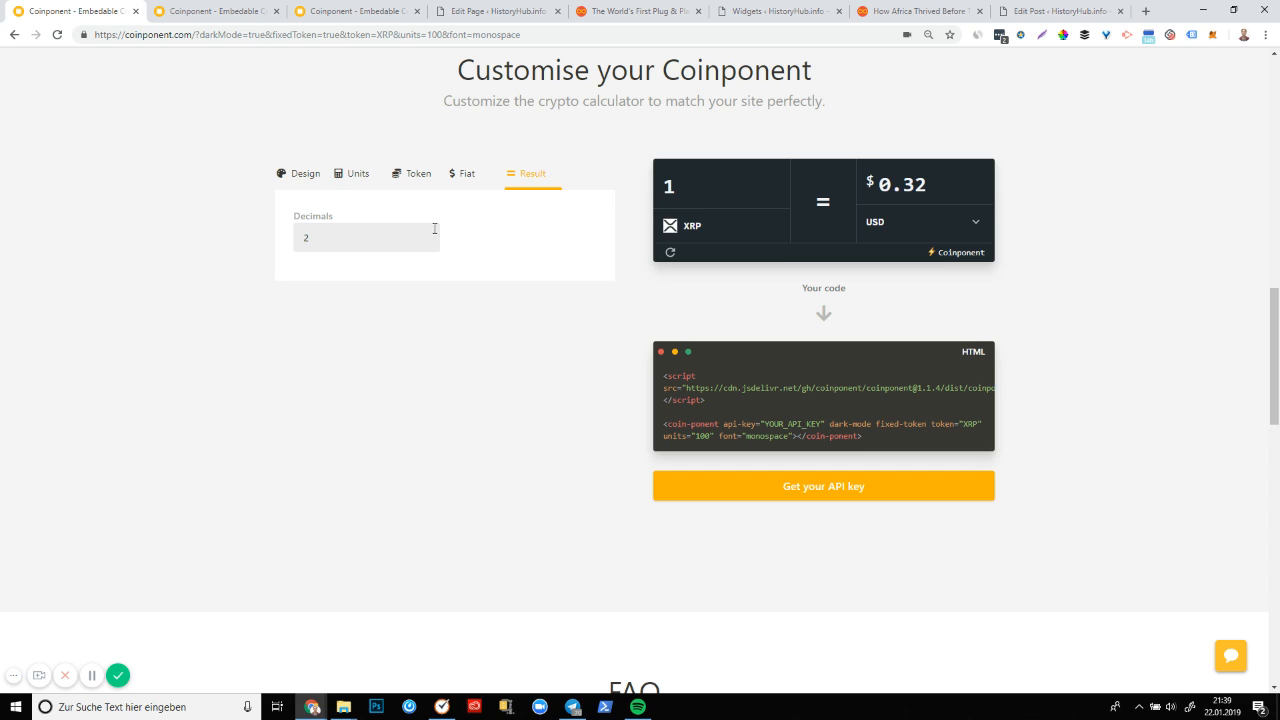
type("4")
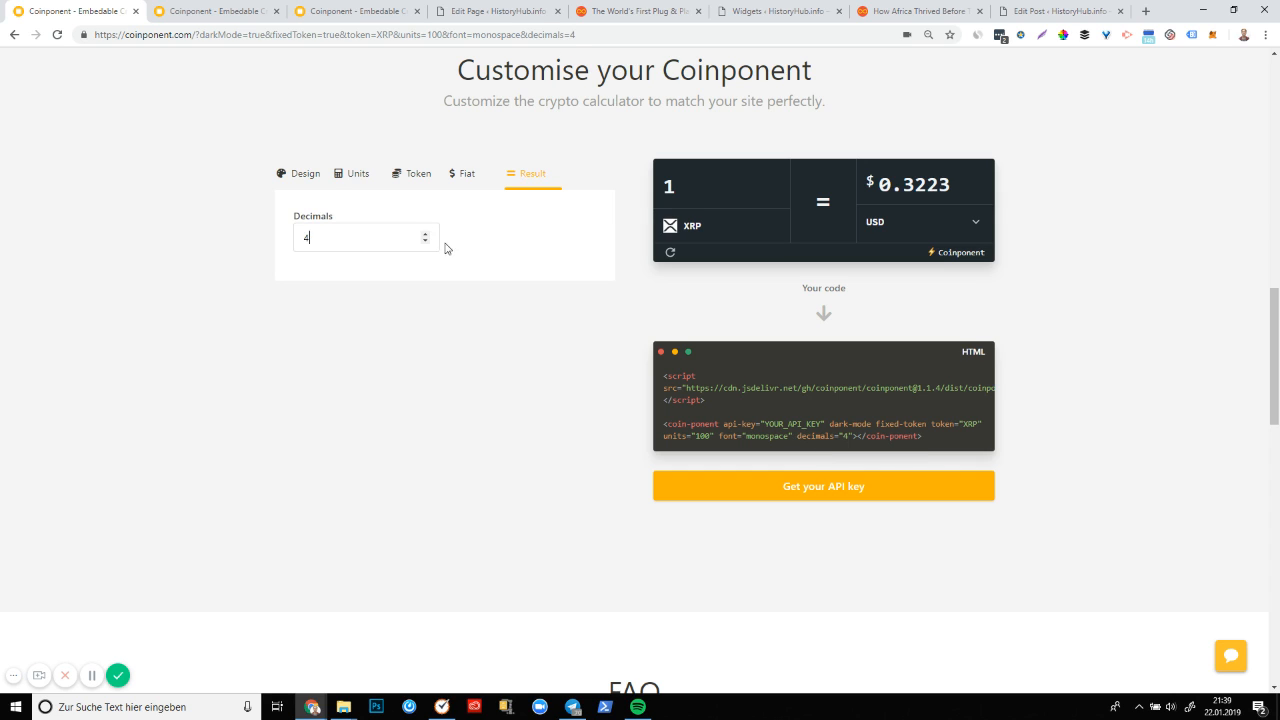
mouse_move(448, 248)
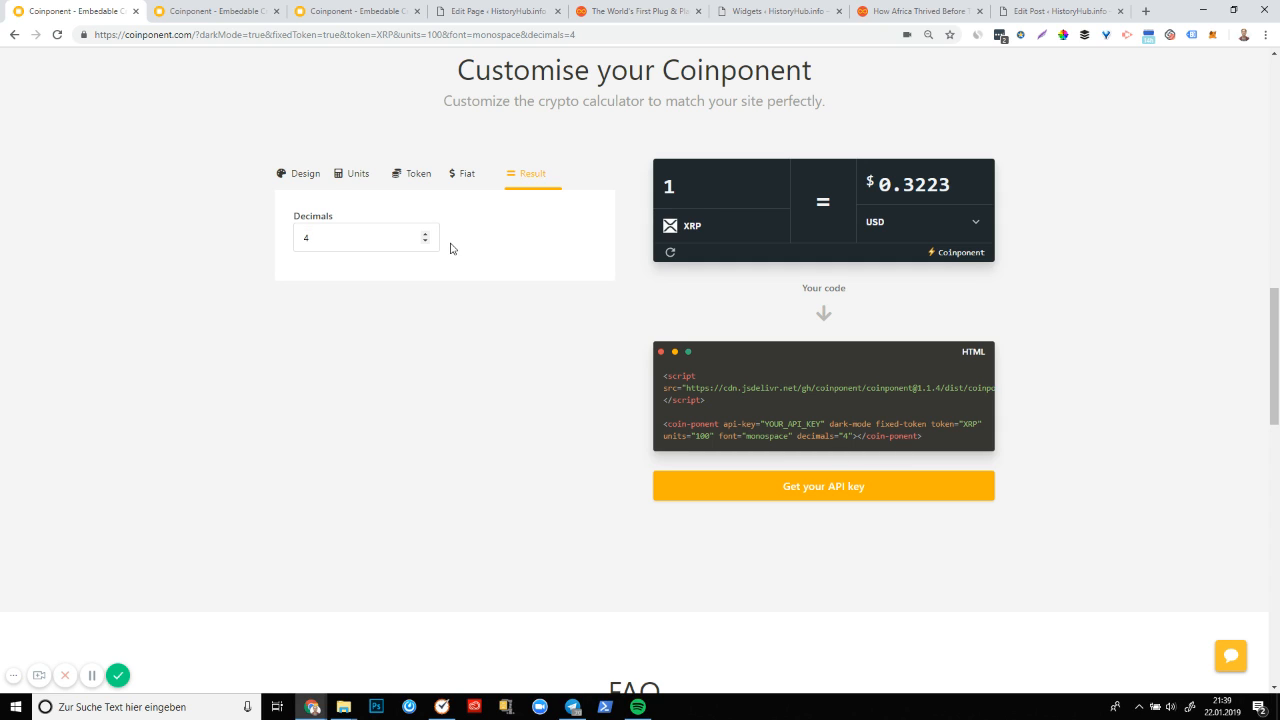
left_click(360, 236)
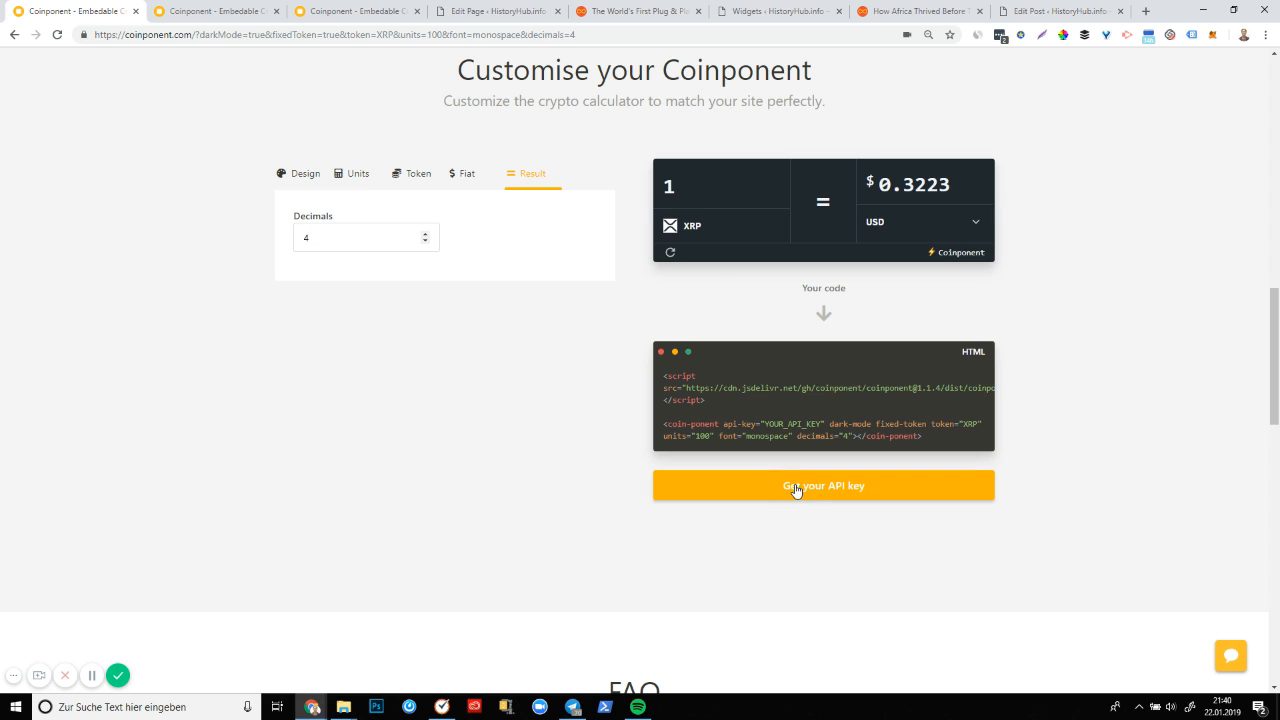
mouse_move(298, 70)
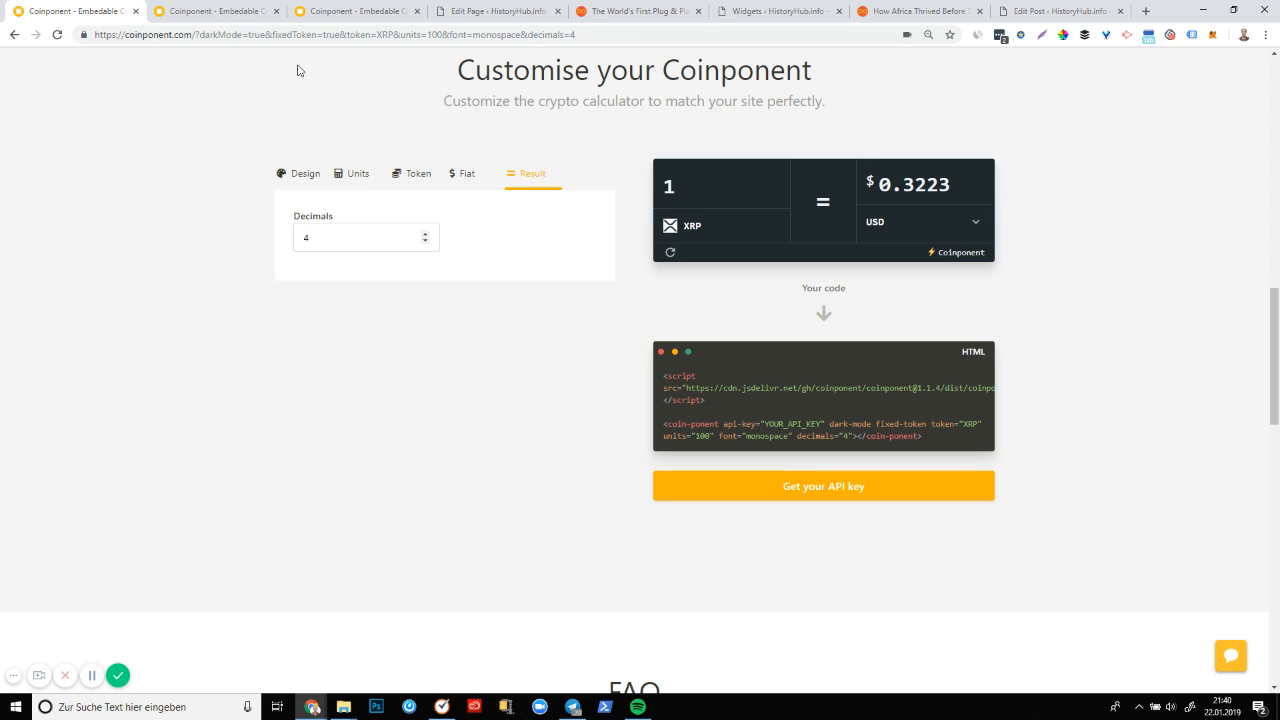
Request an API key, landing on the Coinponent signup form
left_click(822, 486)
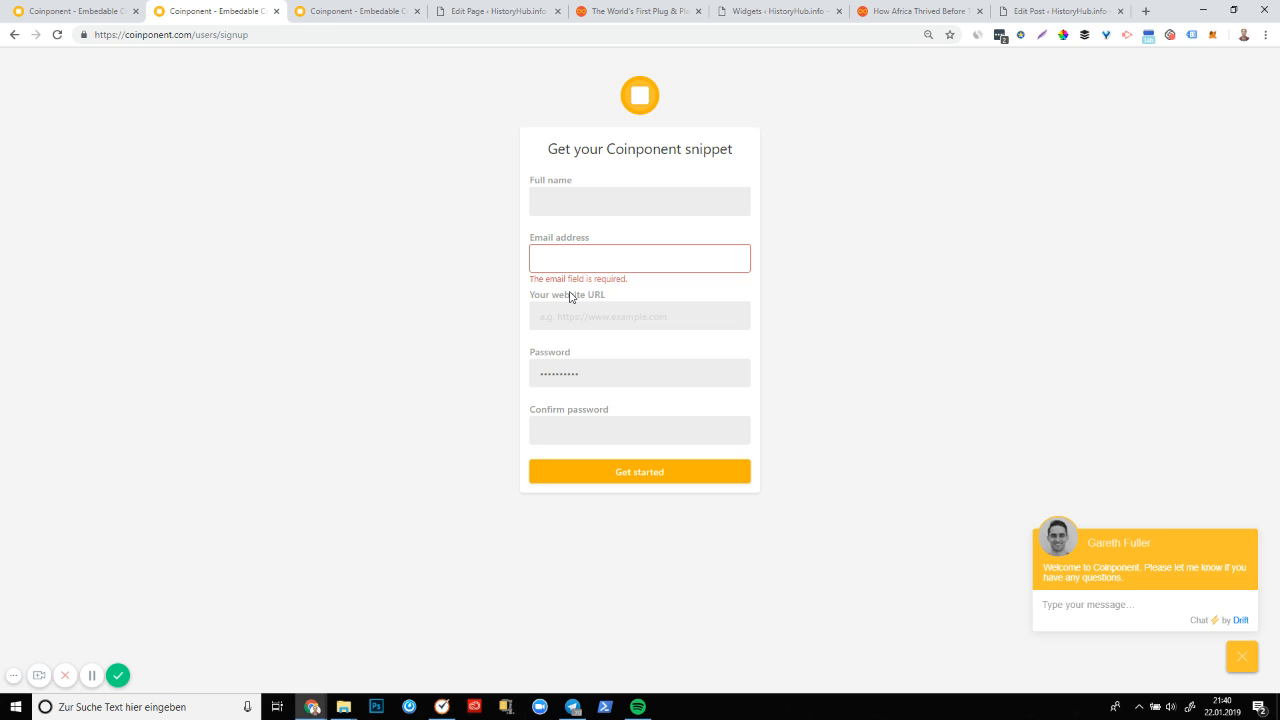
mouse_move(578, 322)
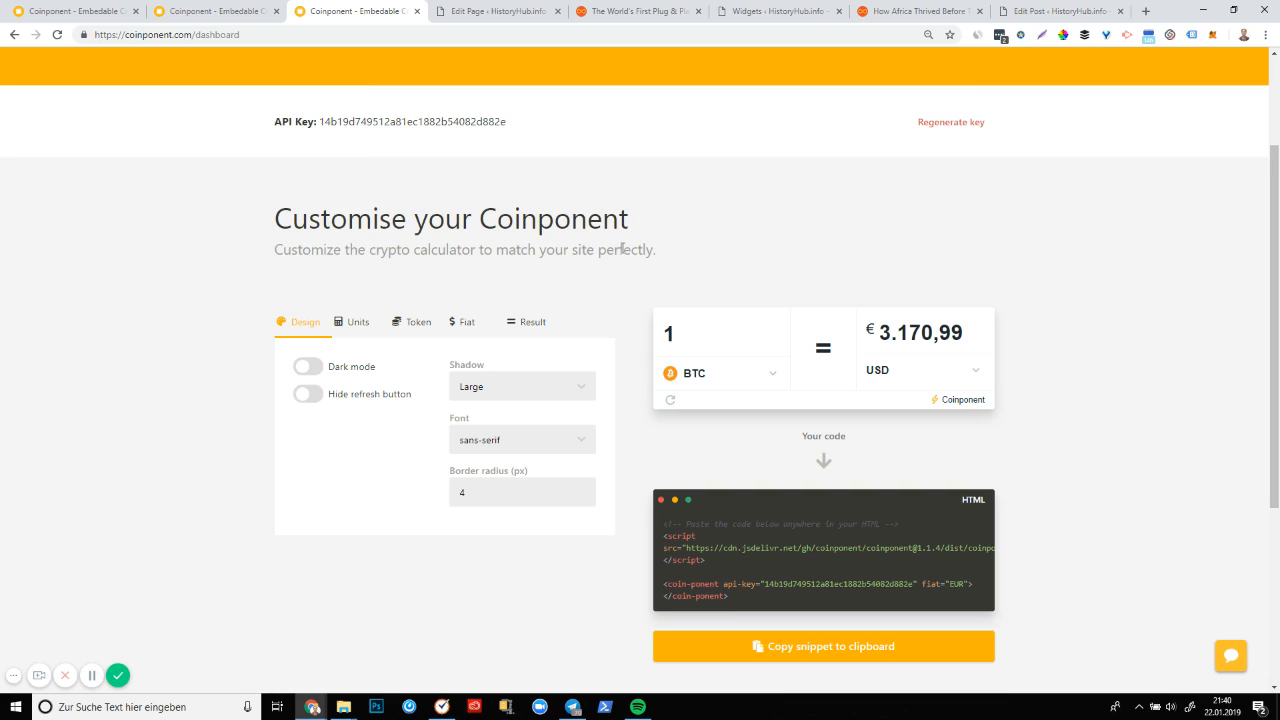
Focus the BTC amount field in the dashboard's preview calculator
left_click(720, 332)
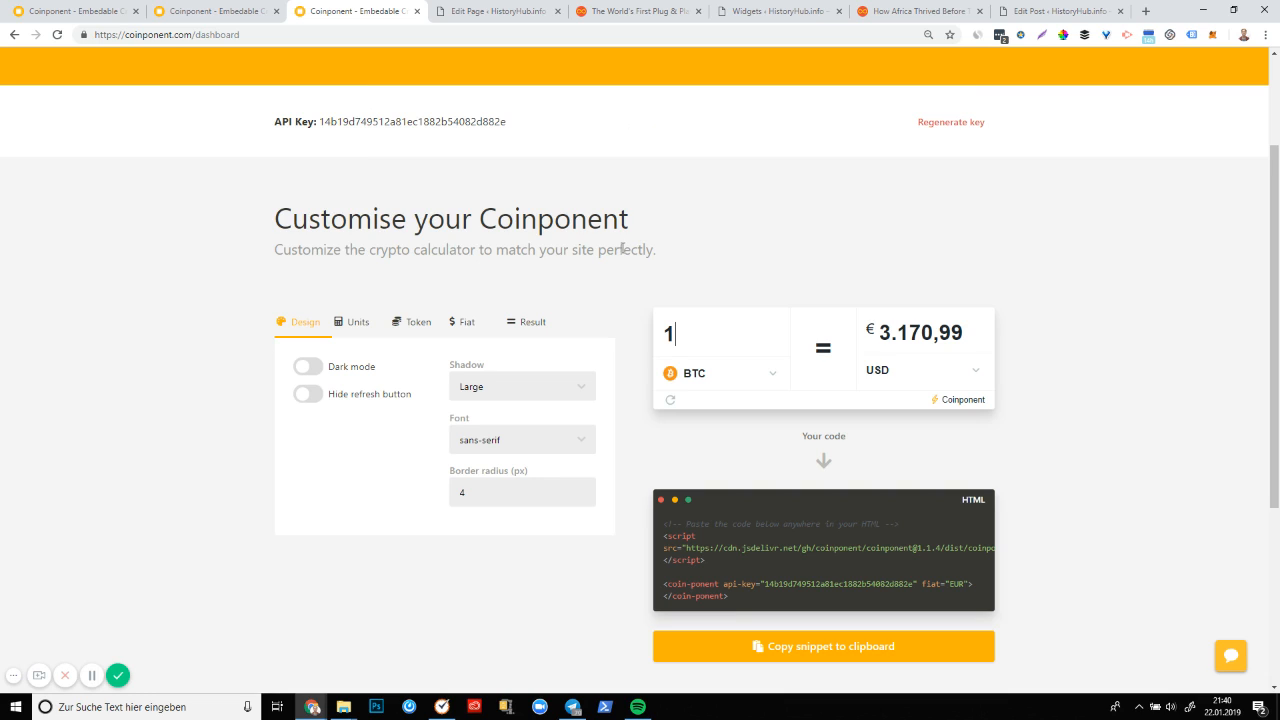
mouse_move(546, 276)
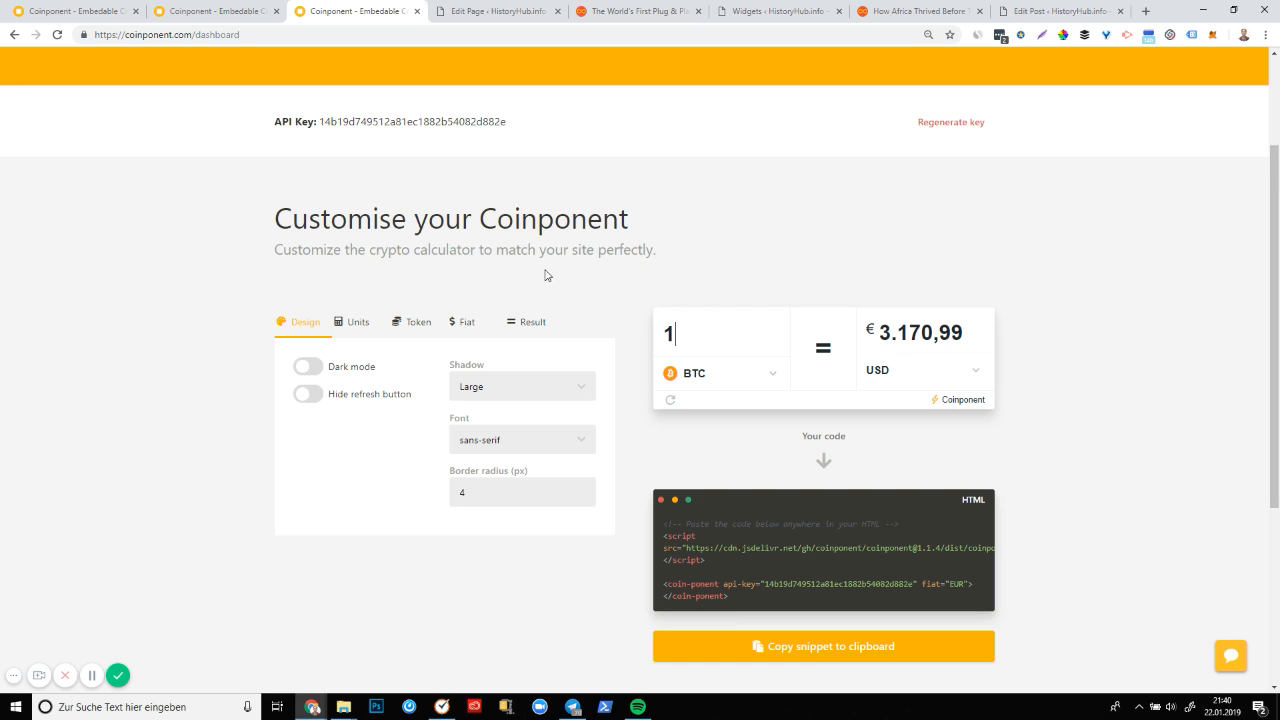
mouse_move(530, 298)
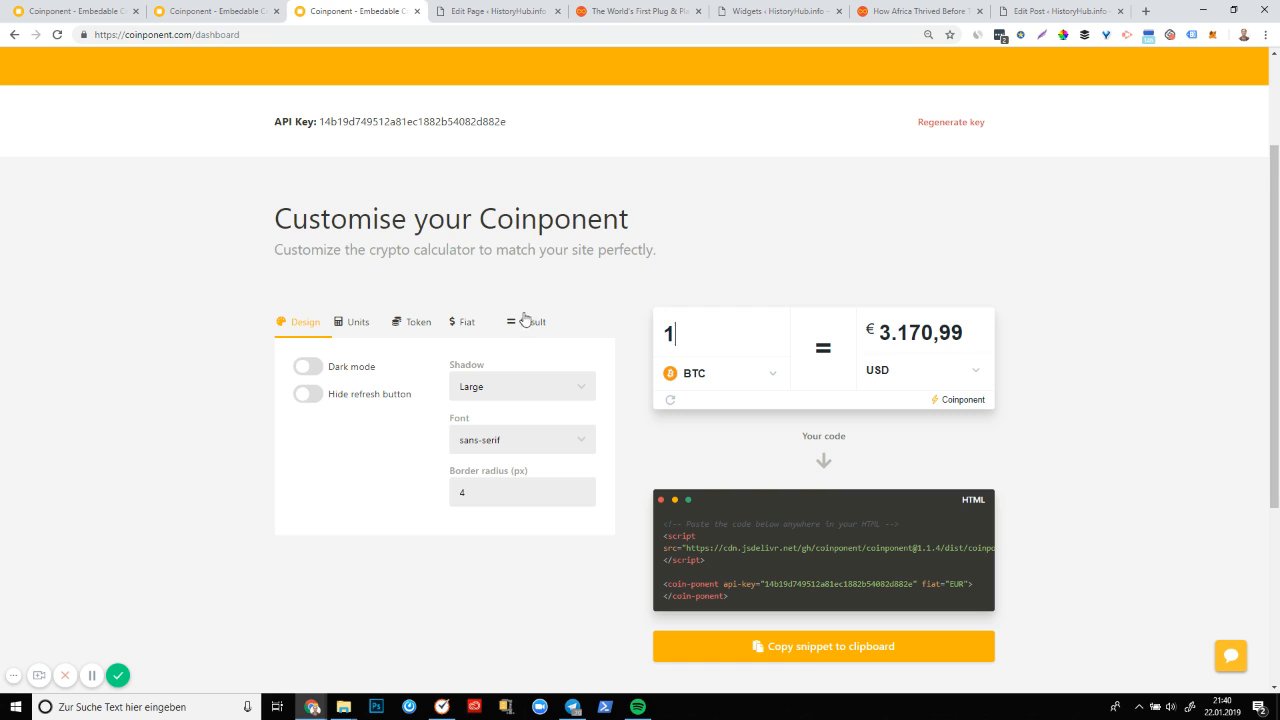
mouse_move(636, 12)
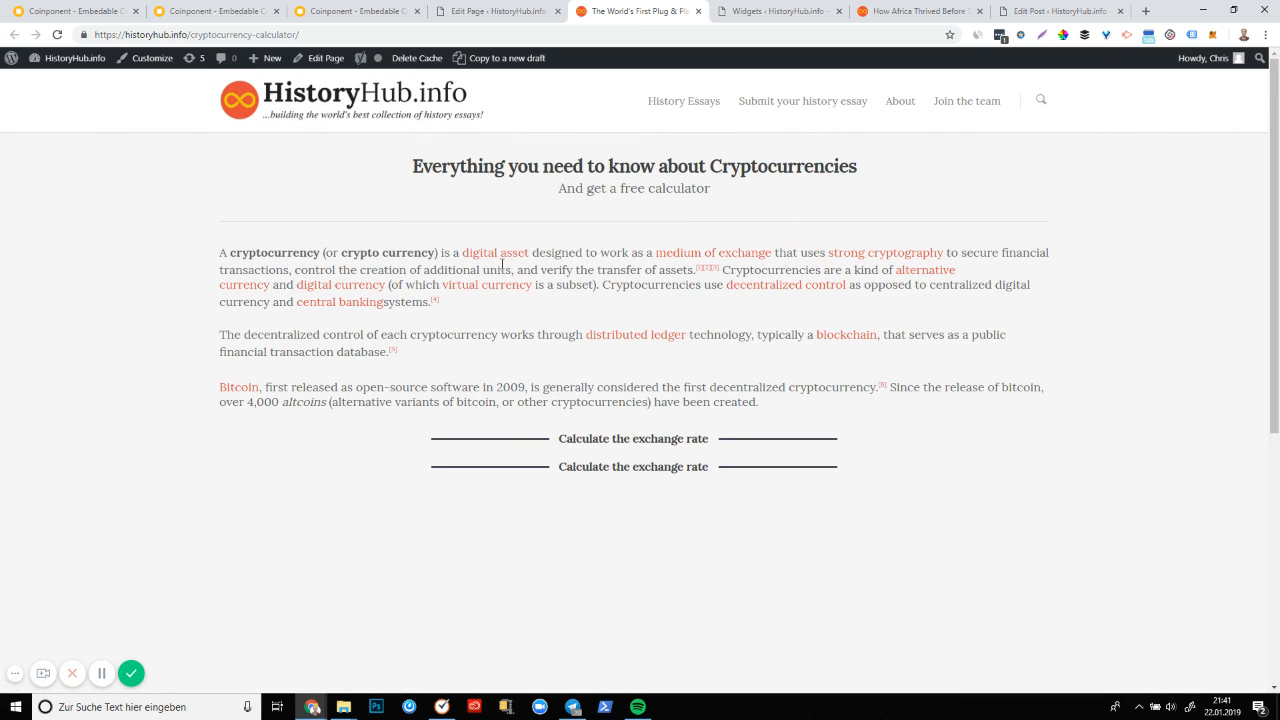
mouse_move(924, 188)
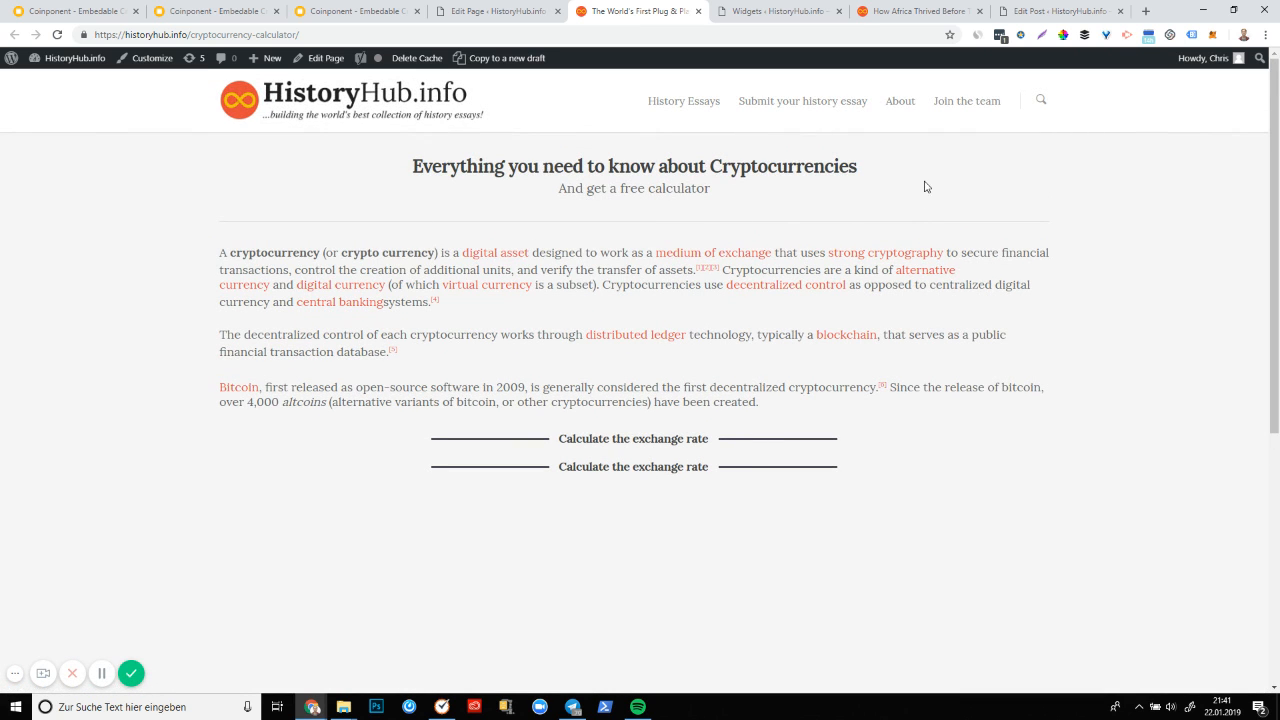
Review the African history article and the cryptocurrency page, then return to the Coinponent dashboard
left_click(916, 12)
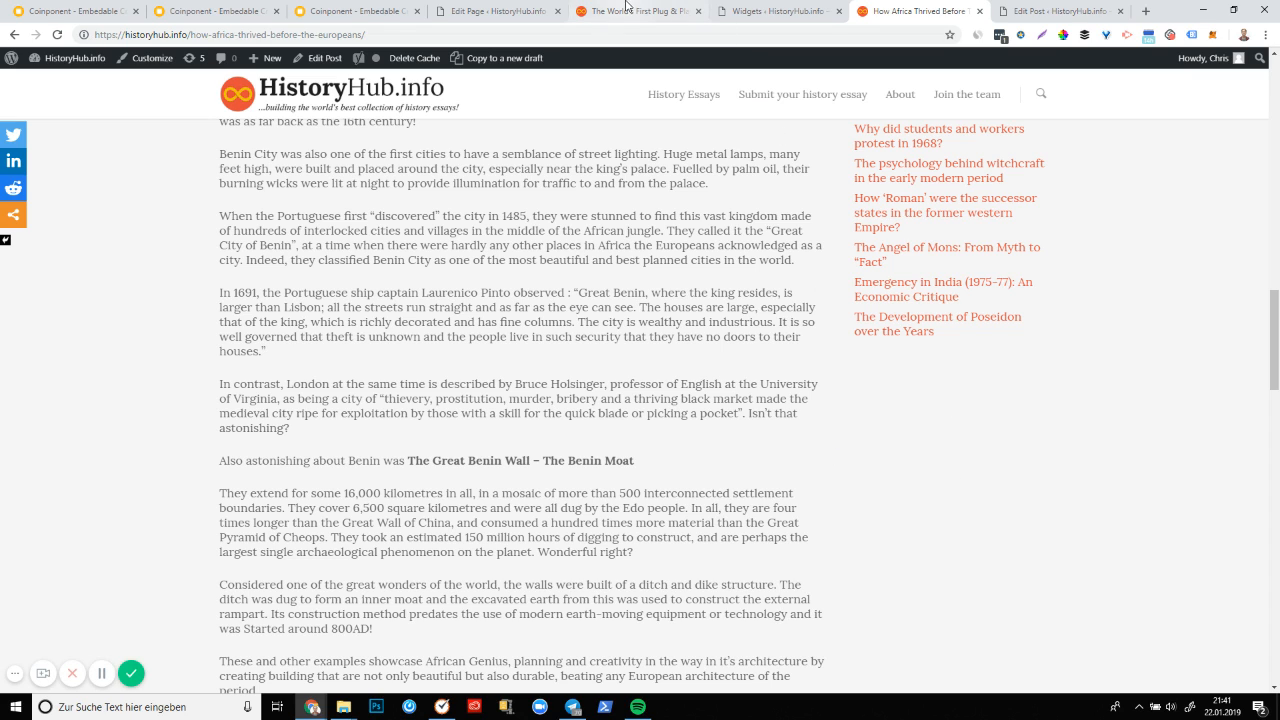
left_click(640, 12)
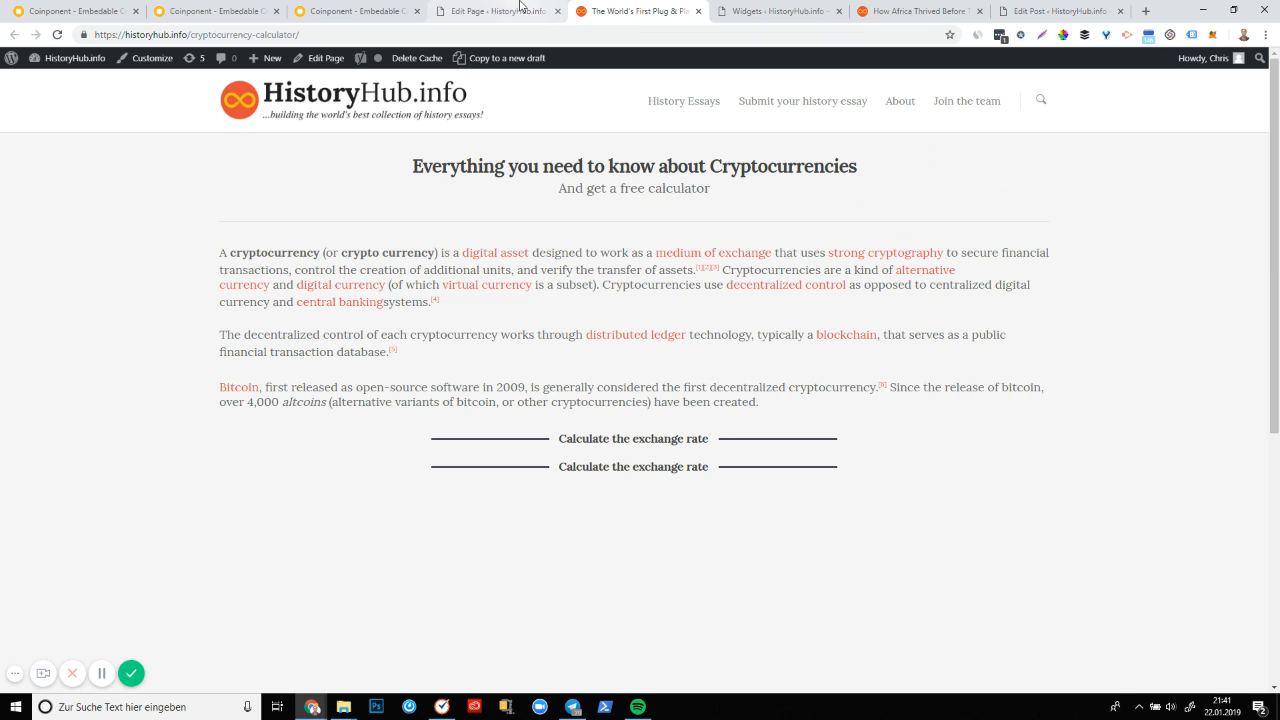
left_click(356, 12)
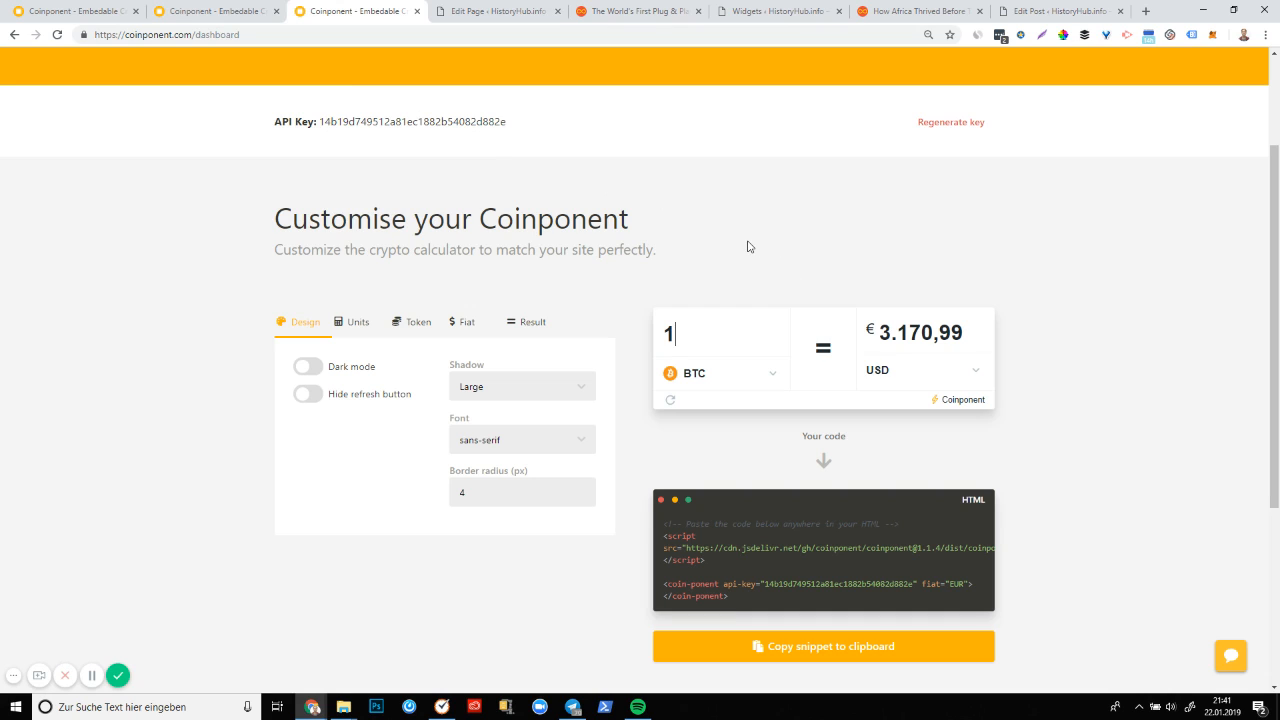
mouse_move(676, 290)
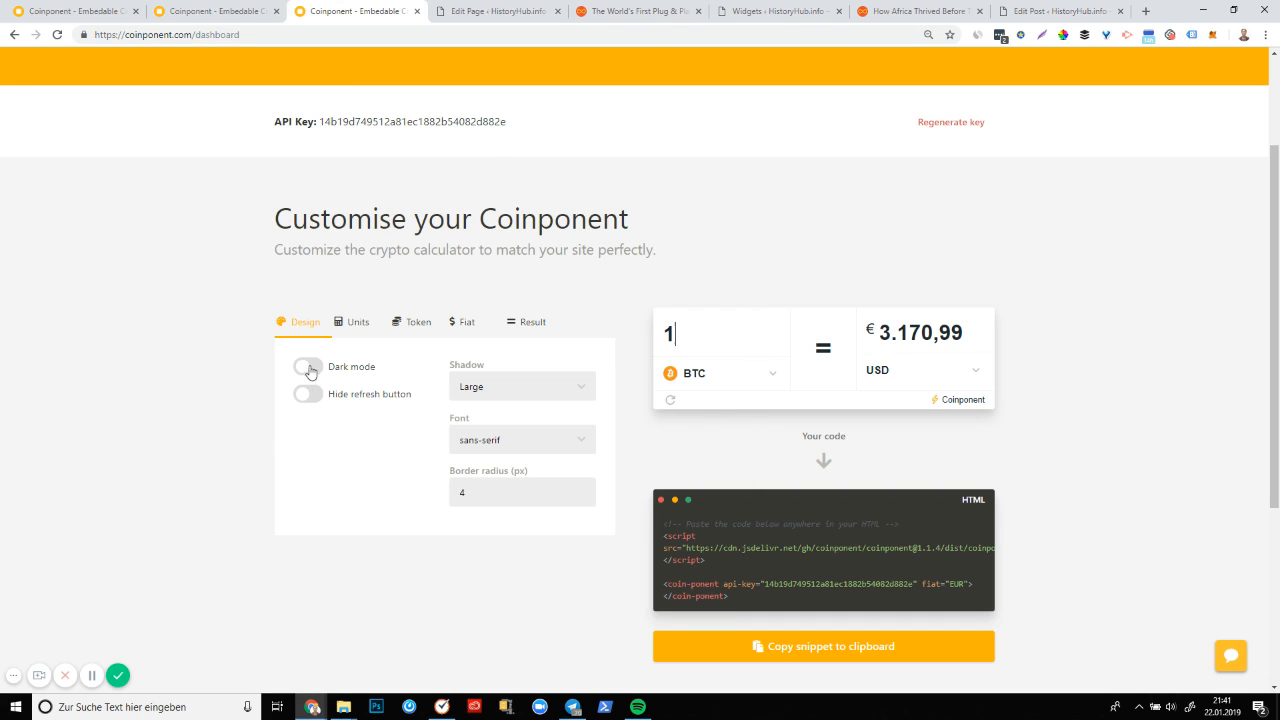
Give the dashboard calculator dark mode, monospace font and a hidden refresh button
left_click(308, 366)
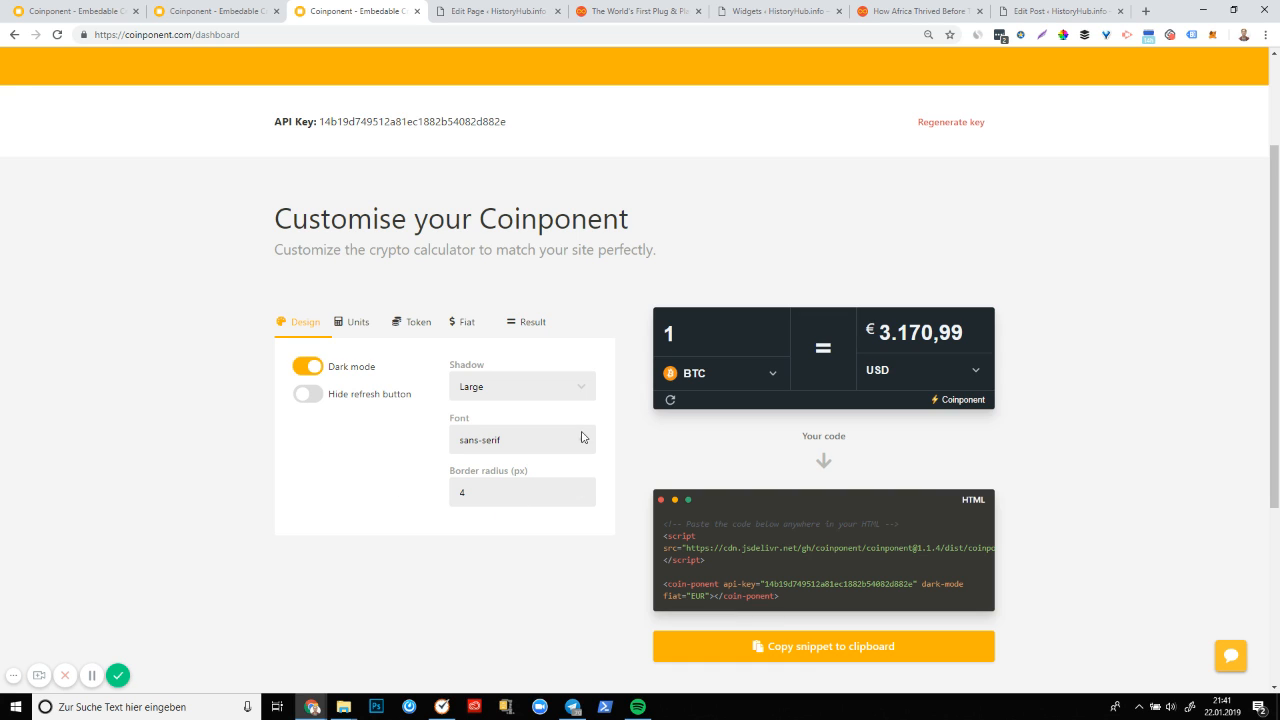
left_click(520, 440)
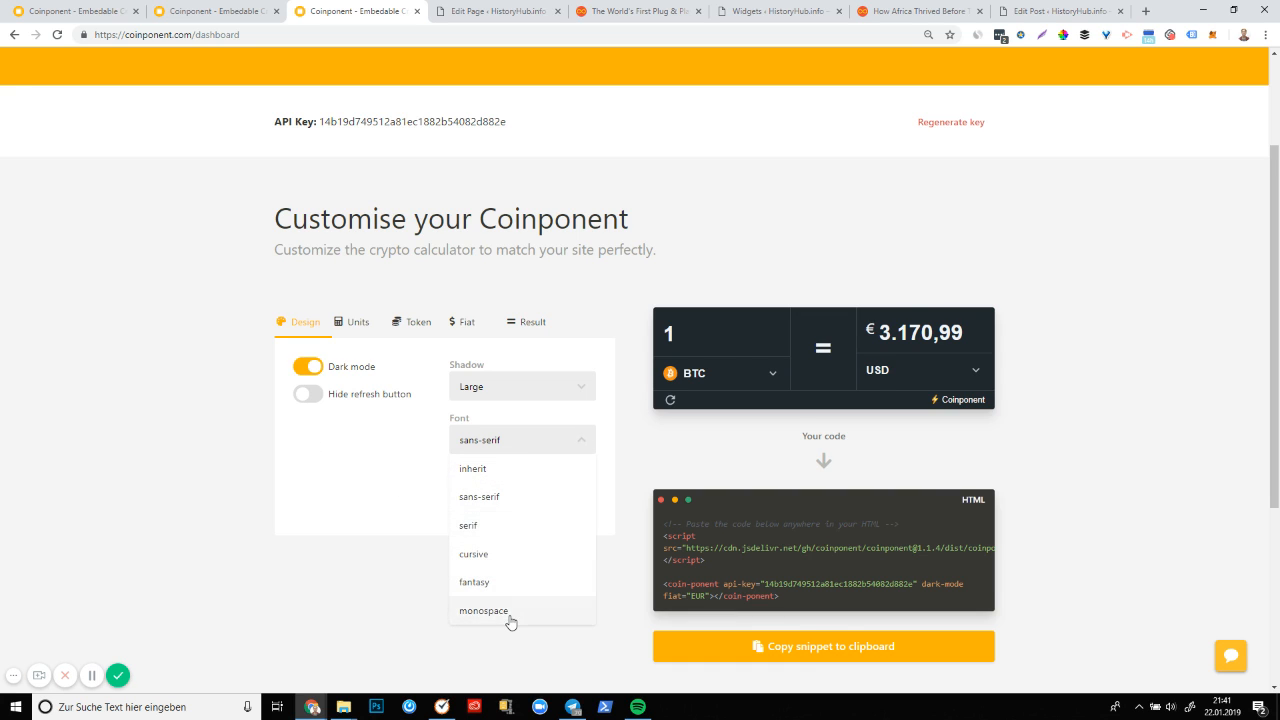
left_click(484, 610)
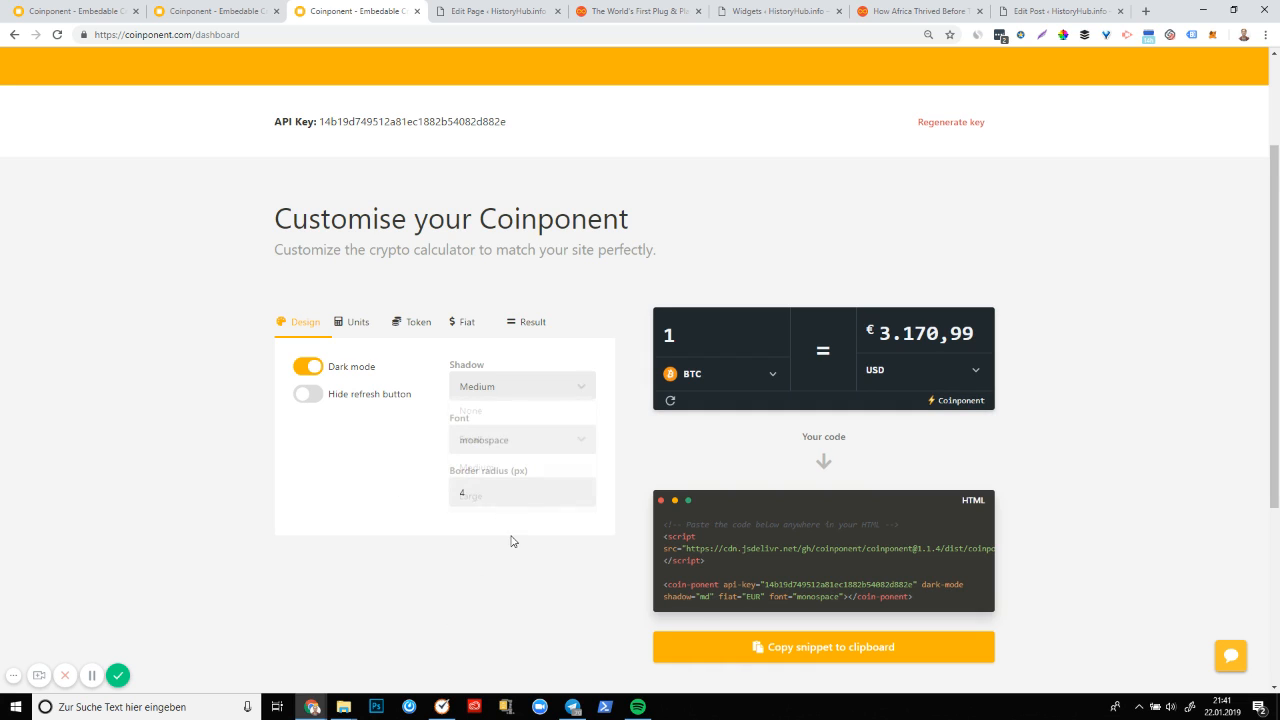
left_click(308, 392)
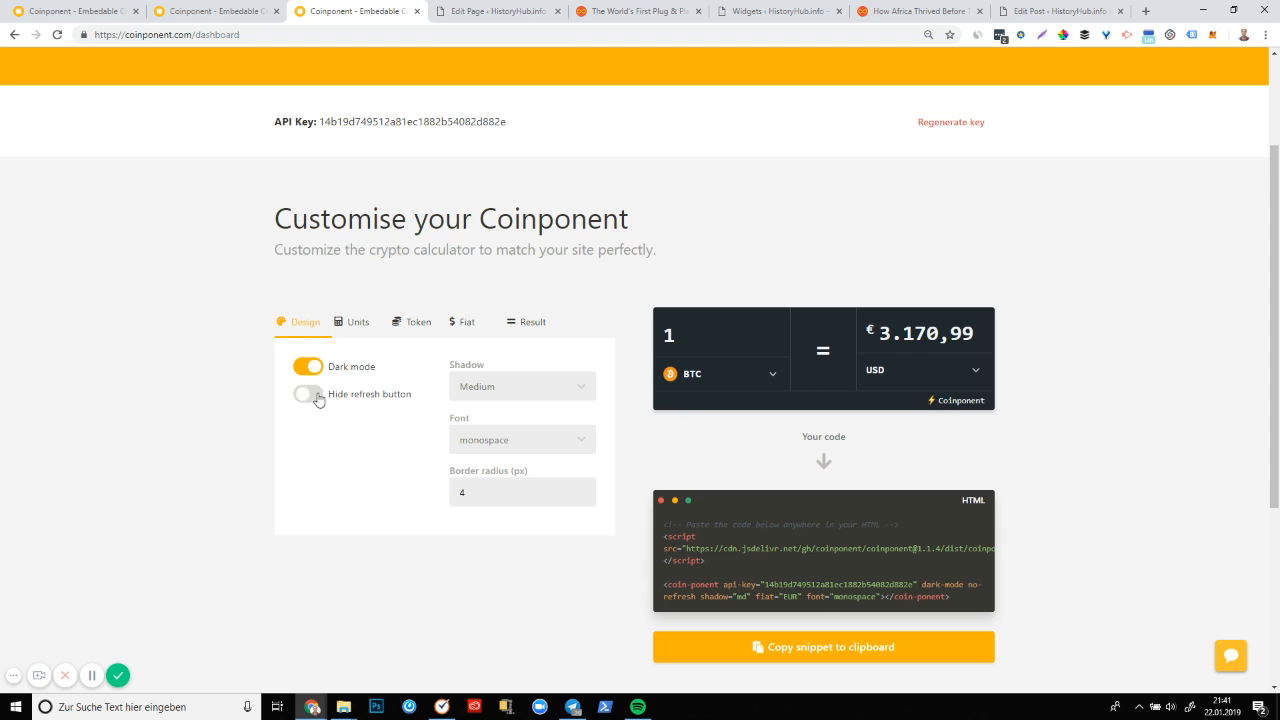
left_click(356, 322)
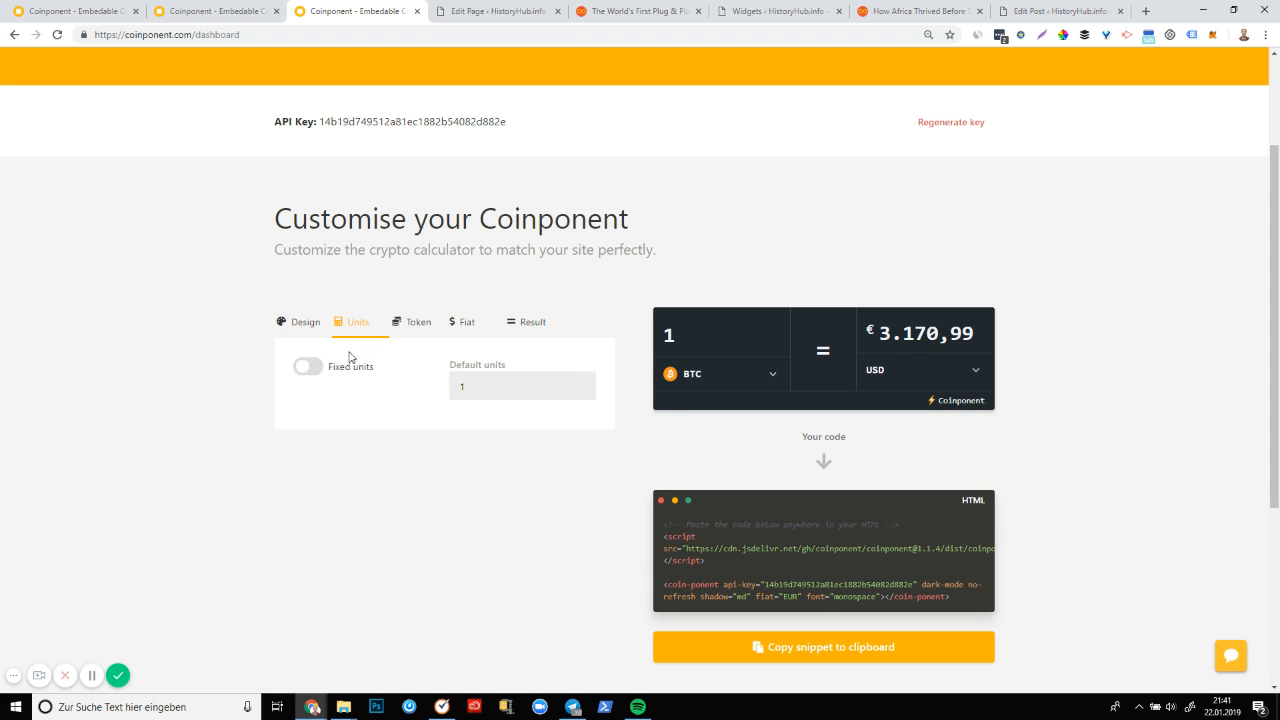
Review the token settings and set the Default fiat currency to USD
left_click(418, 320)
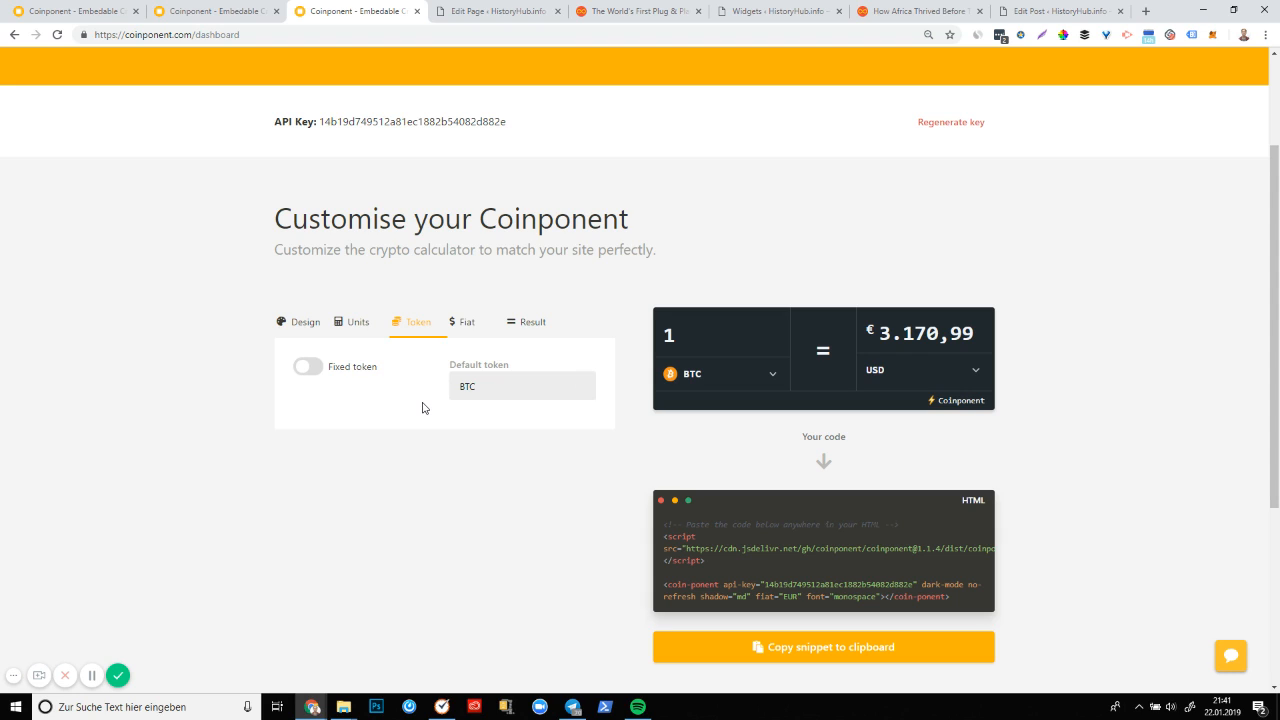
mouse_move(448, 410)
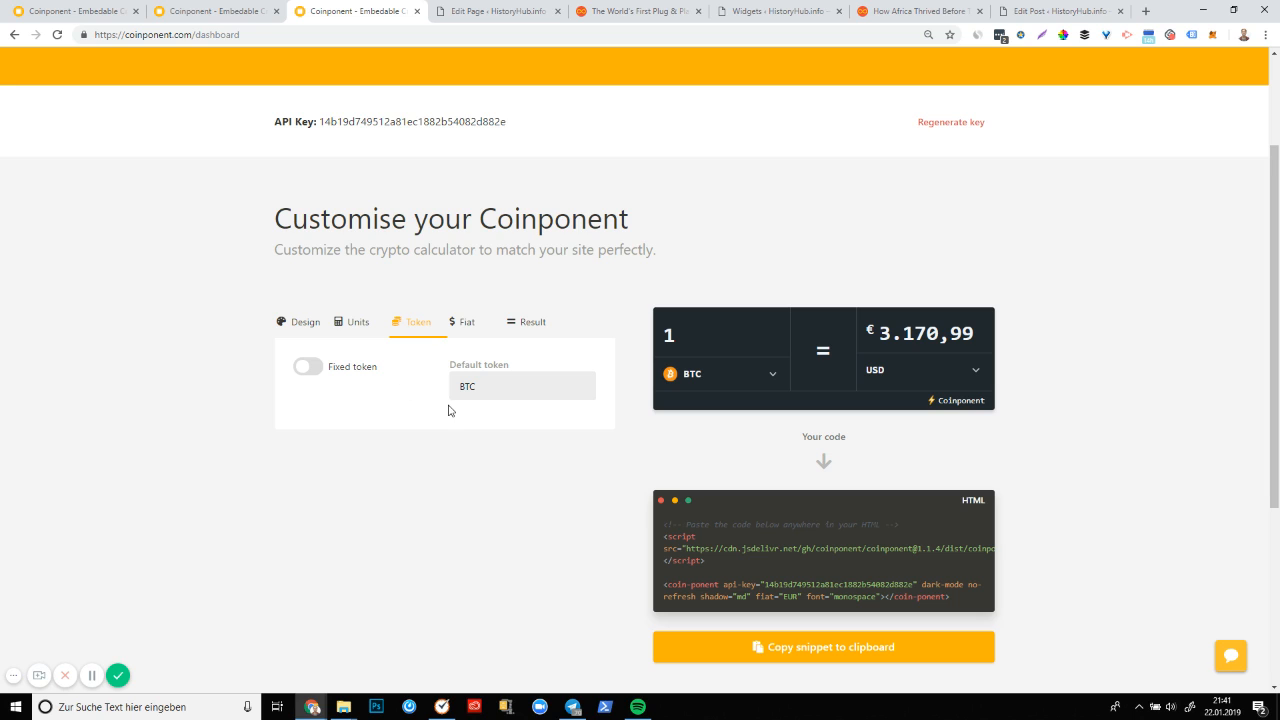
left_click(460, 320)
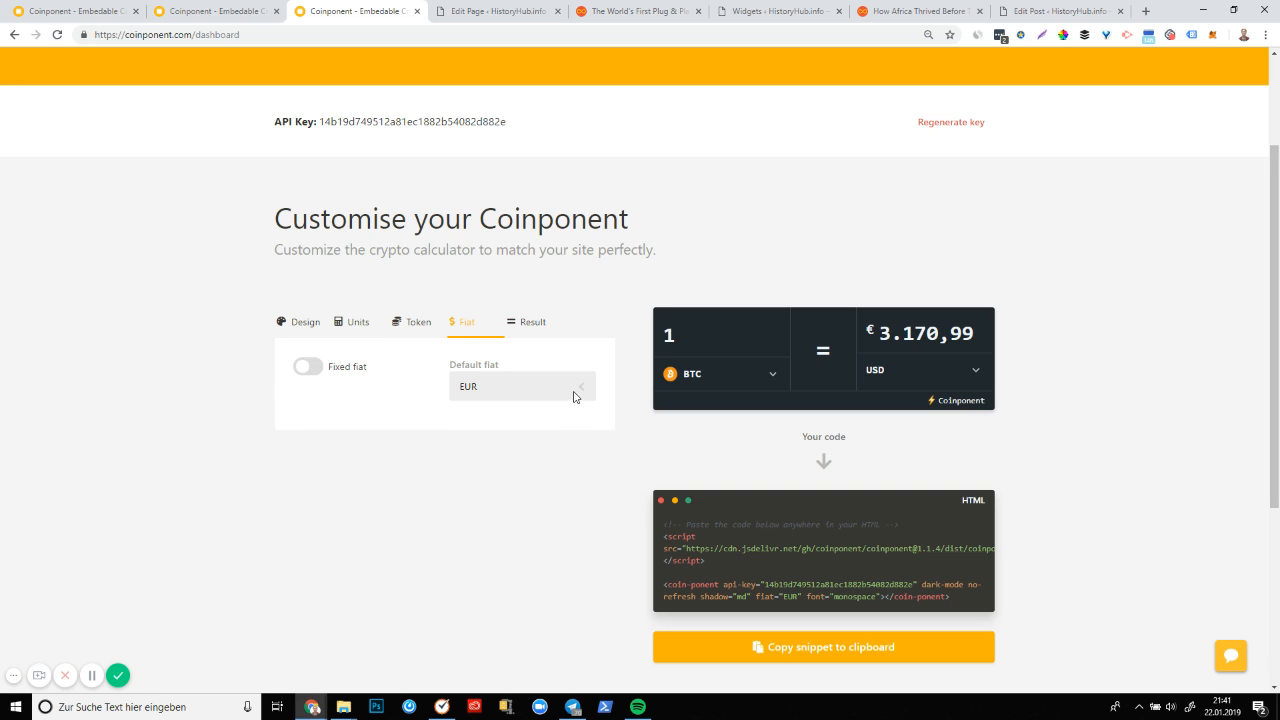
left_click(520, 386)
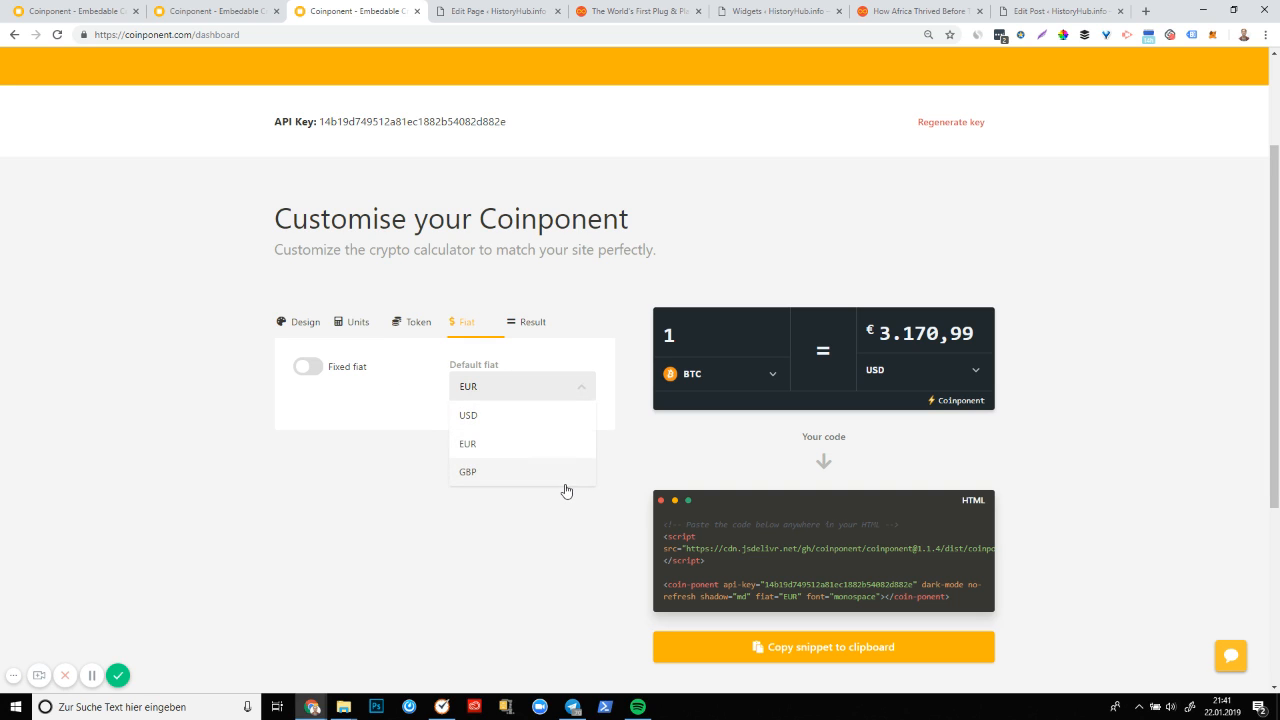
left_click(468, 444)
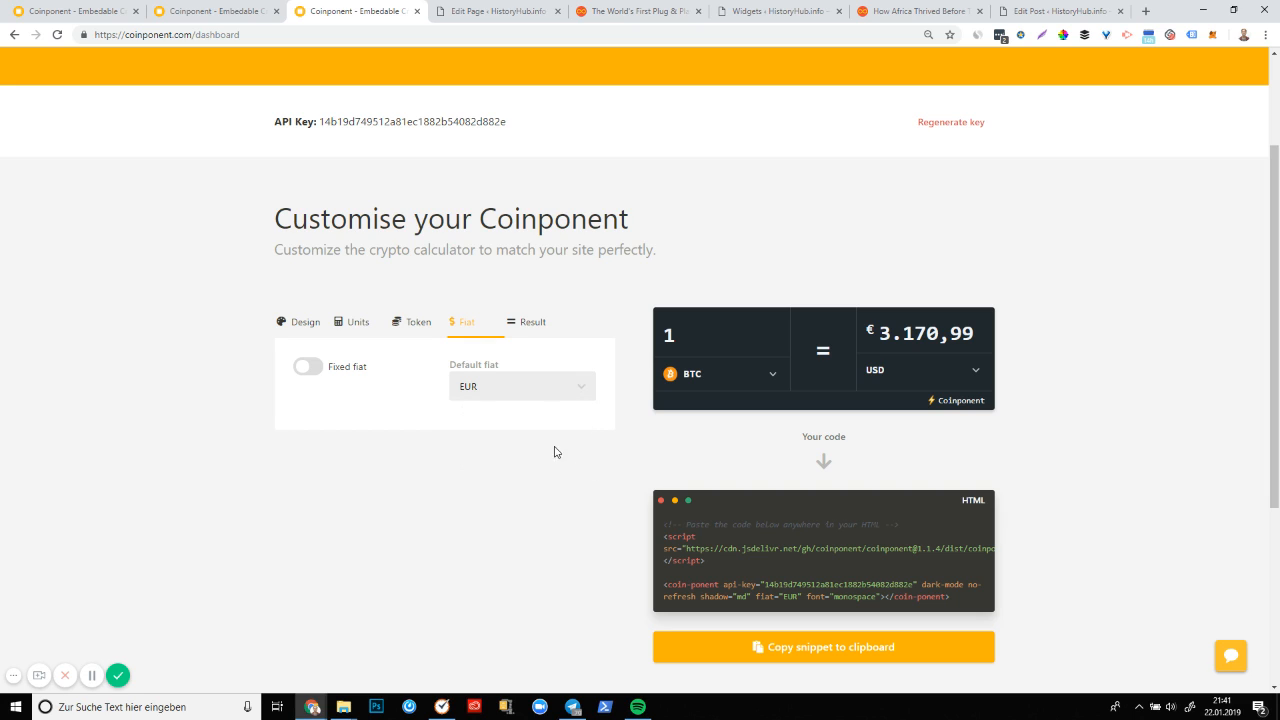
left_click(520, 386)
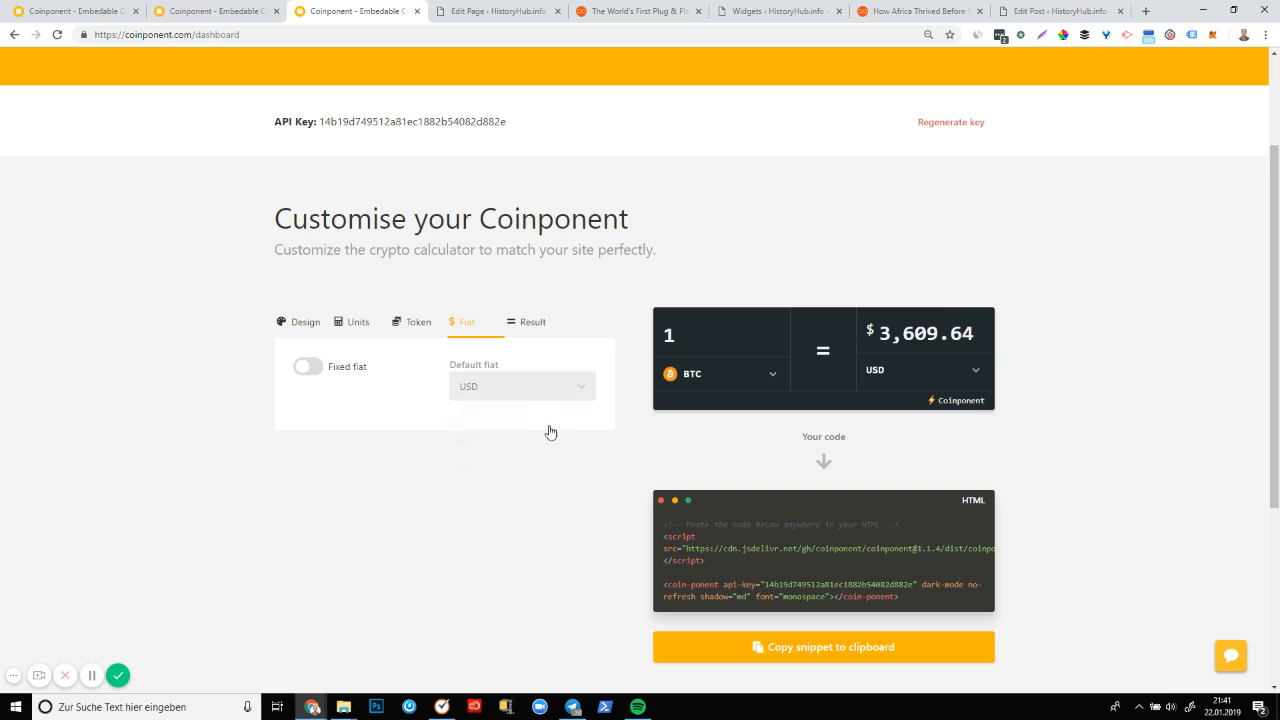
mouse_move(542, 336)
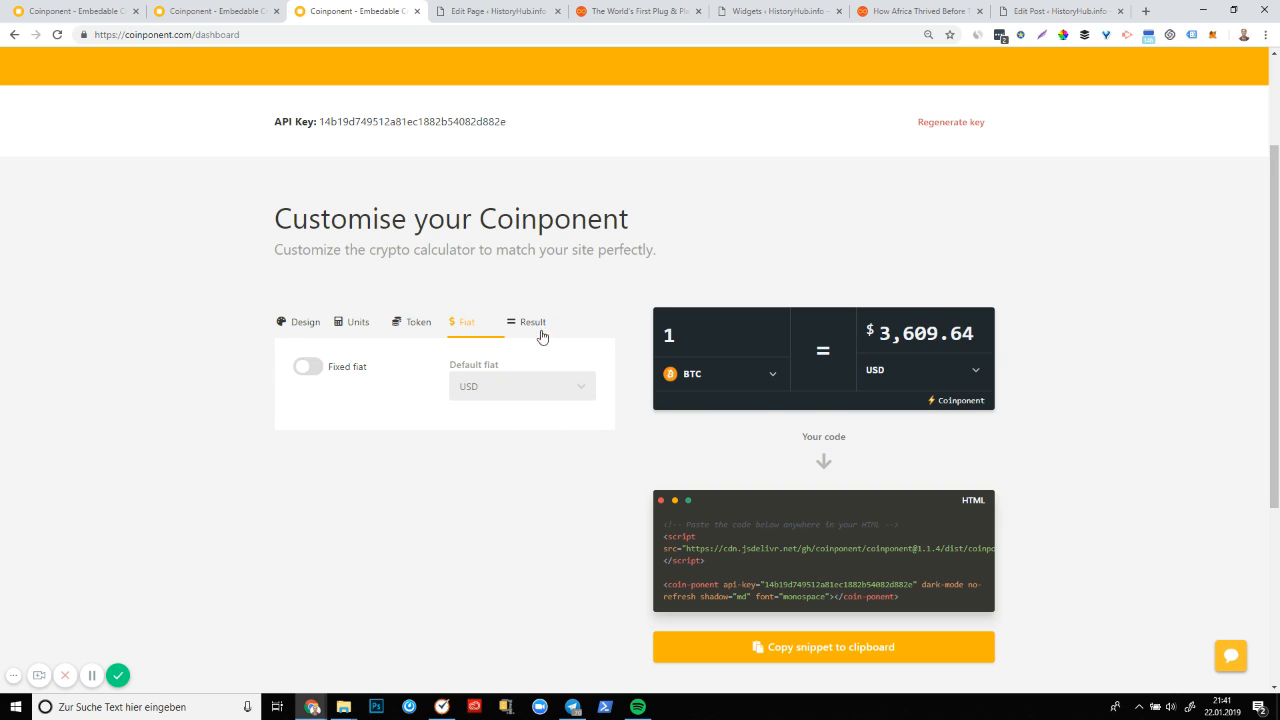
Check the result settings, copy the embed snippet, and move to the WordPress page editor
left_click(532, 320)
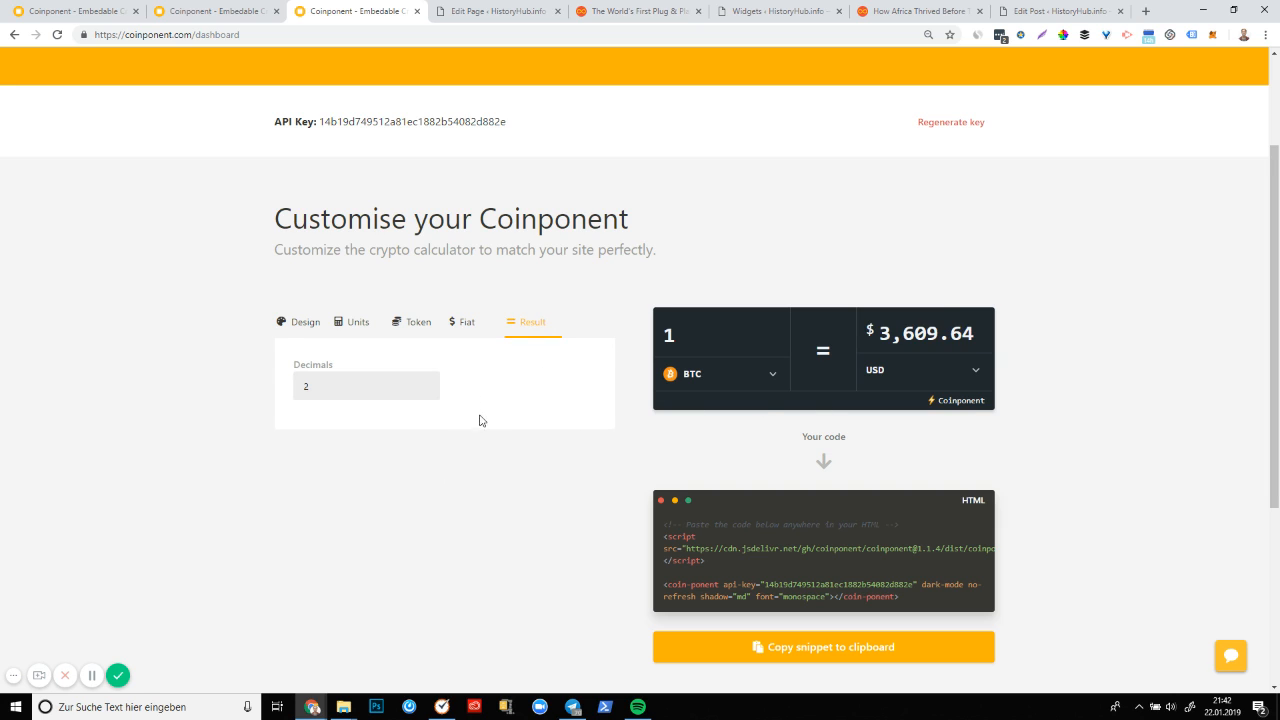
mouse_move(618, 528)
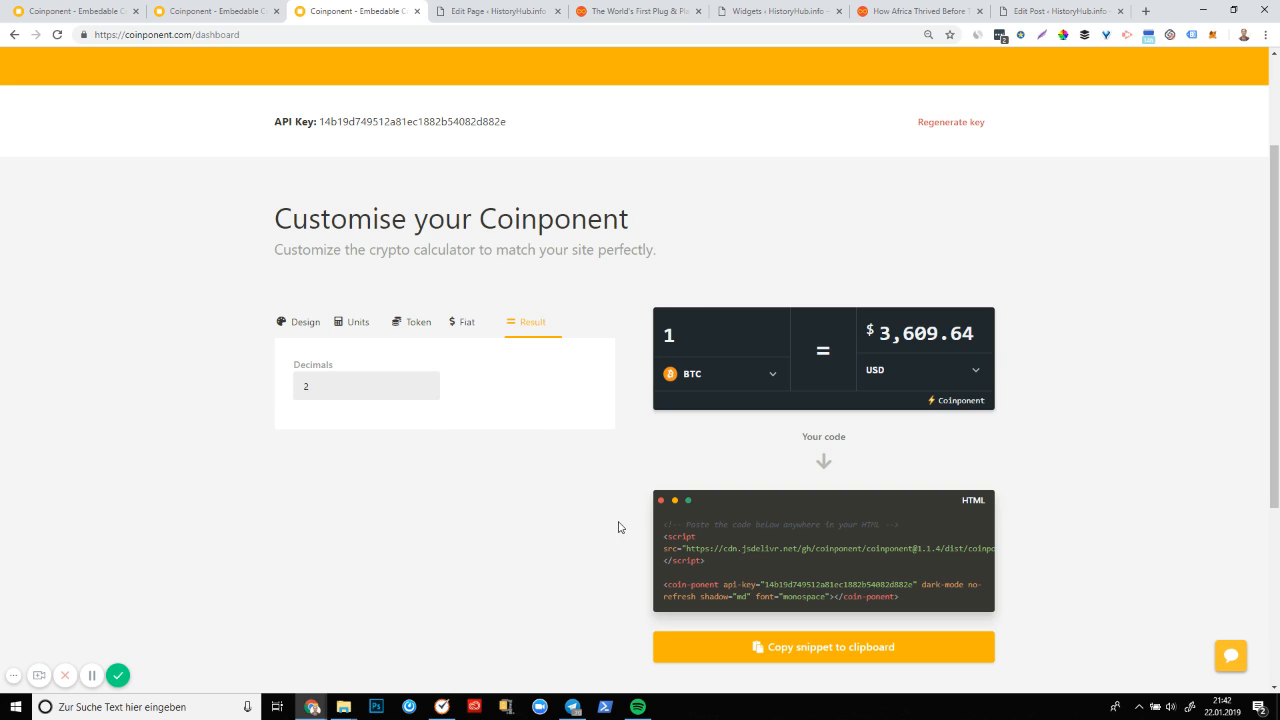
mouse_move(854, 404)
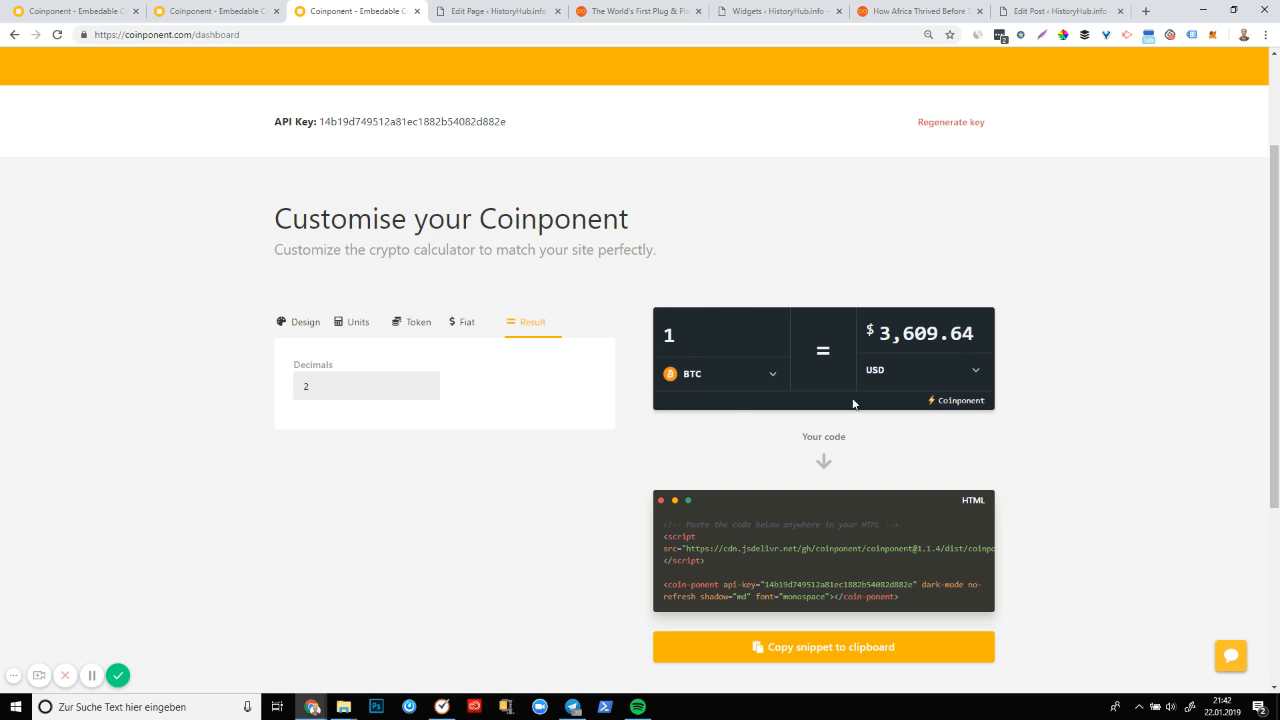
mouse_move(974, 286)
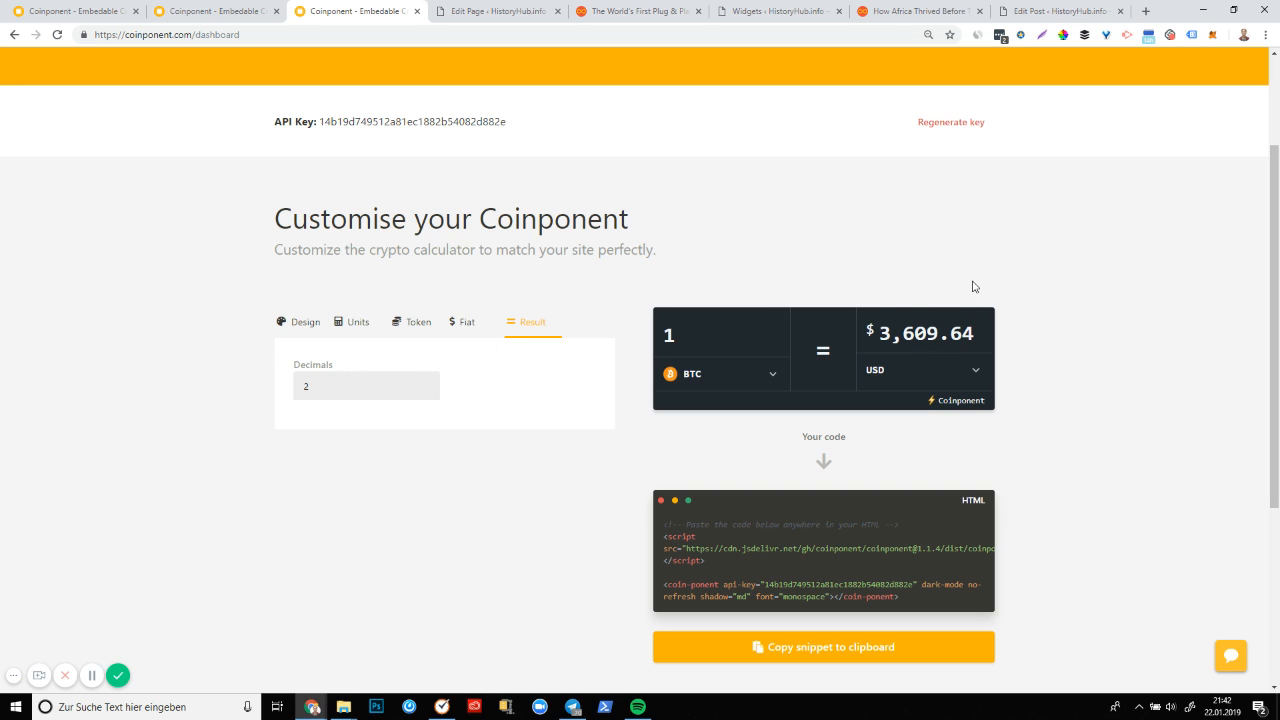
mouse_move(880, 408)
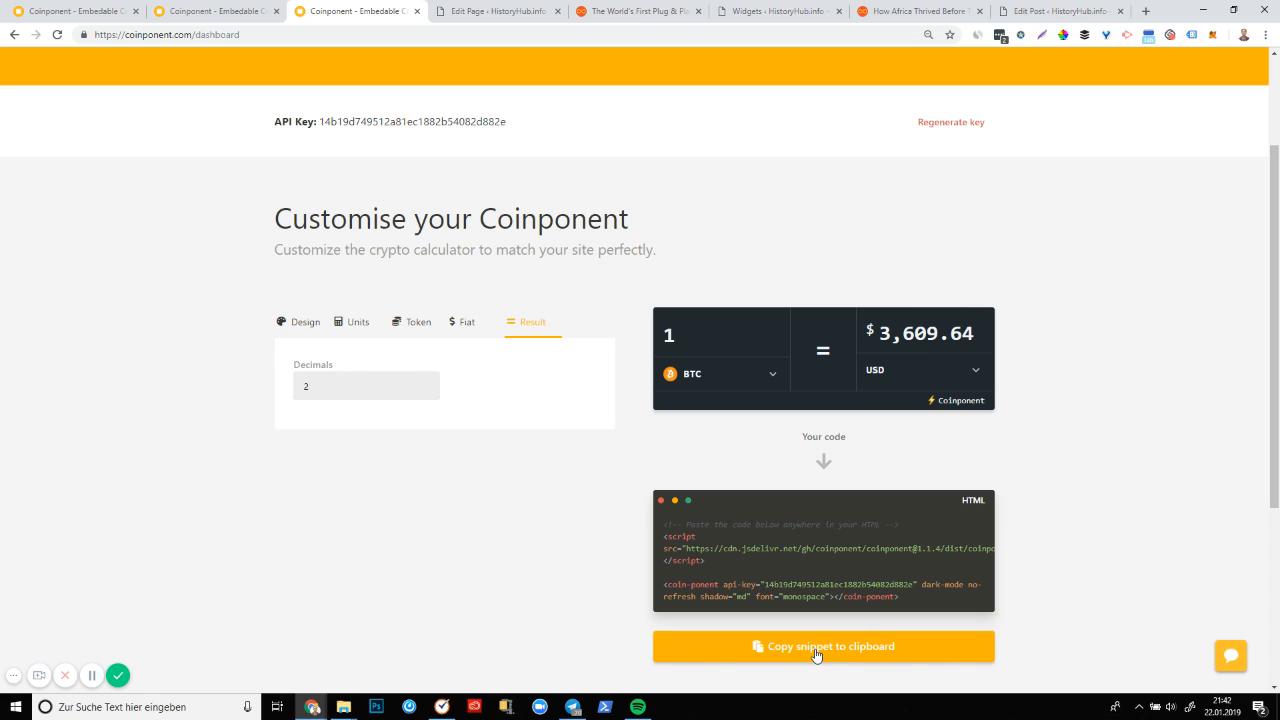
left_click(824, 646)
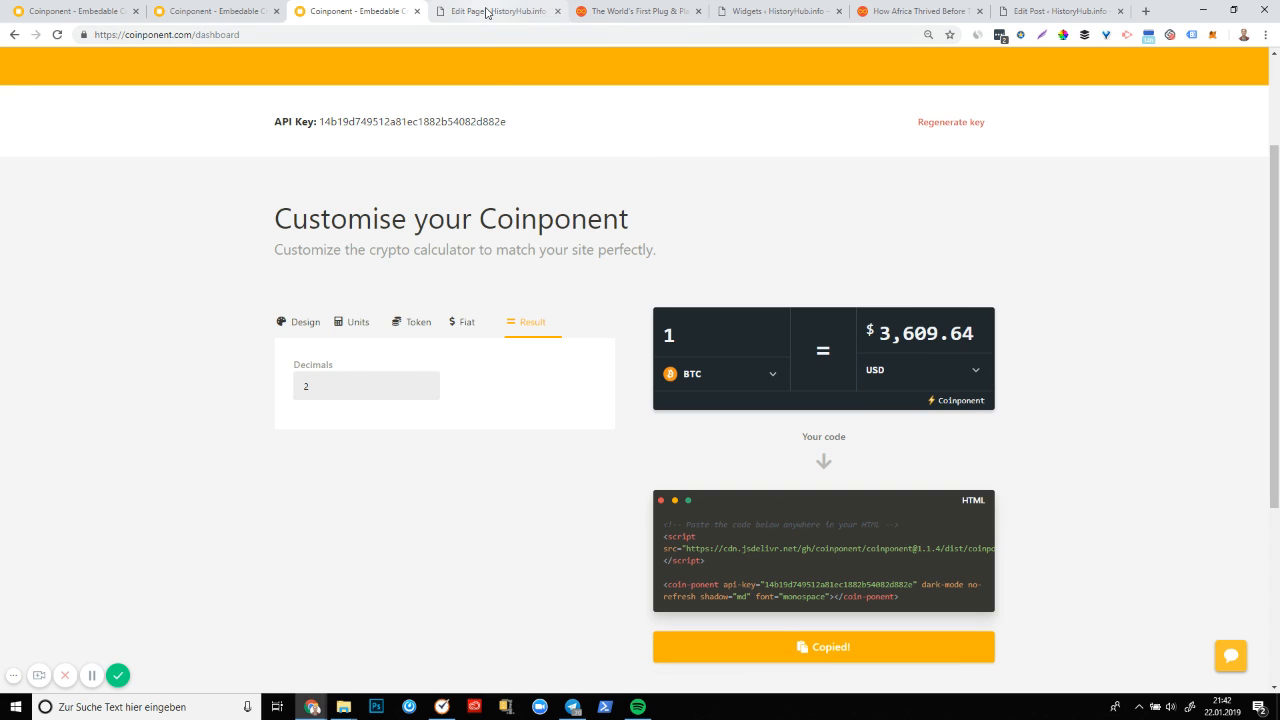
left_click(490, 12)
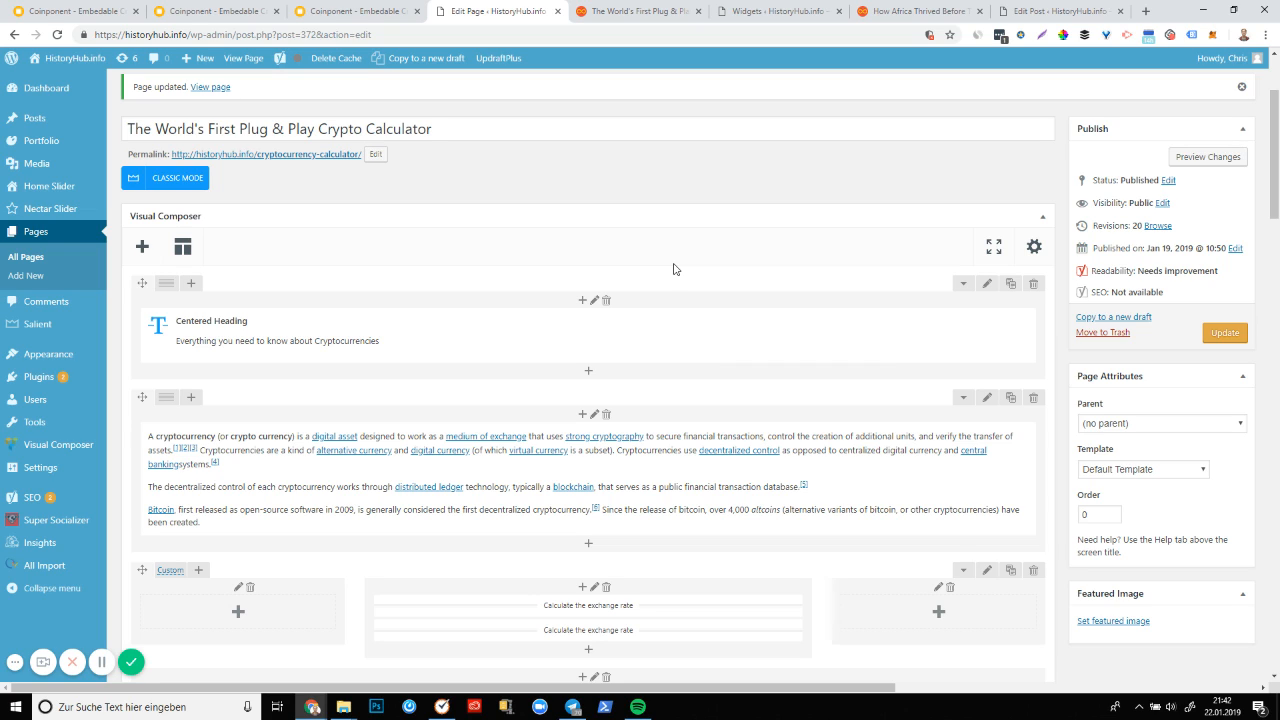
mouse_move(604, 288)
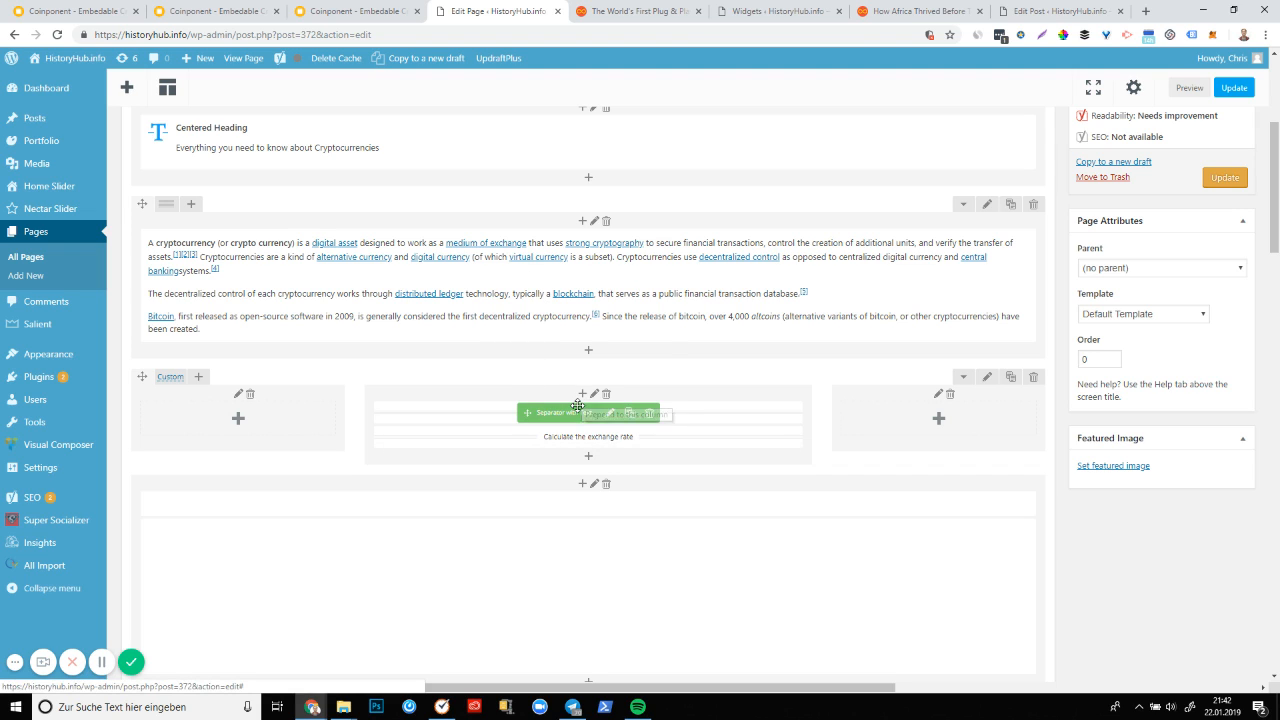
mouse_move(576, 412)
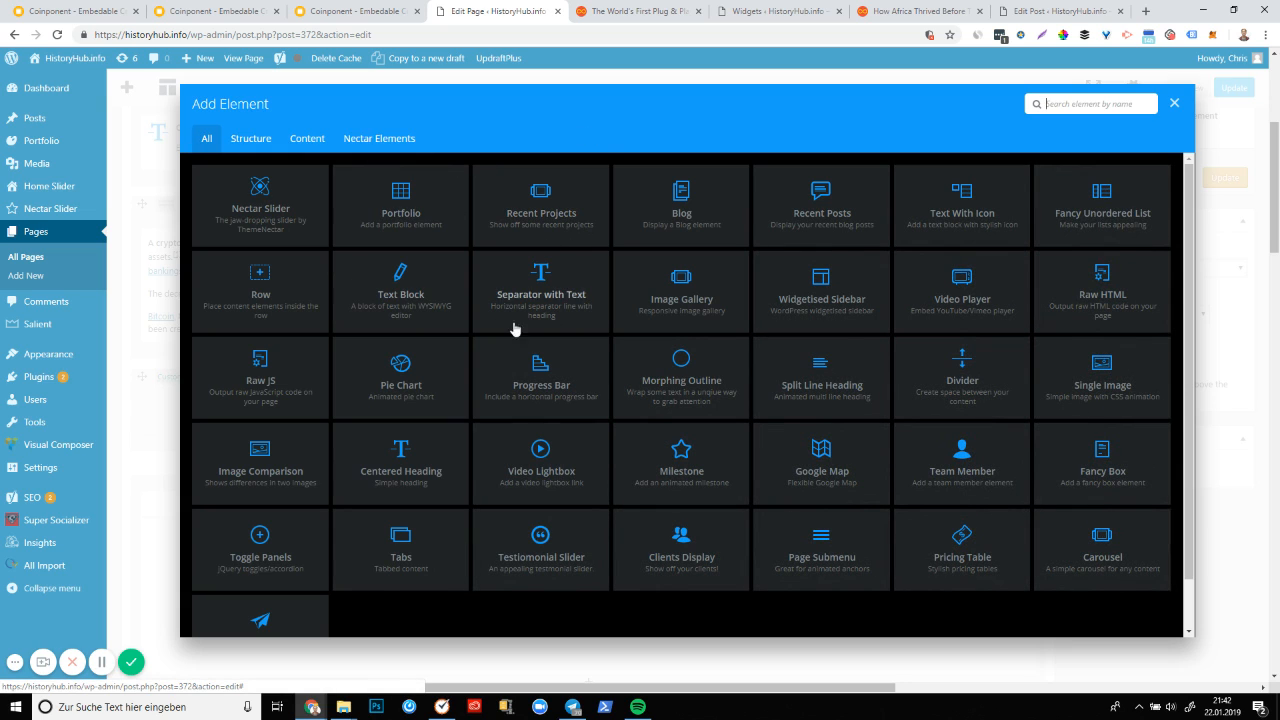
mouse_move(1100, 304)
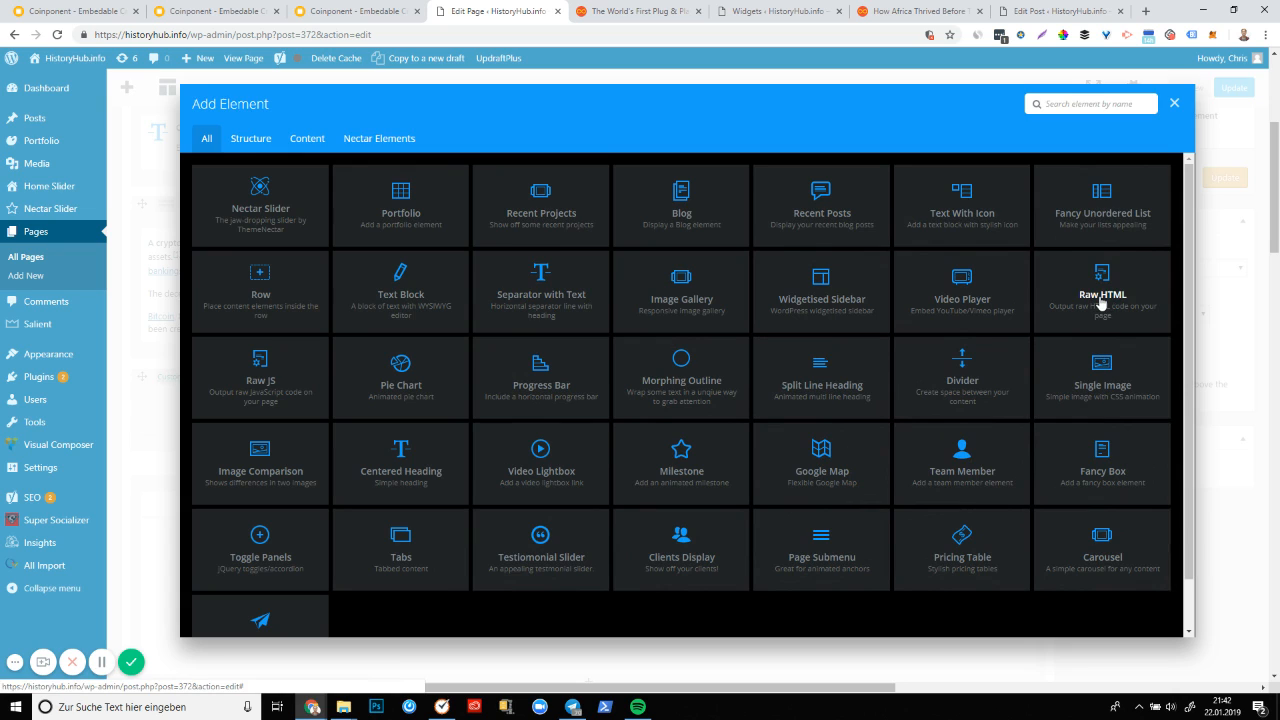
Add a Raw HTML element with the calculator snippet, save it, and view the live page
left_click(1102, 292)
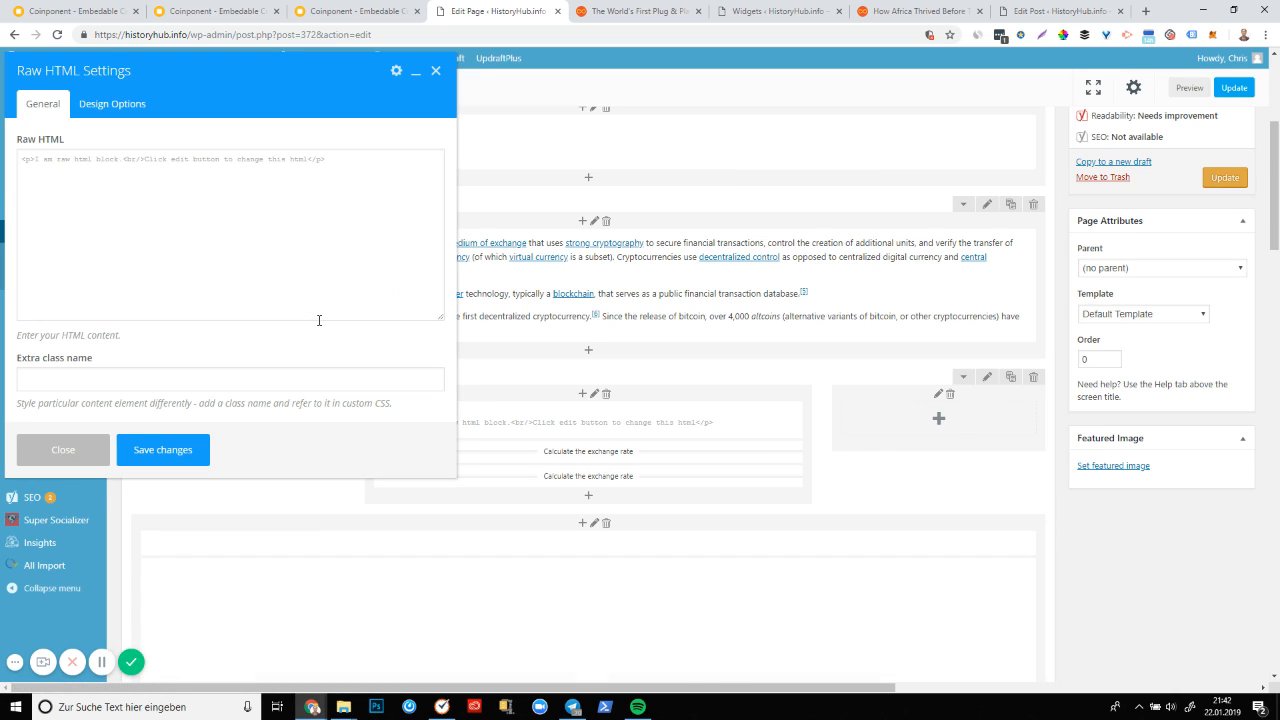
triple_click(170, 160)
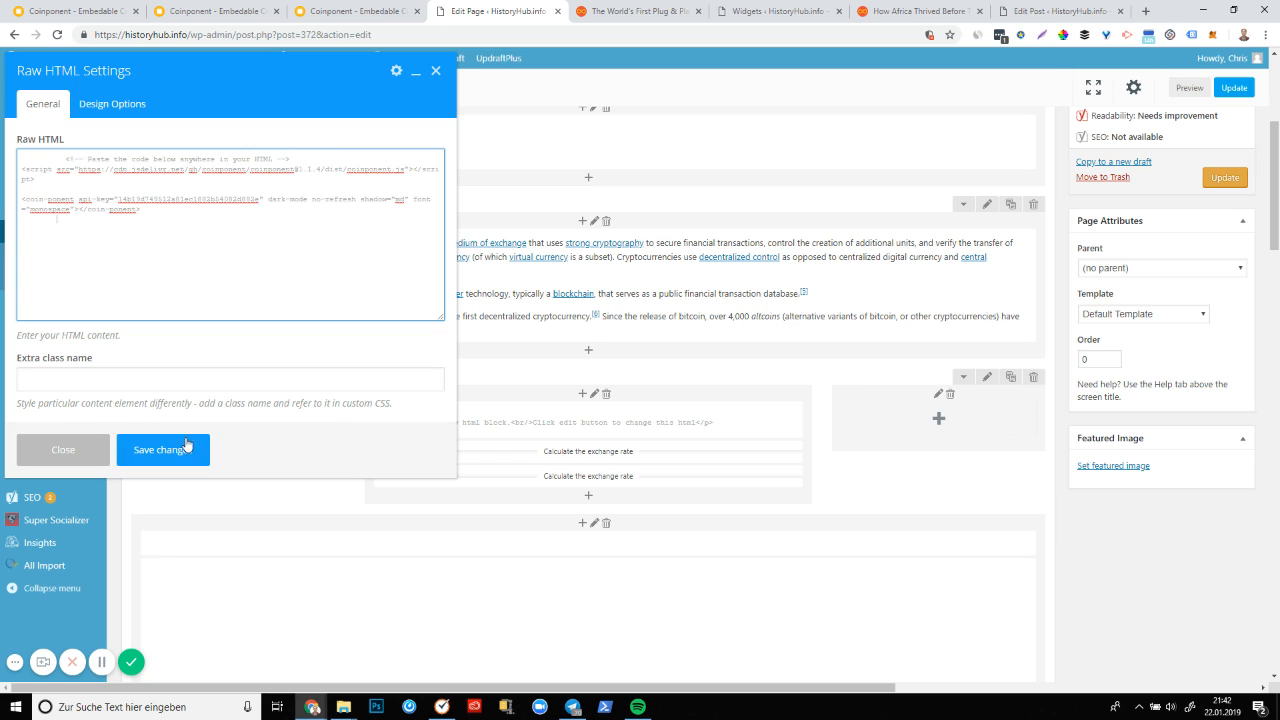
left_click(162, 448)
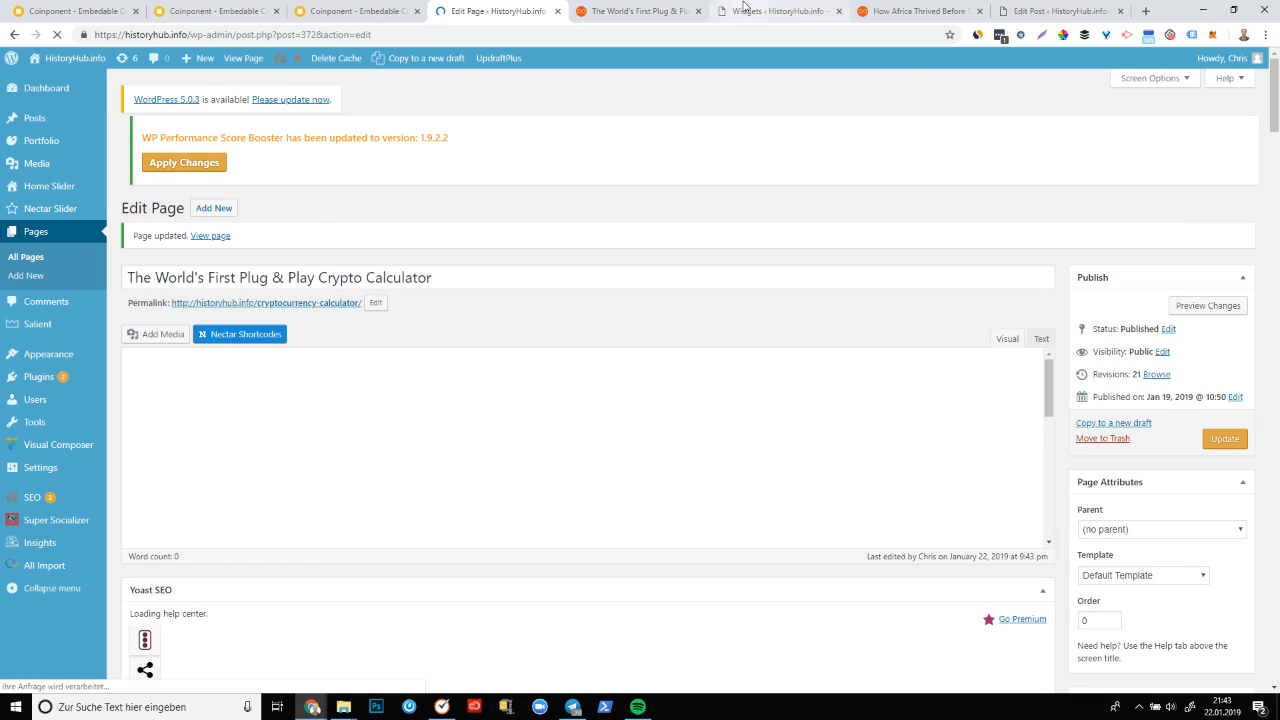
left_click(636, 12)
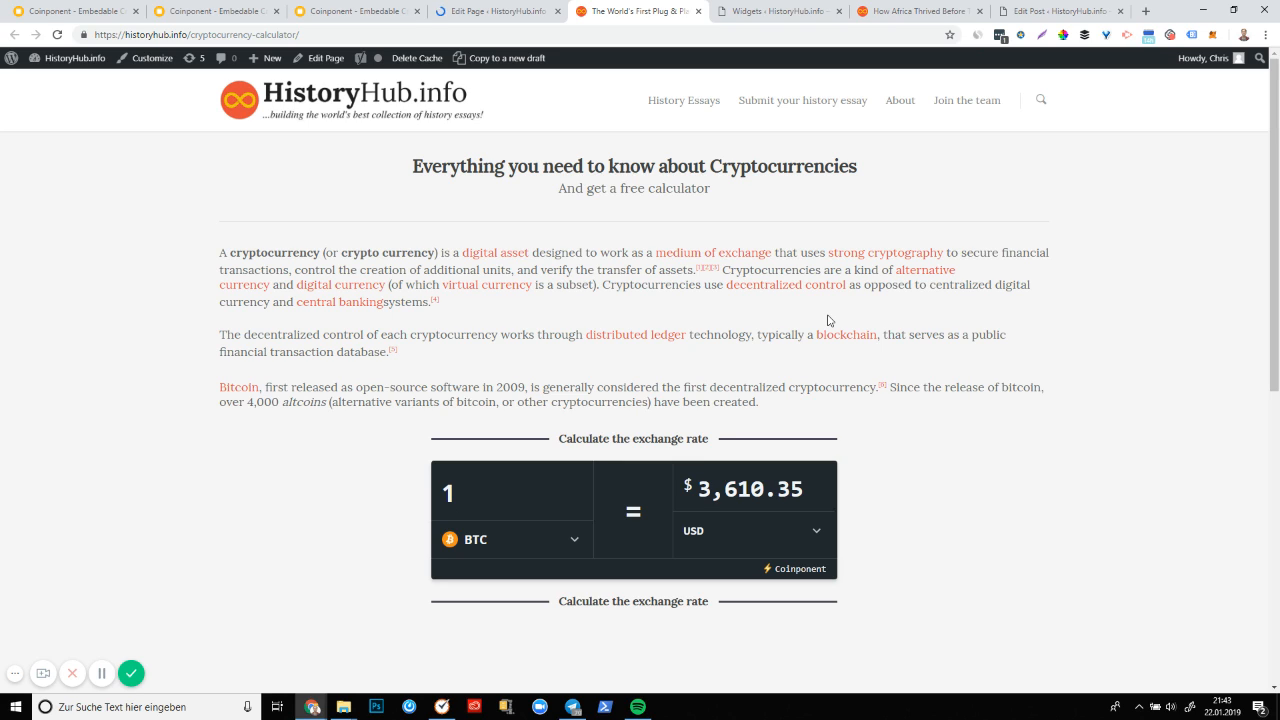
mouse_move(772, 382)
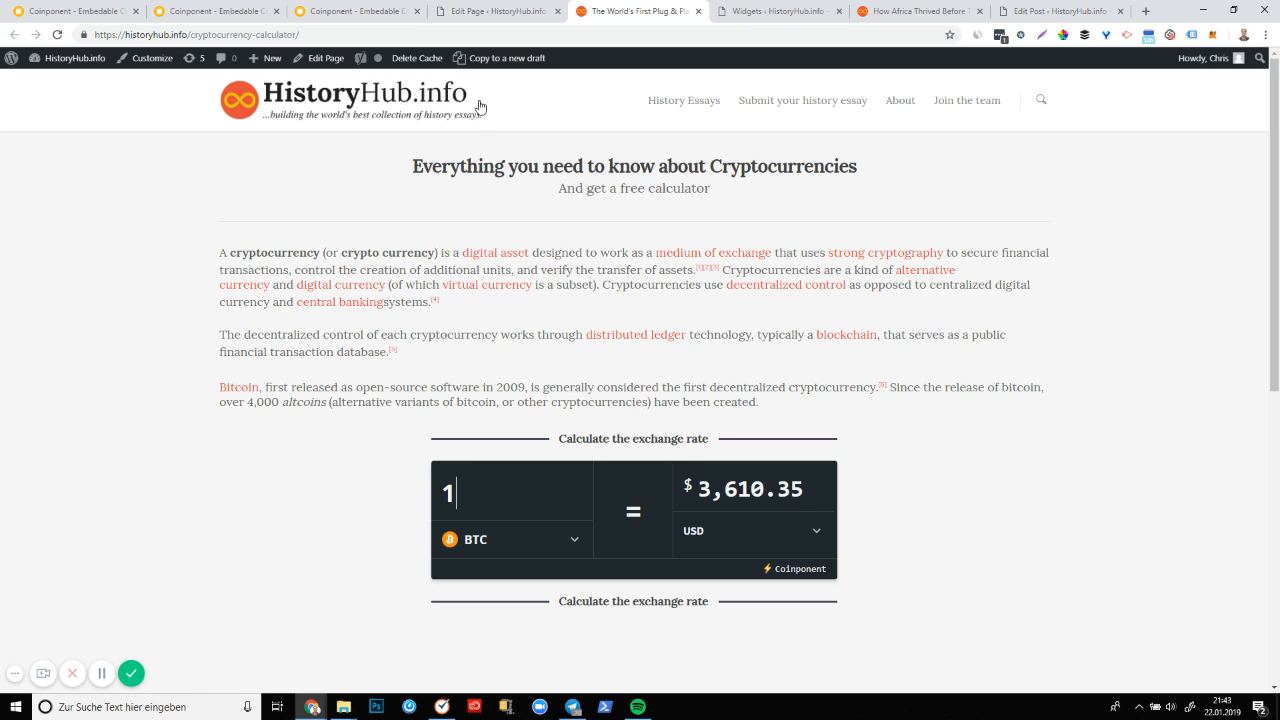
mouse_move(708, 6)
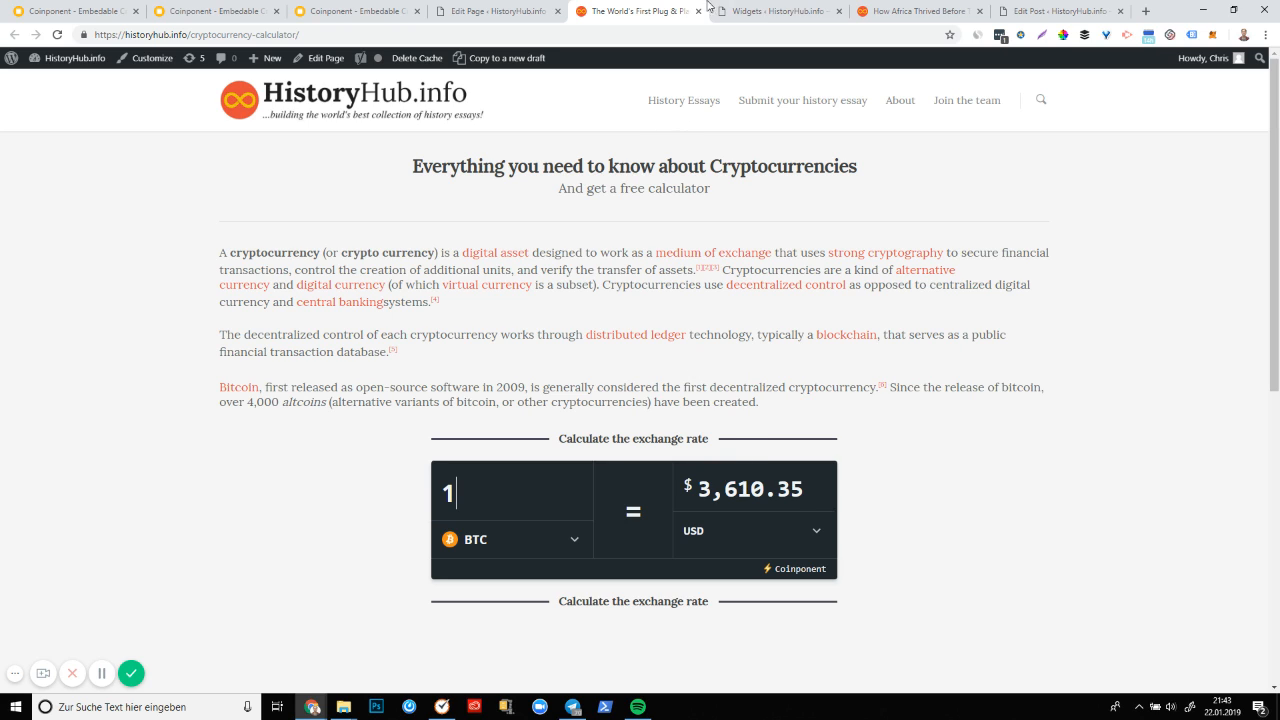
mouse_move(764, 12)
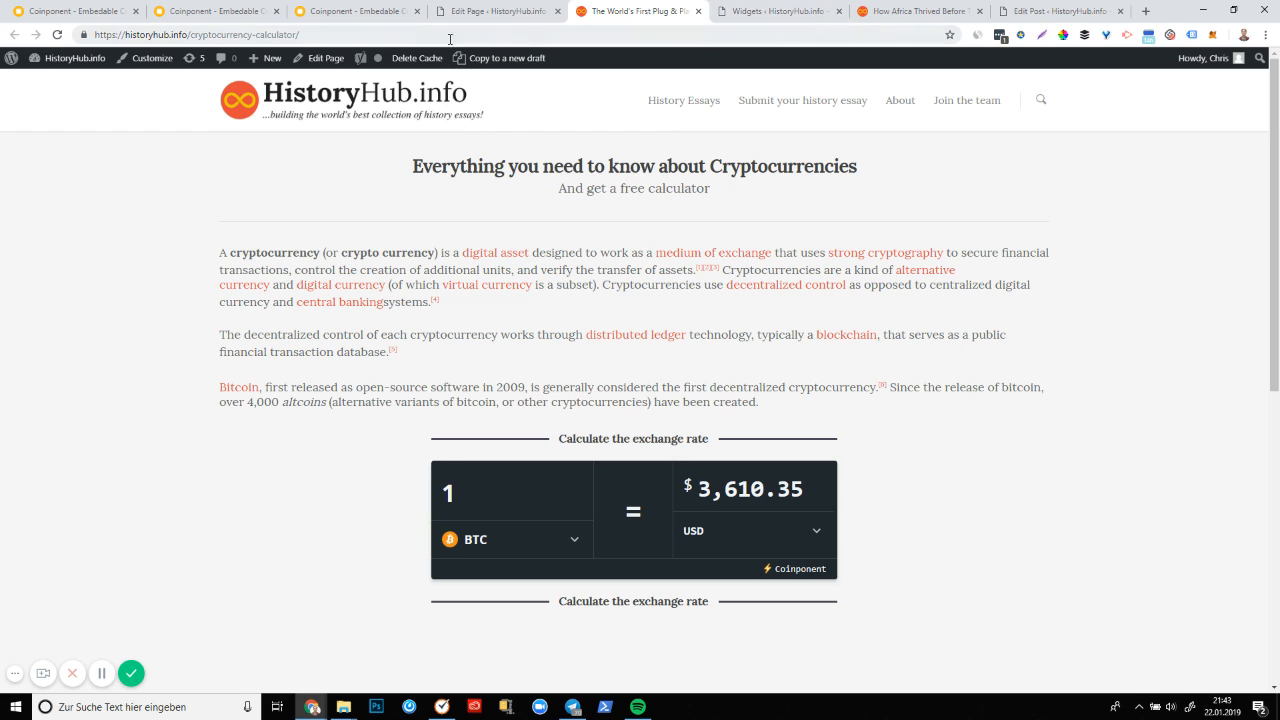
mouse_move(780, 12)
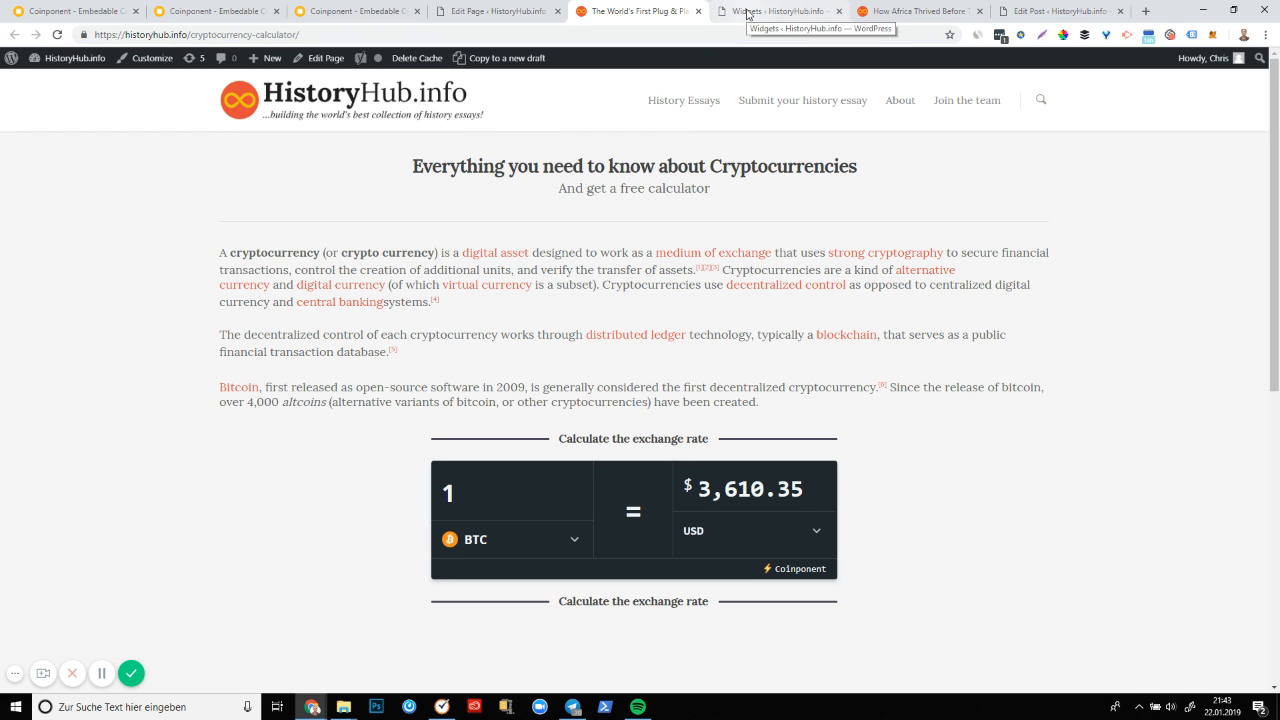
Title the Blog Sidebar Custom HTML widget 'Calculate the Exchange Rate of over 2,000 Tokens'
left_click(780, 12)
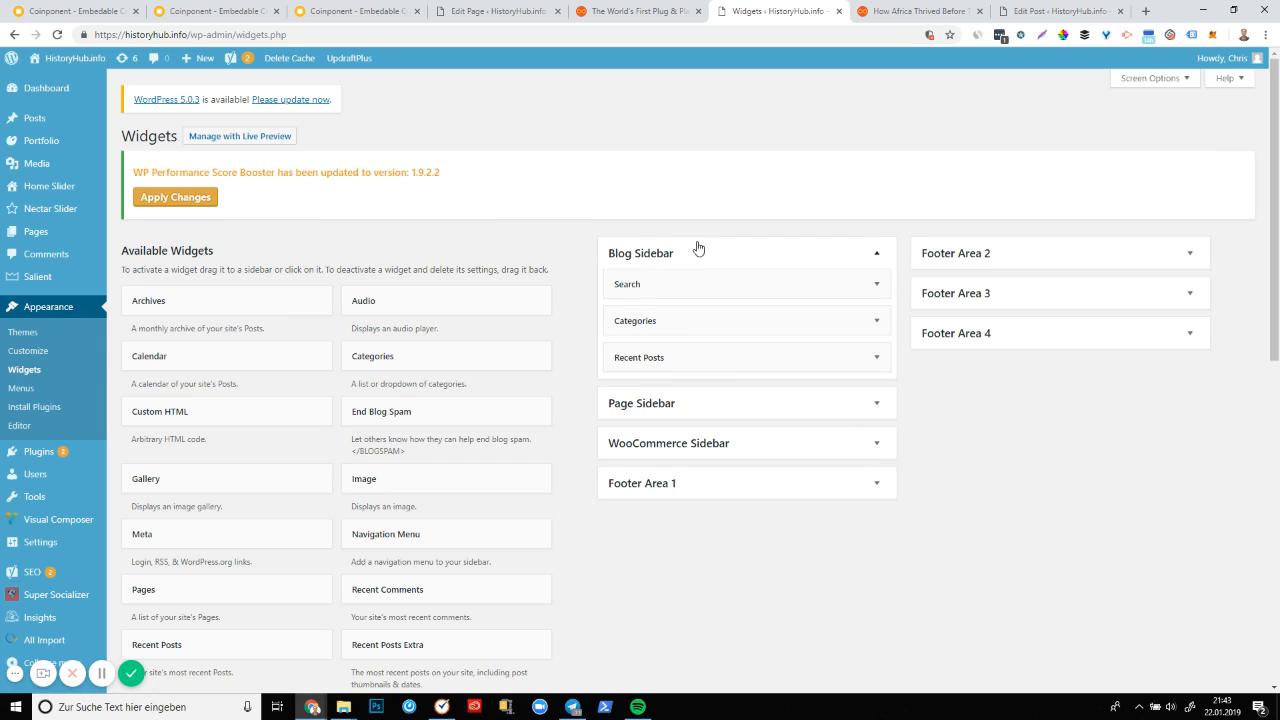
mouse_move(752, 238)
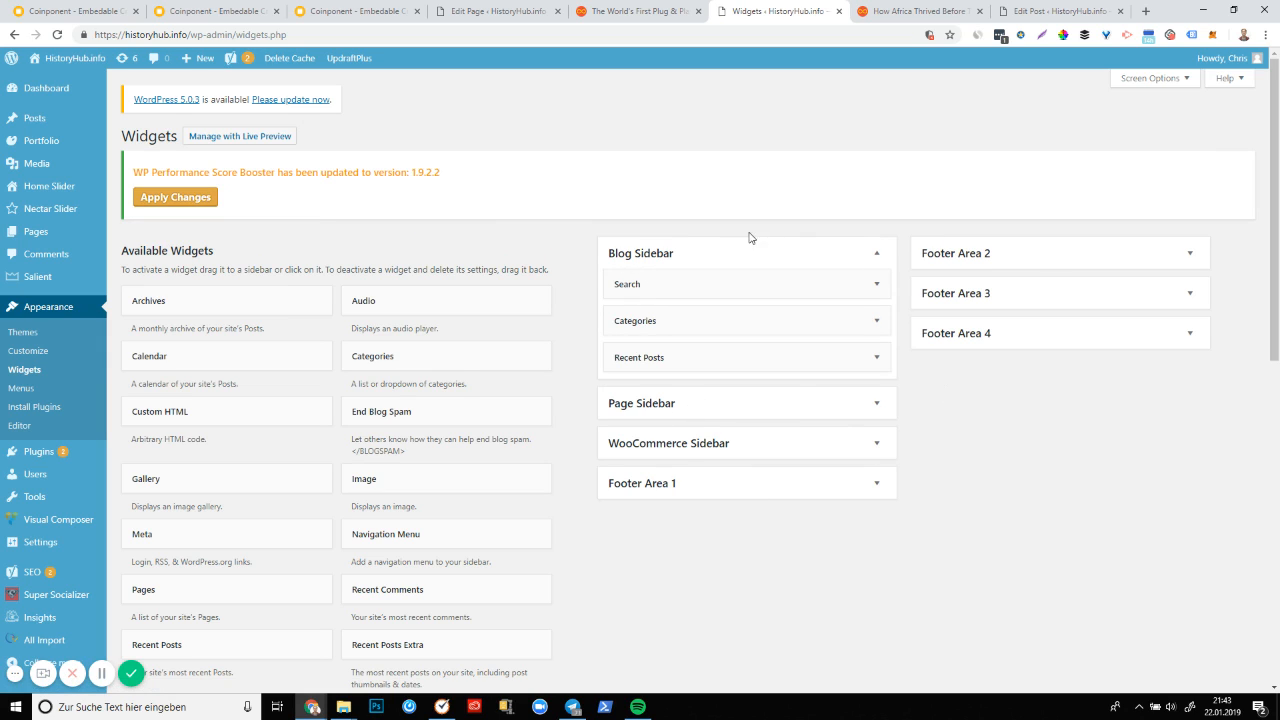
mouse_move(724, 252)
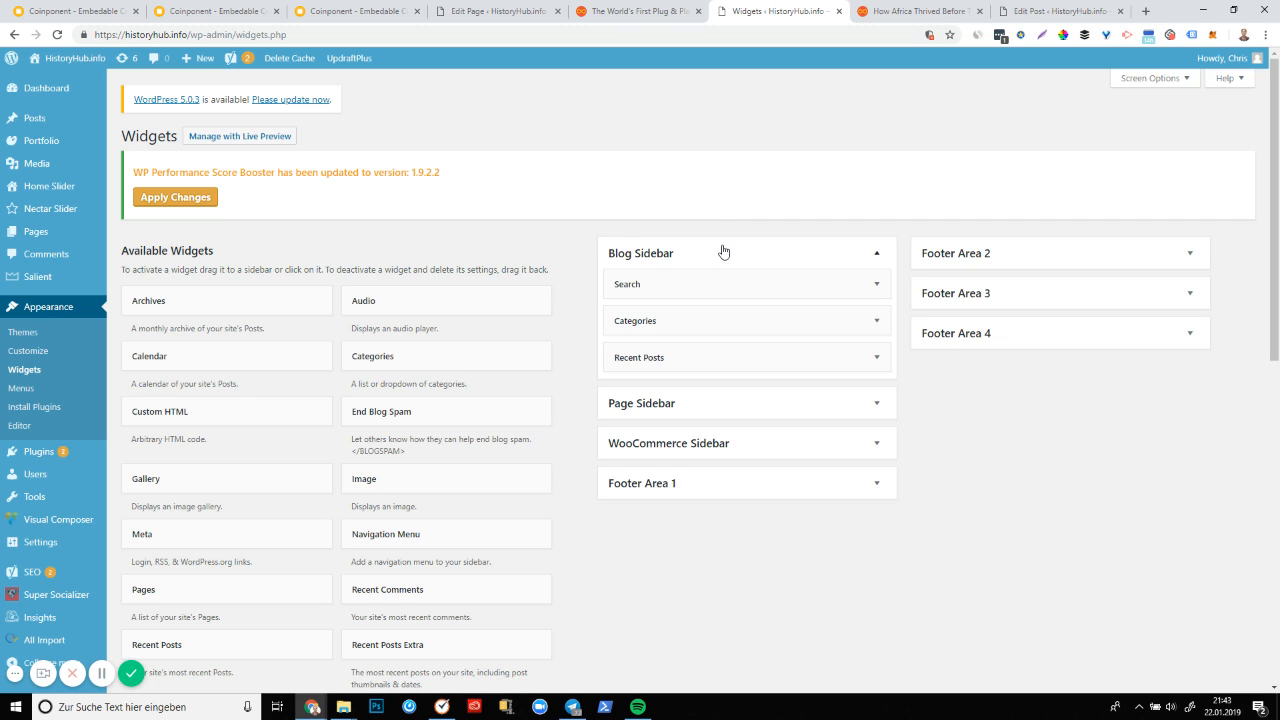
mouse_move(520, 416)
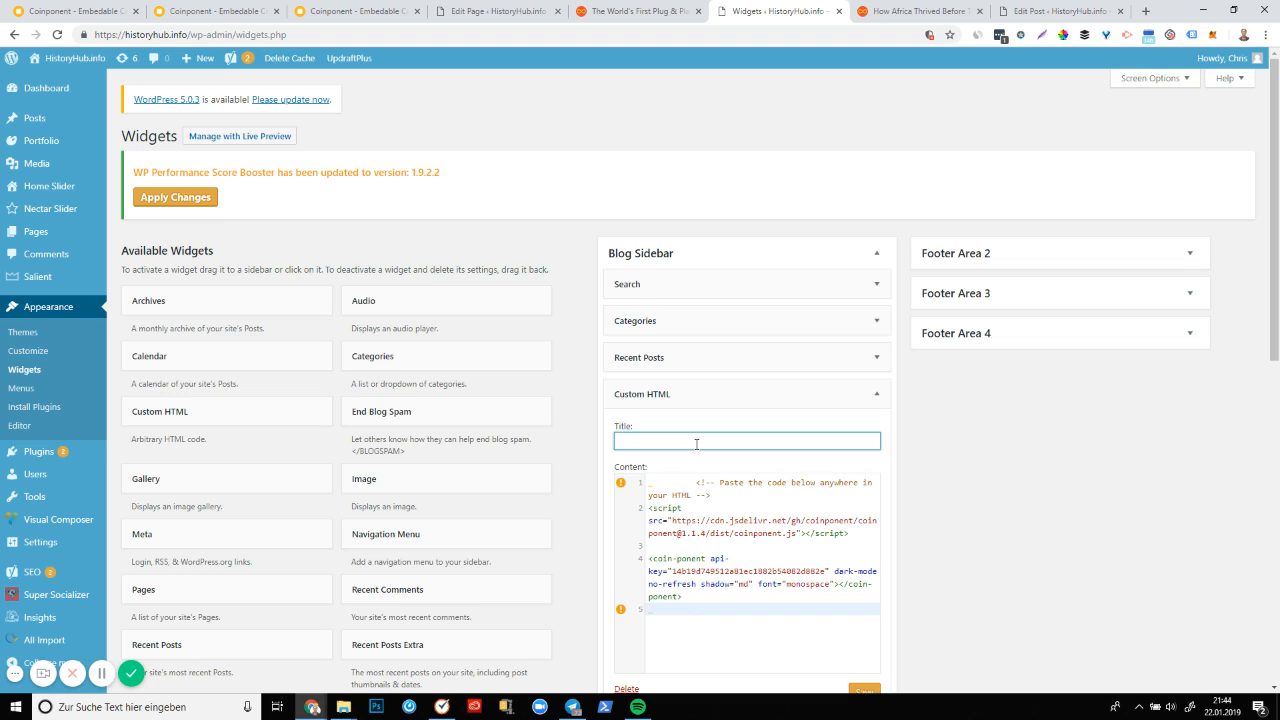
type("Calcul")
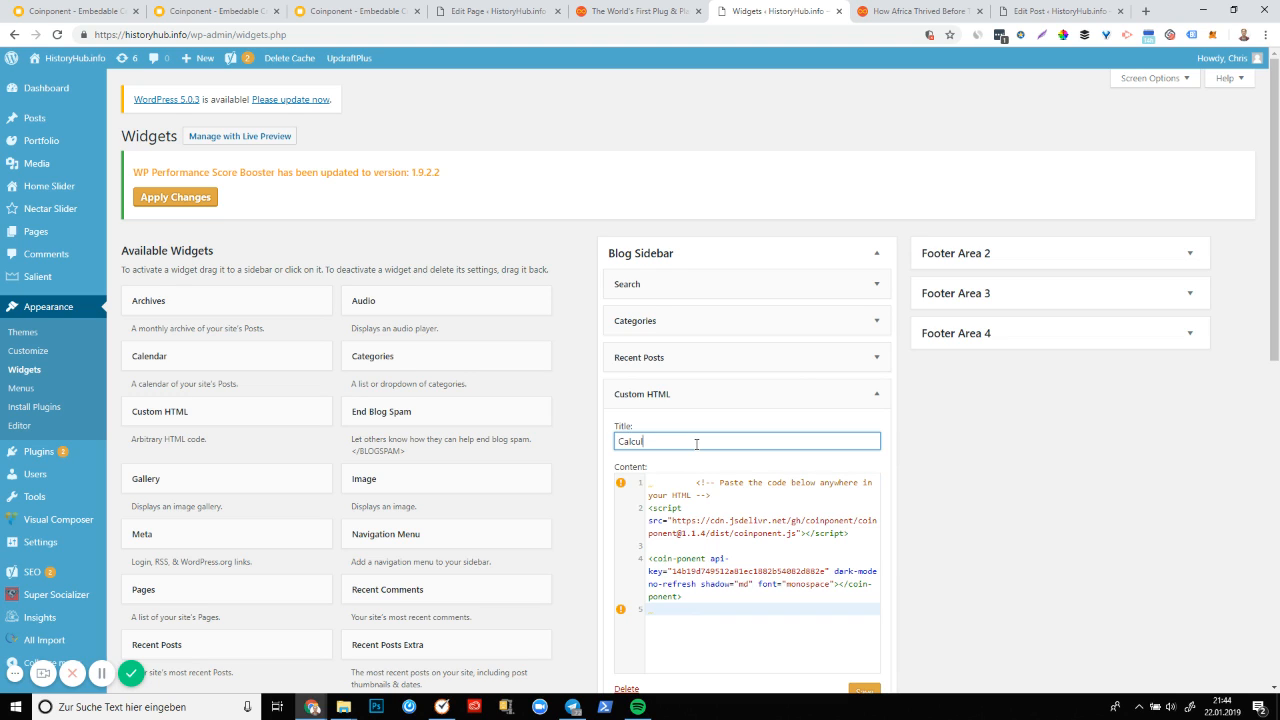
type("Calculate the")
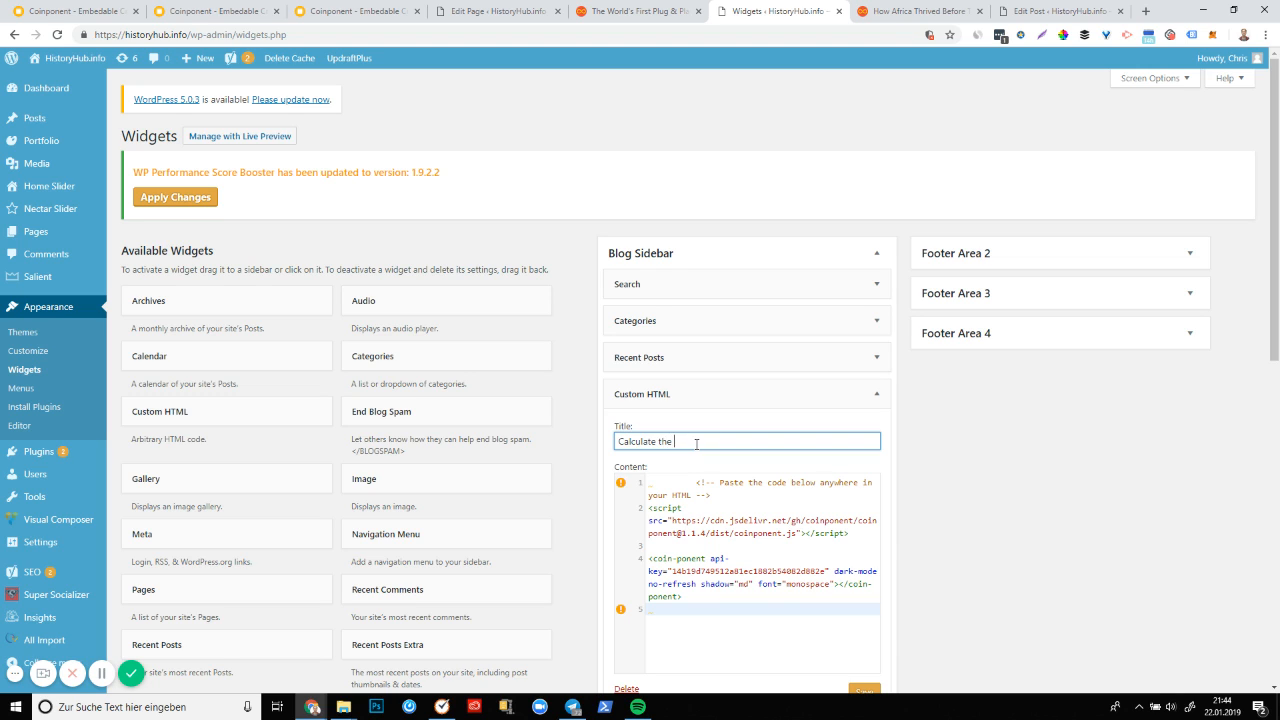
type("Exchange Rate of")
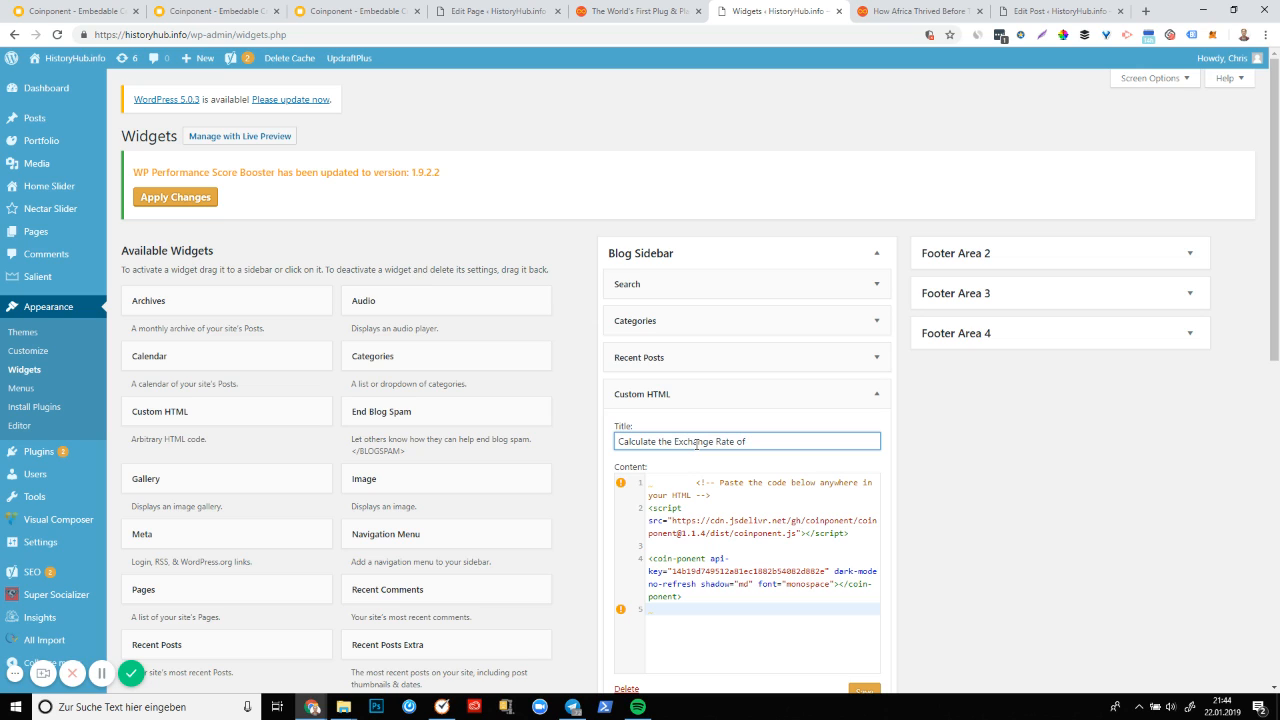
type("over 2,000")
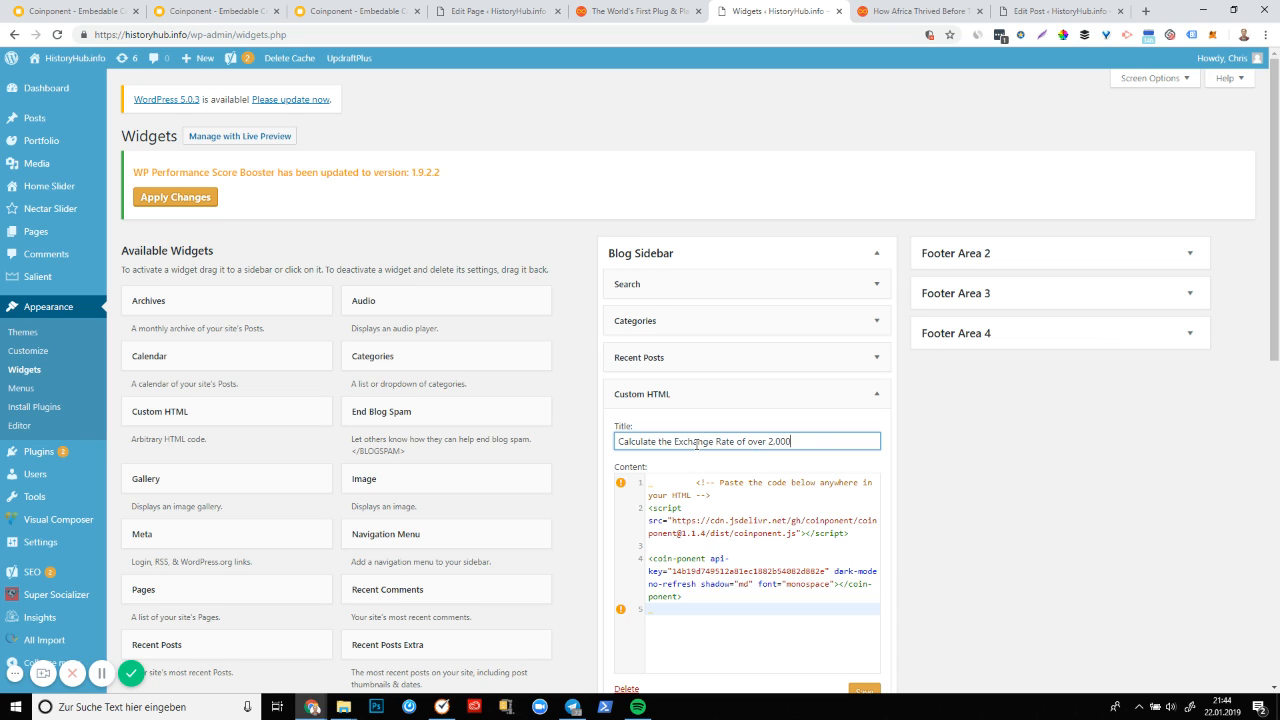
type("Tokens")
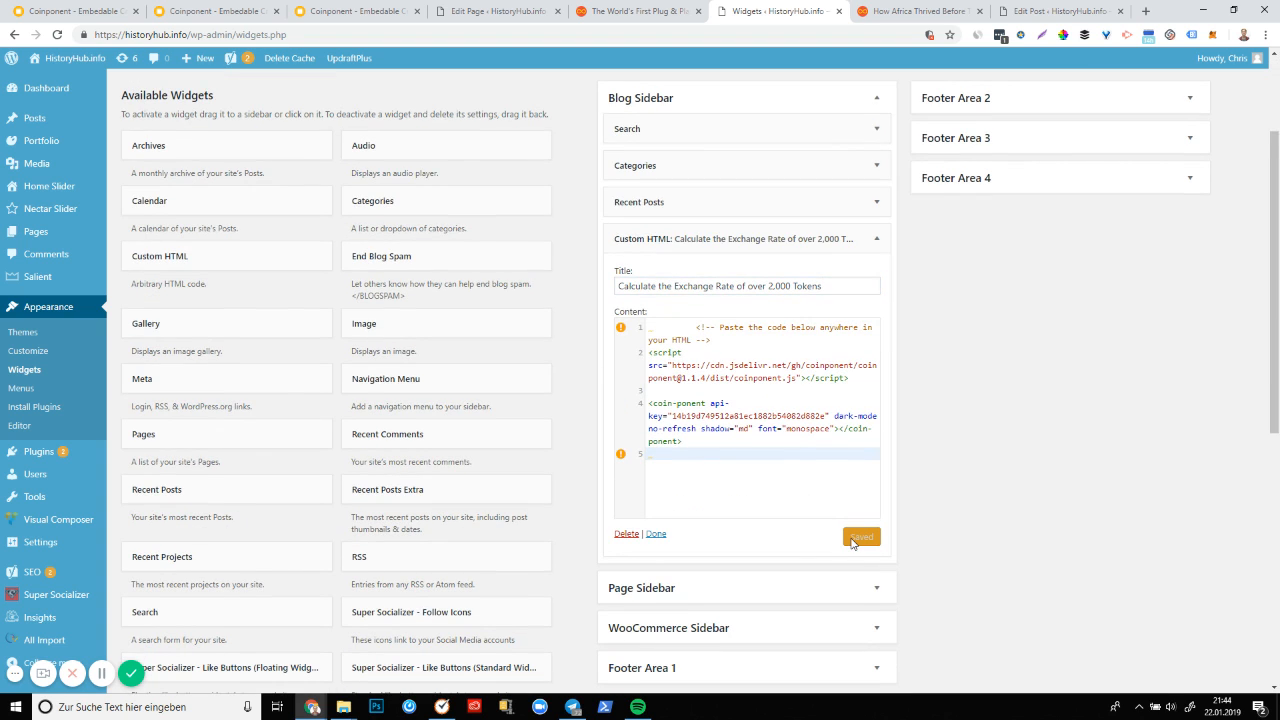
Save the sidebar widget and update the How Africa Thrived post
left_click(916, 12)
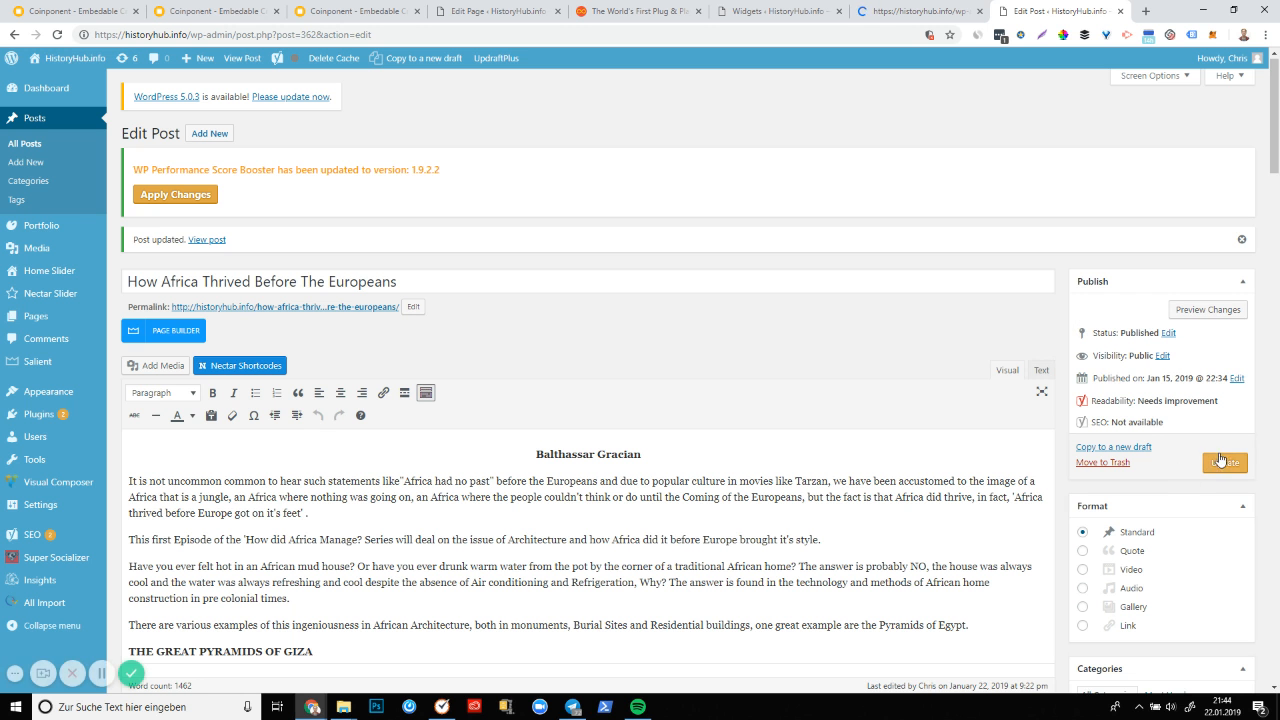
left_click(1224, 462)
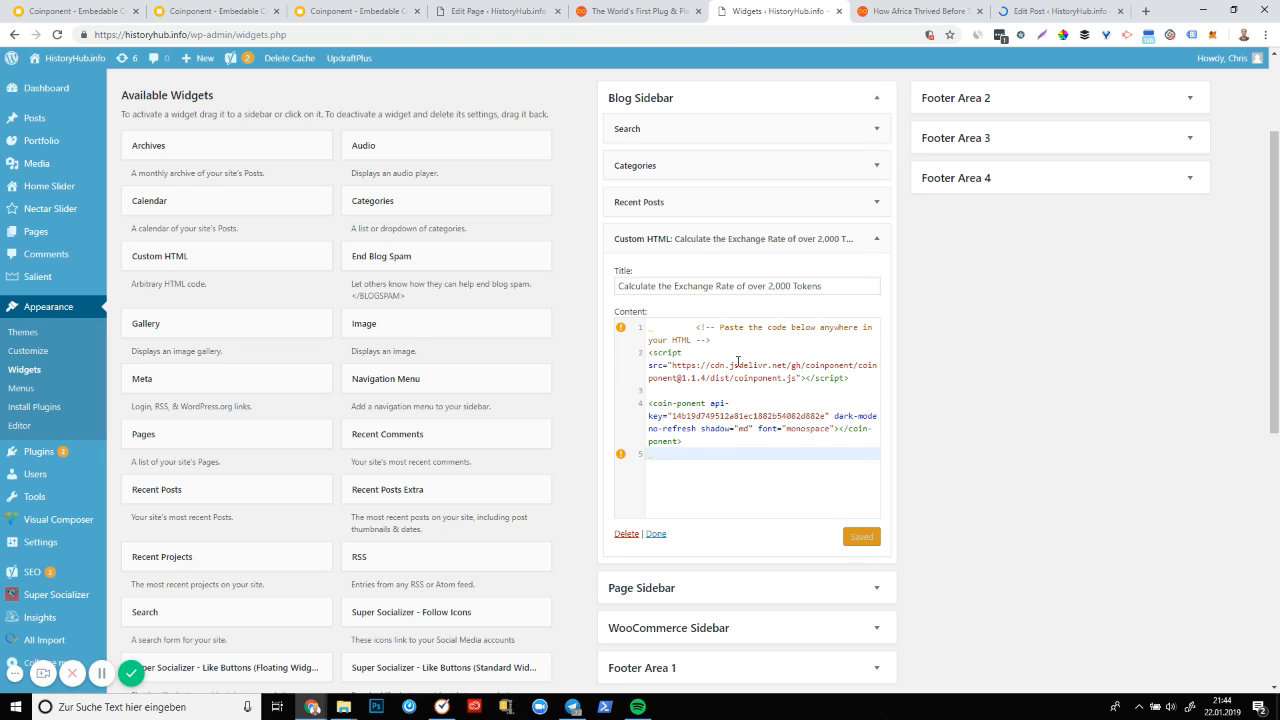
mouse_move(964, 152)
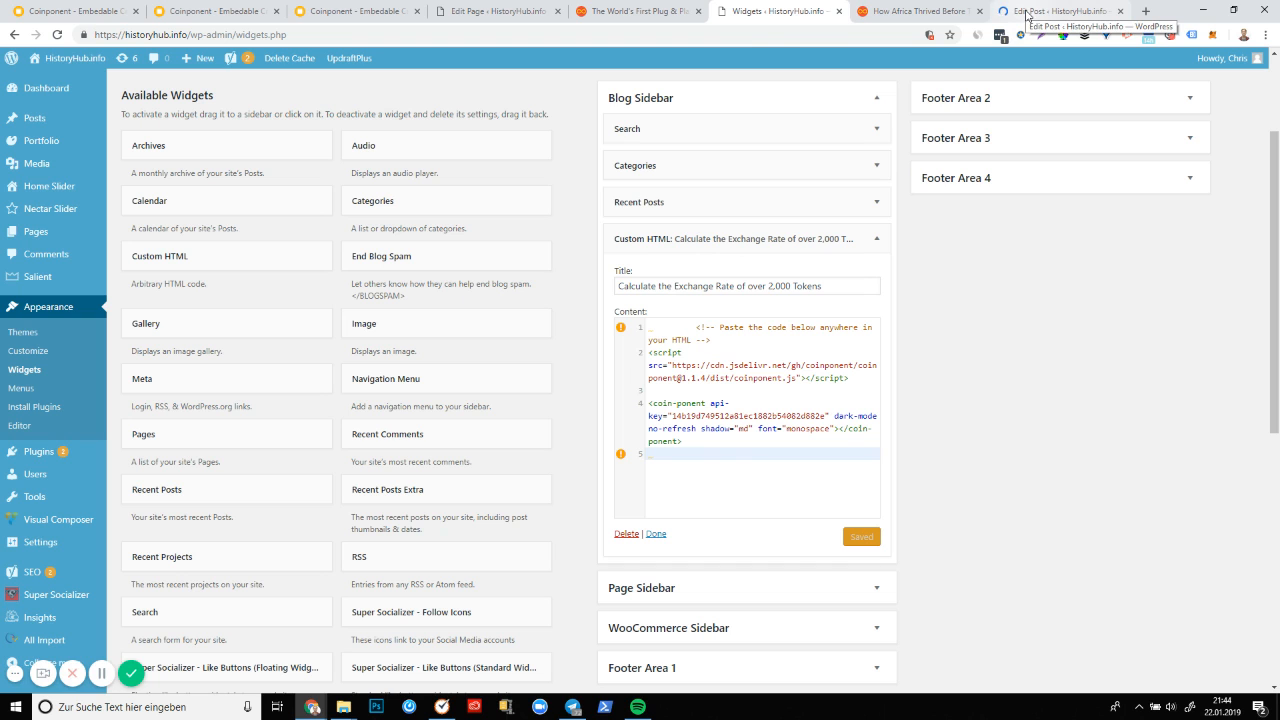
Check the live post's sidebar calculator converting 100 BTC, then return to Coinponent
left_click(1060, 12)
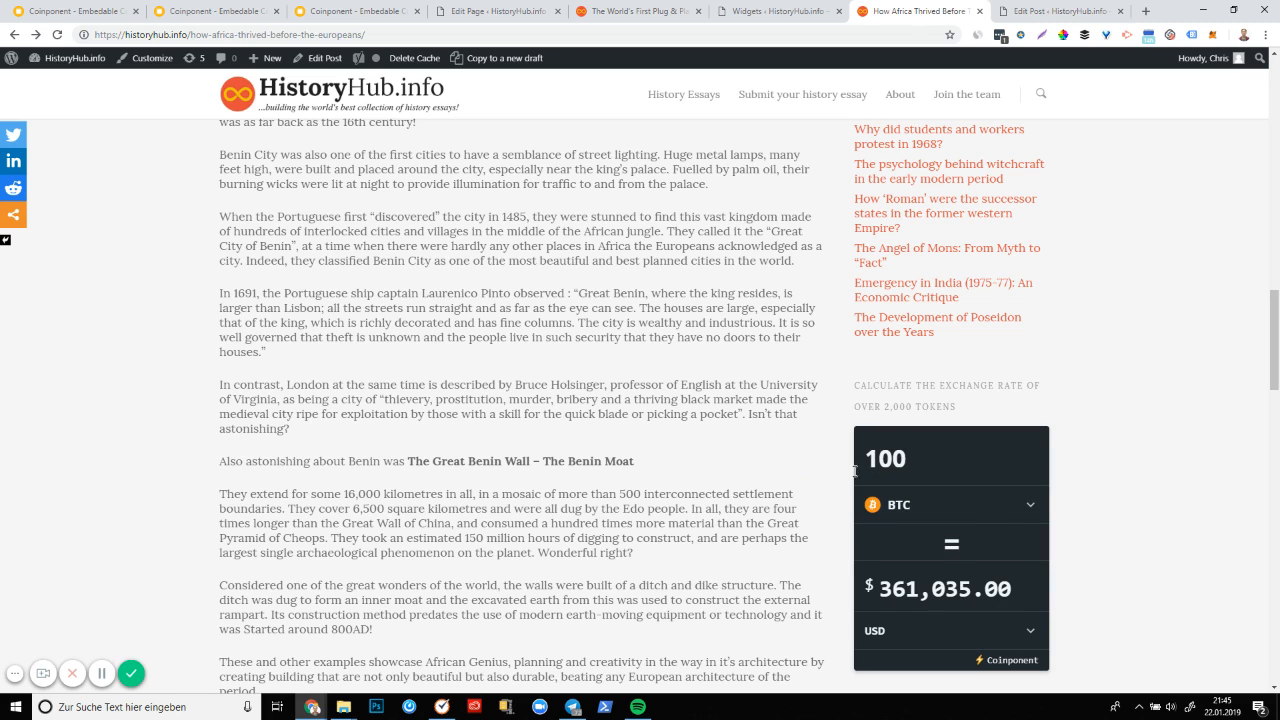
left_click(884, 458)
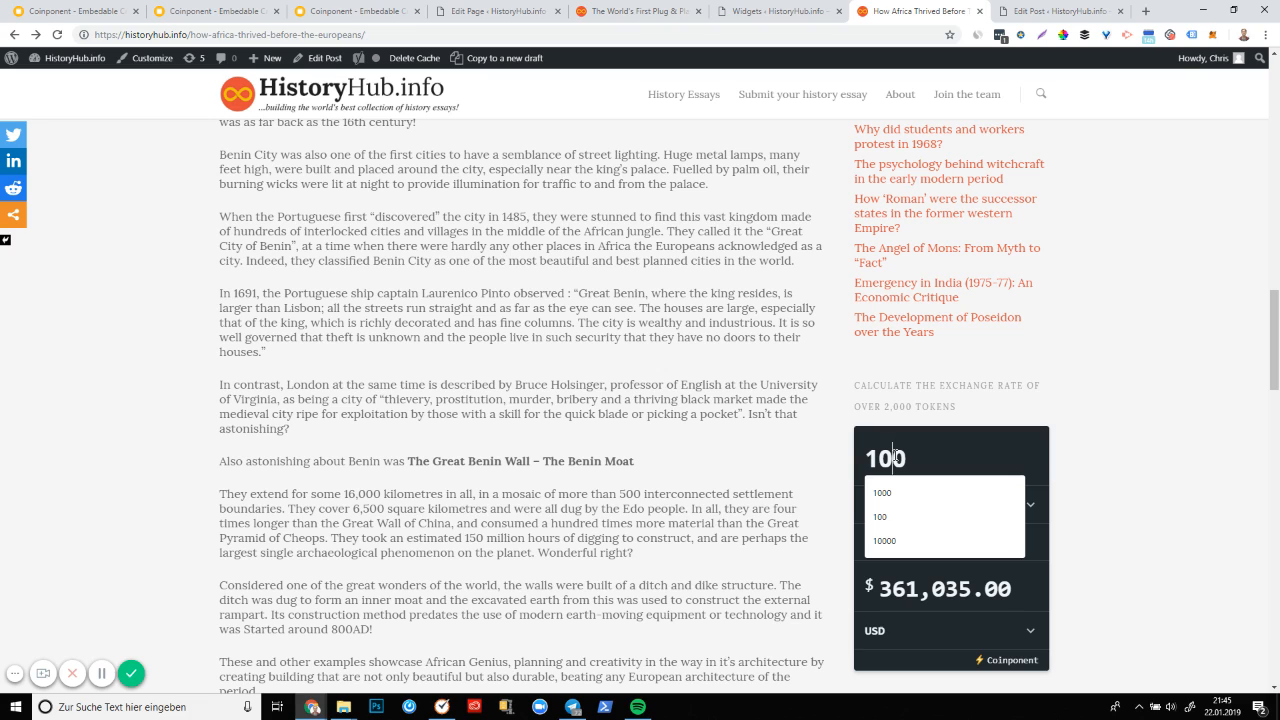
left_click(880, 516)
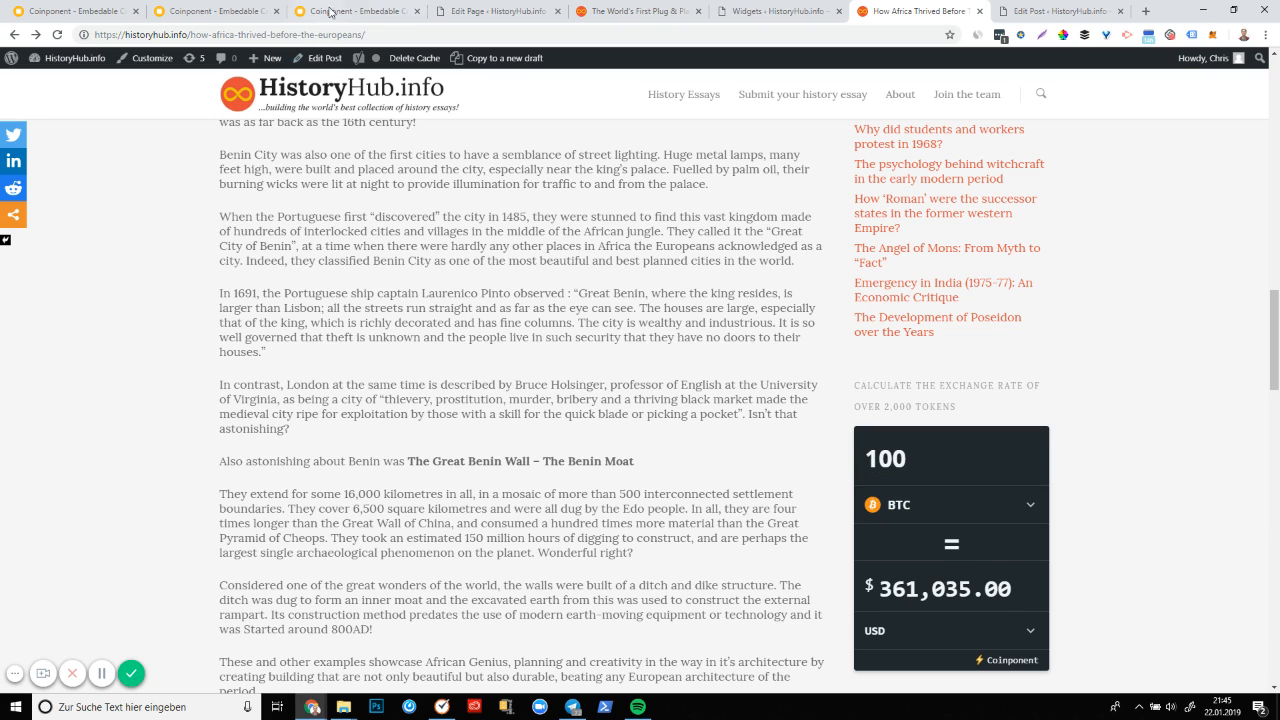
left_click(356, 12)
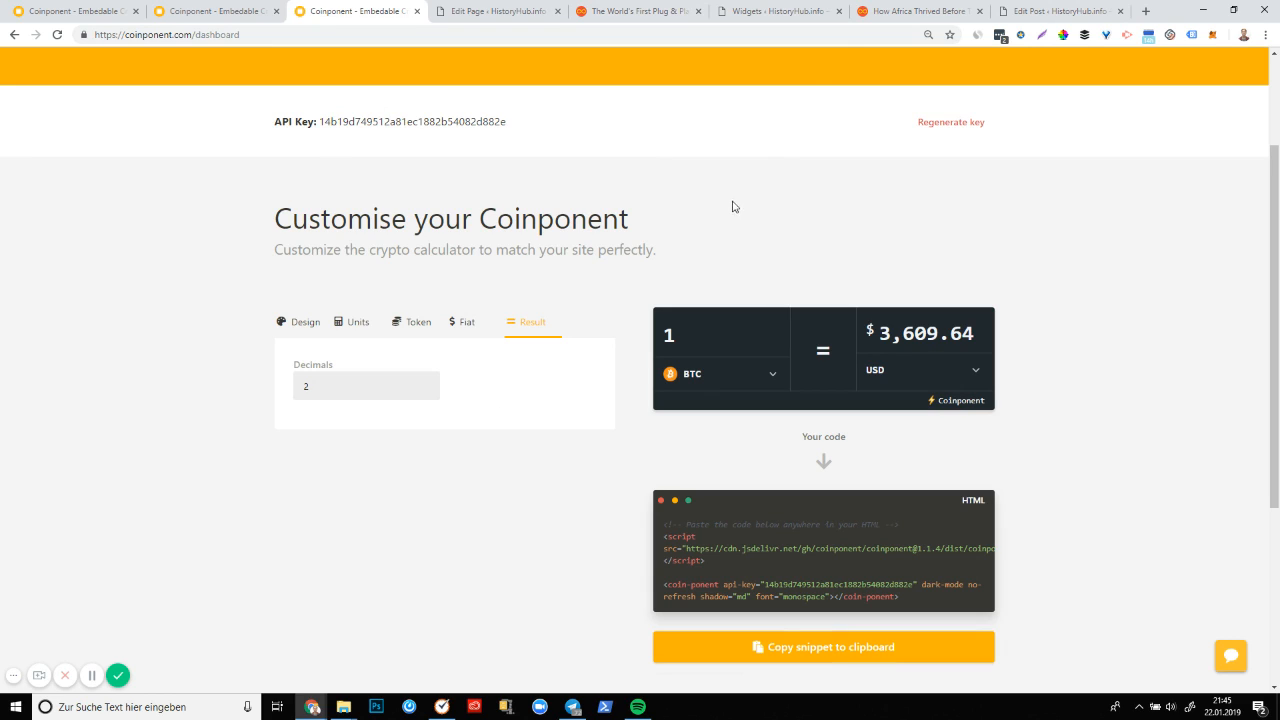
mouse_move(852, 236)
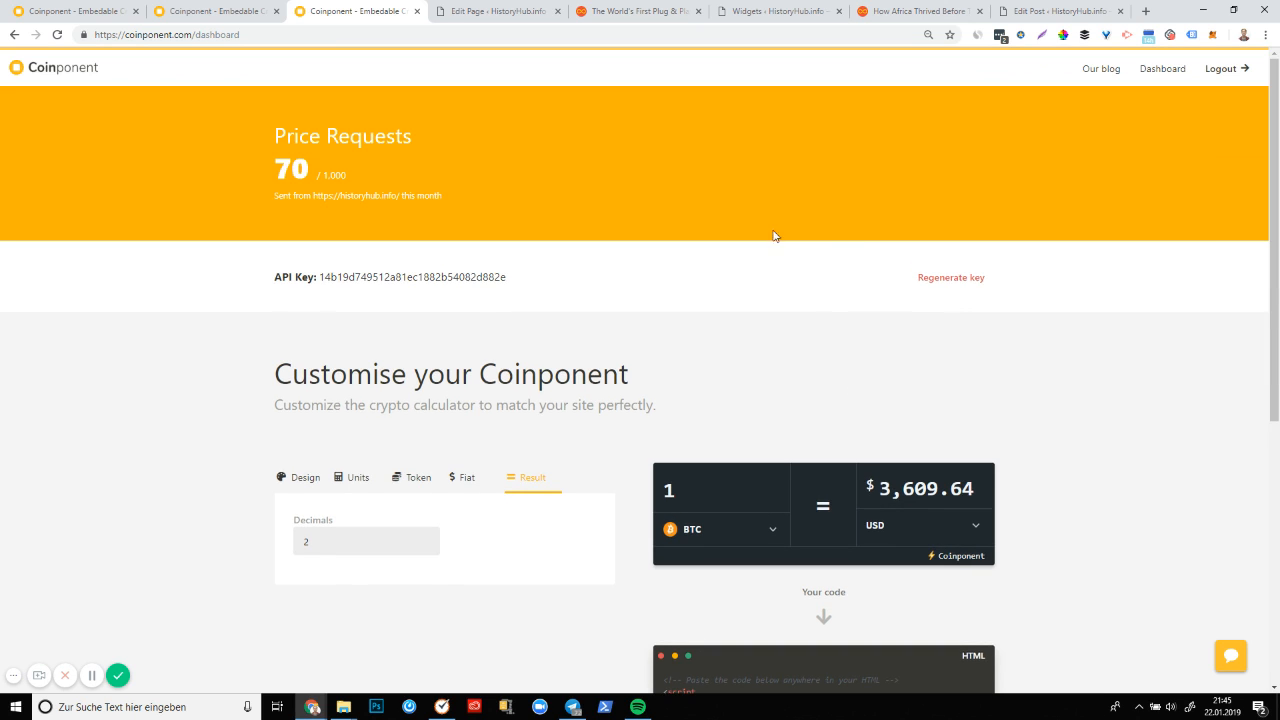
mouse_move(380, 192)
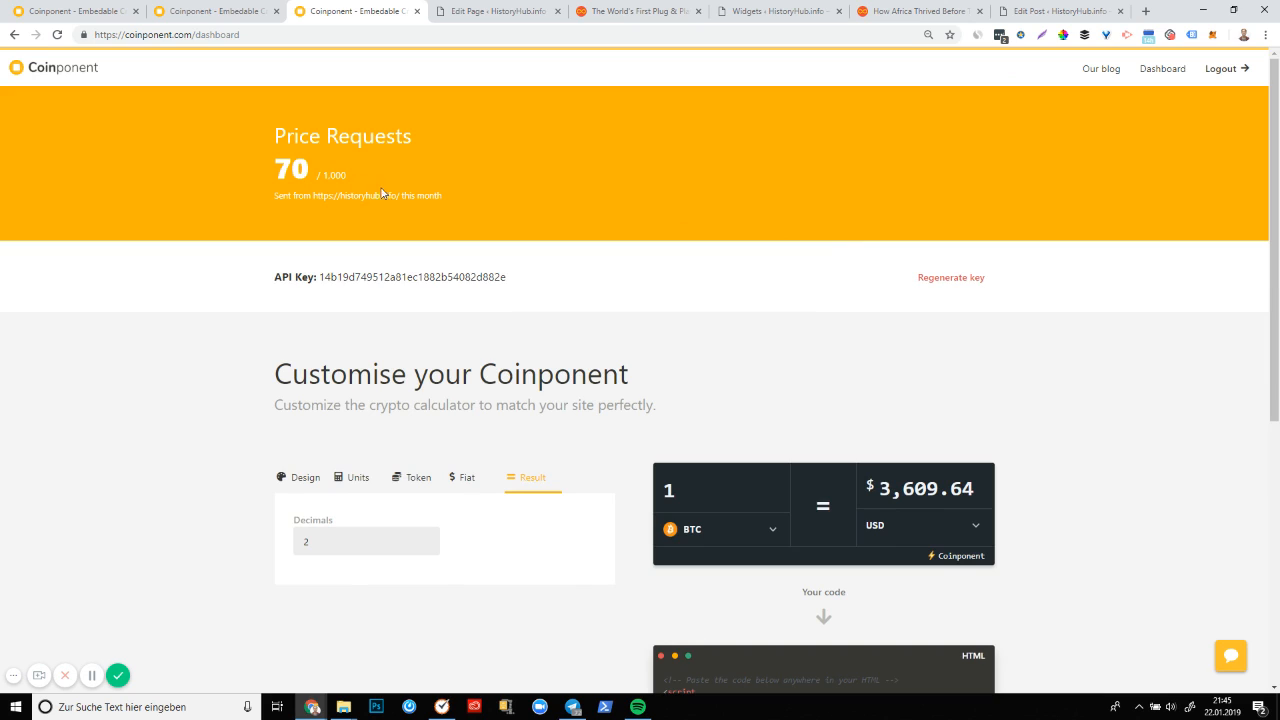
mouse_move(362, 218)
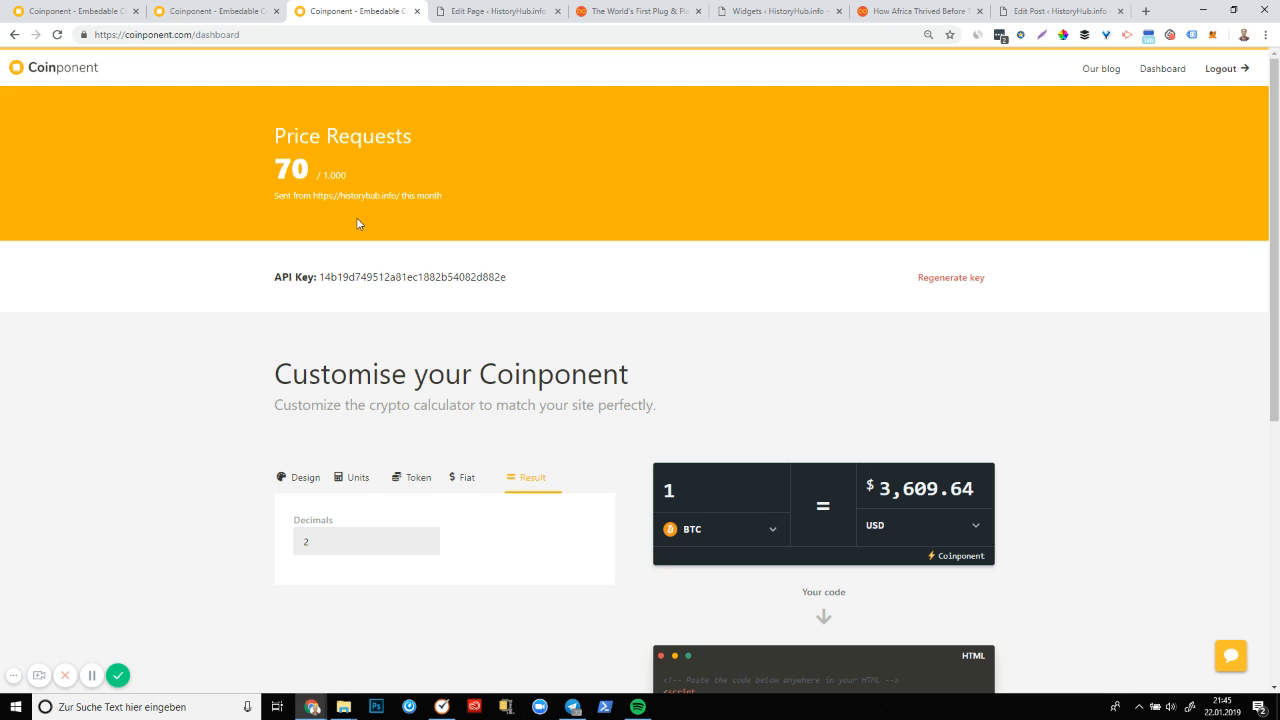
mouse_move(252, 342)
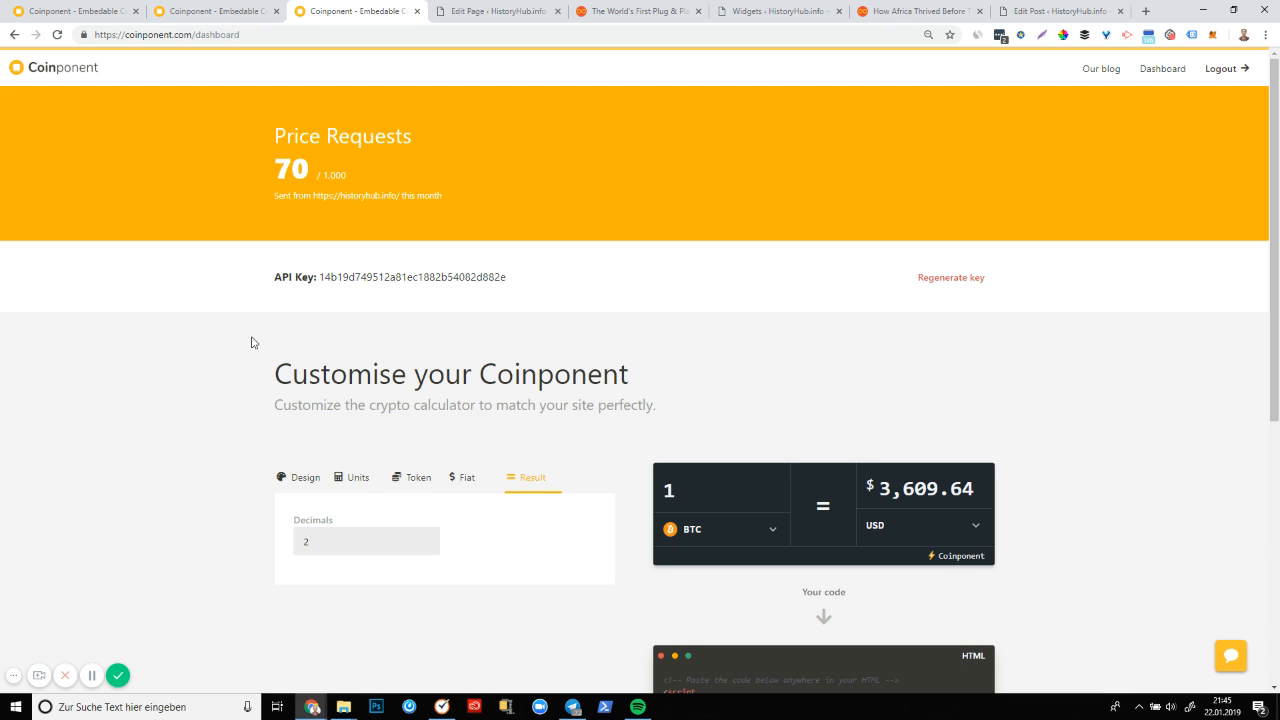